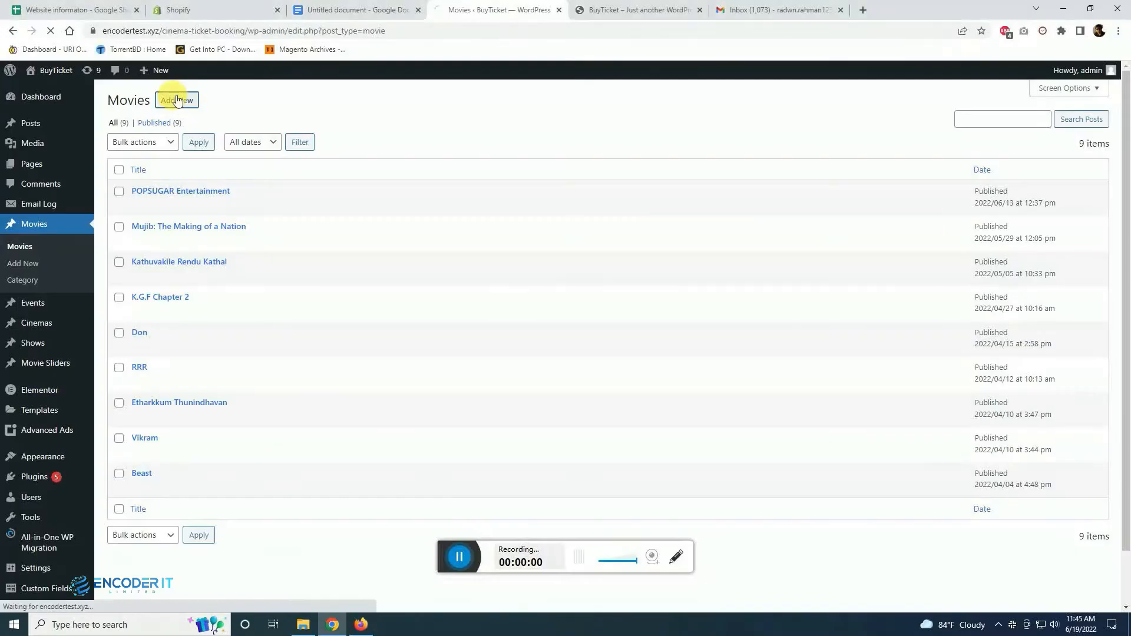
Step: Create a movie titled 'demo movie' with a movie poster as featured image
{"action": "left_click", "coordinate": [175, 100]}
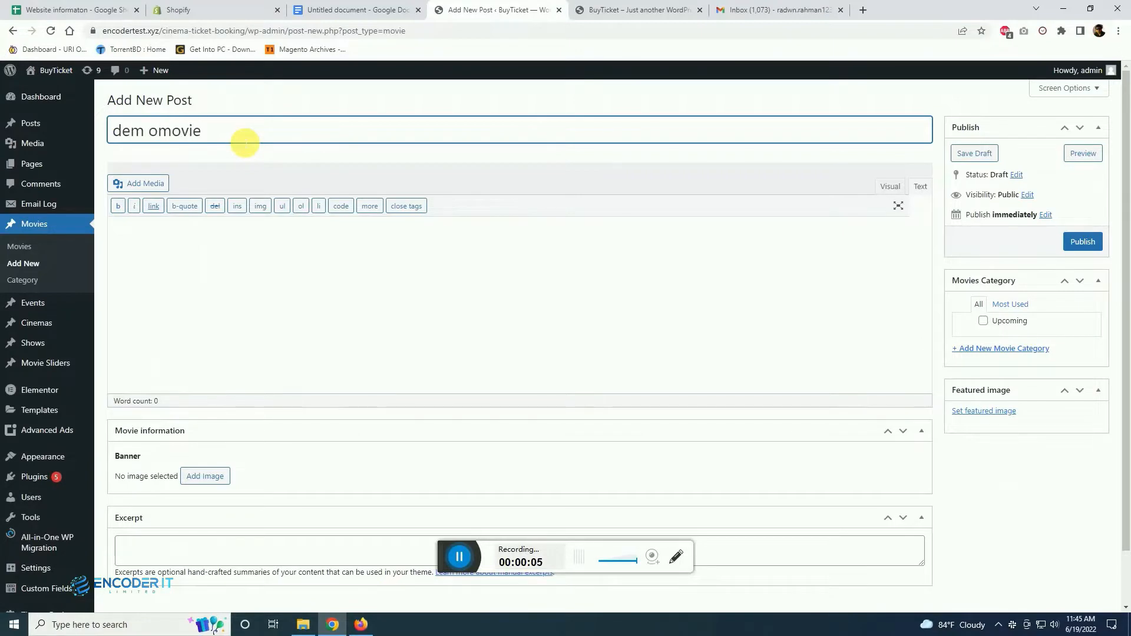
{"action": "key", "text": "Backspace"}
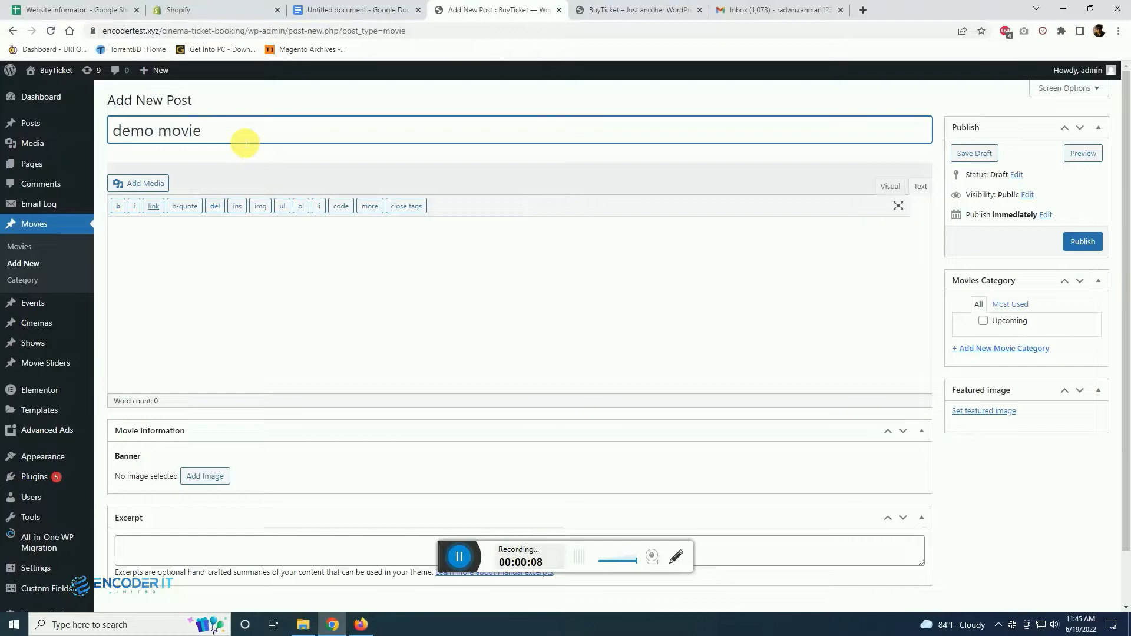
{"action": "left_click", "coordinate": [983, 411]}
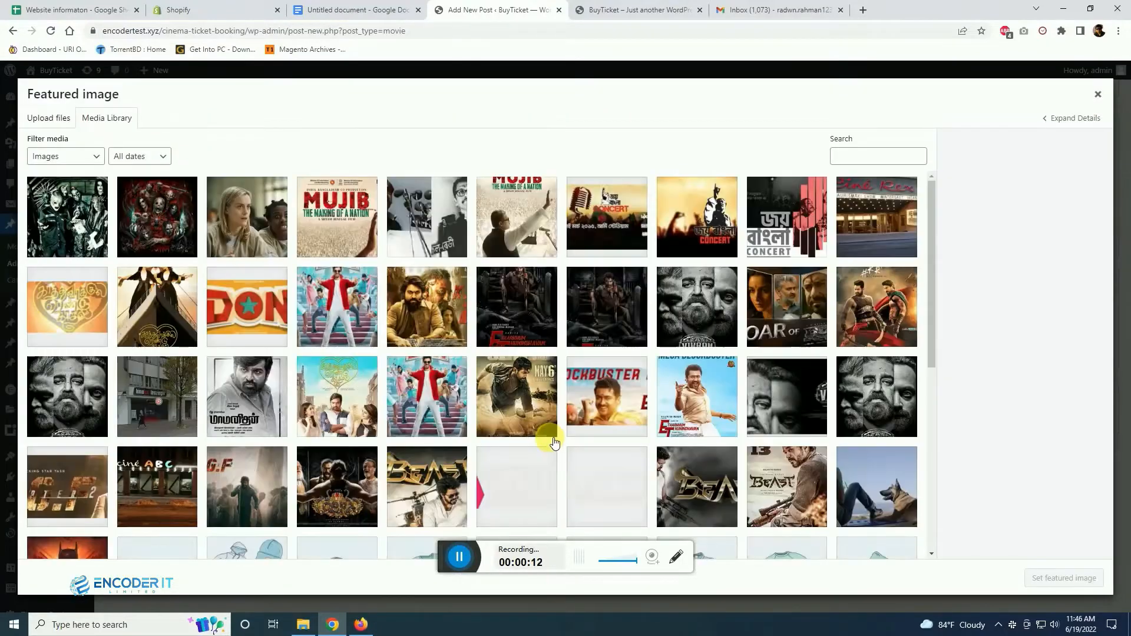
{"action": "left_click", "coordinate": [1096, 94]}
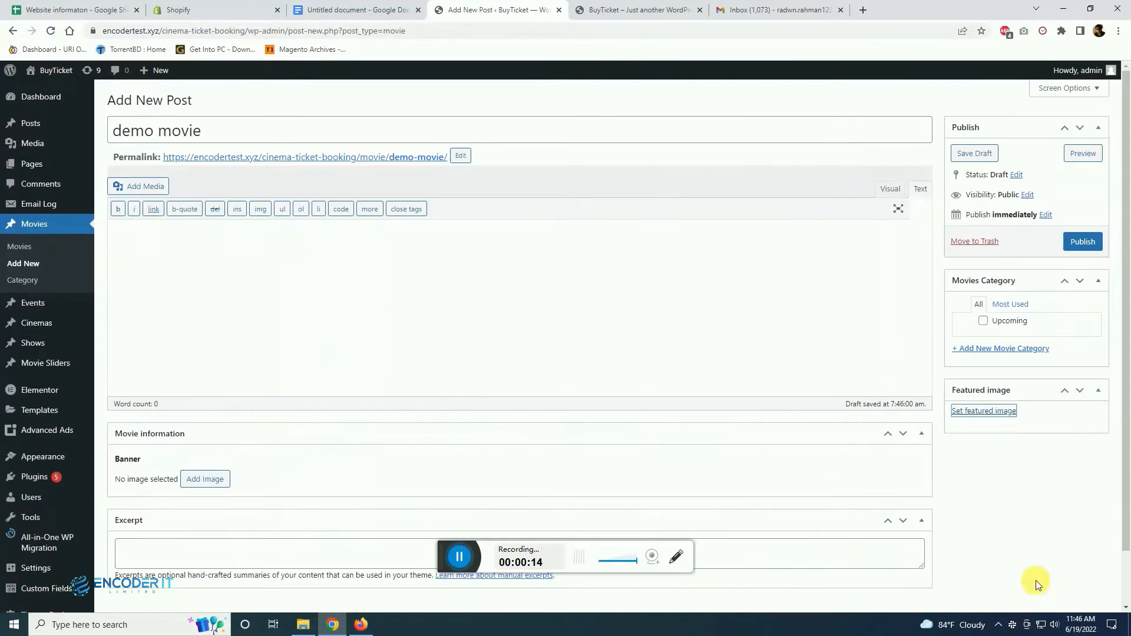
Step: Set the movie poster as the banner image and publish 'demo movie'
{"action": "left_click", "coordinate": [205, 478]}
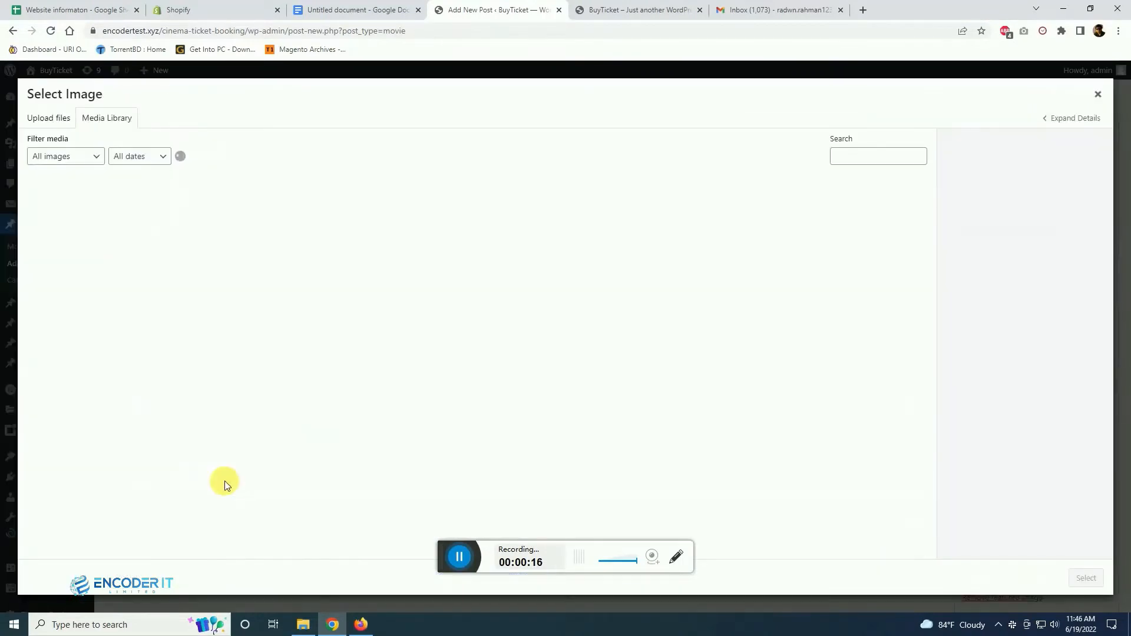
{"action": "left_click", "coordinate": [516, 396]}
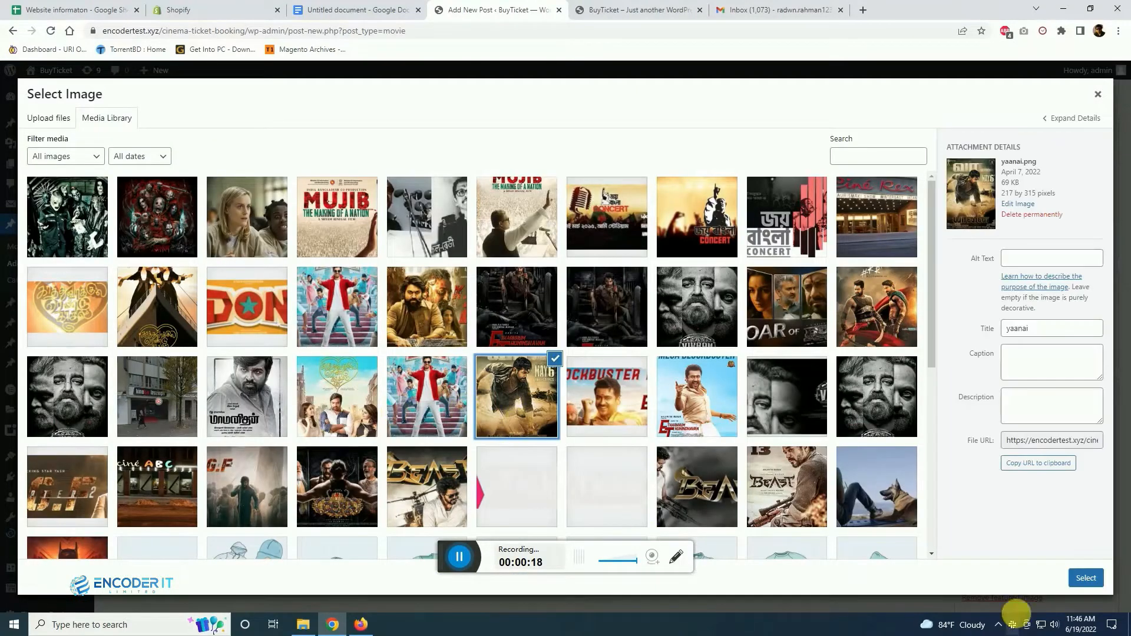
{"action": "left_click", "coordinate": [1085, 578]}
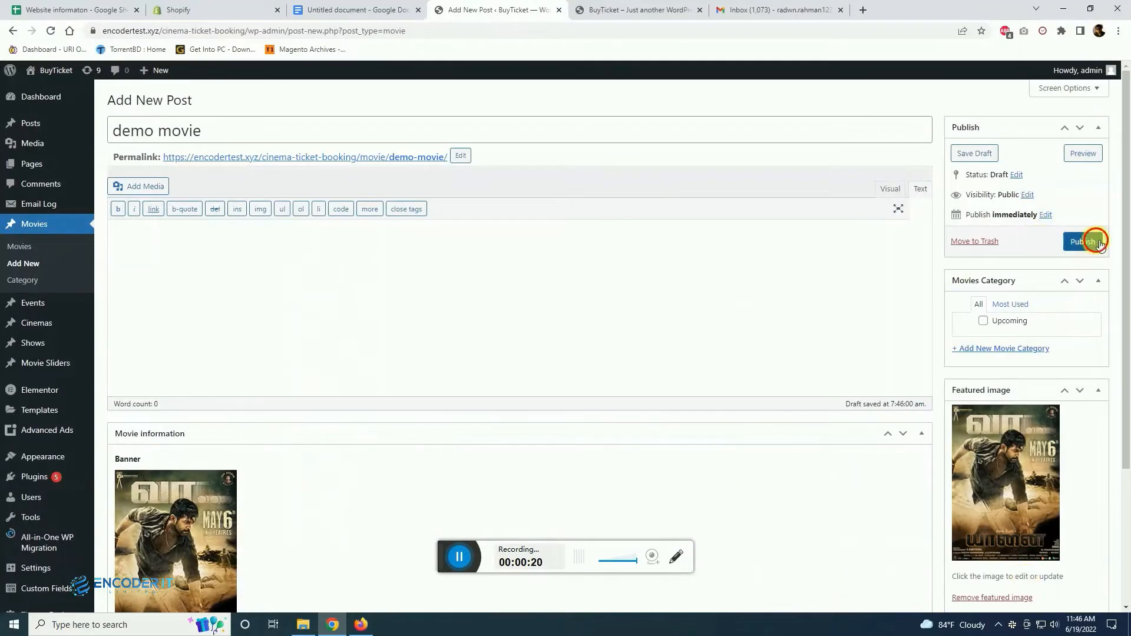
{"action": "left_click", "coordinate": [1085, 241]}
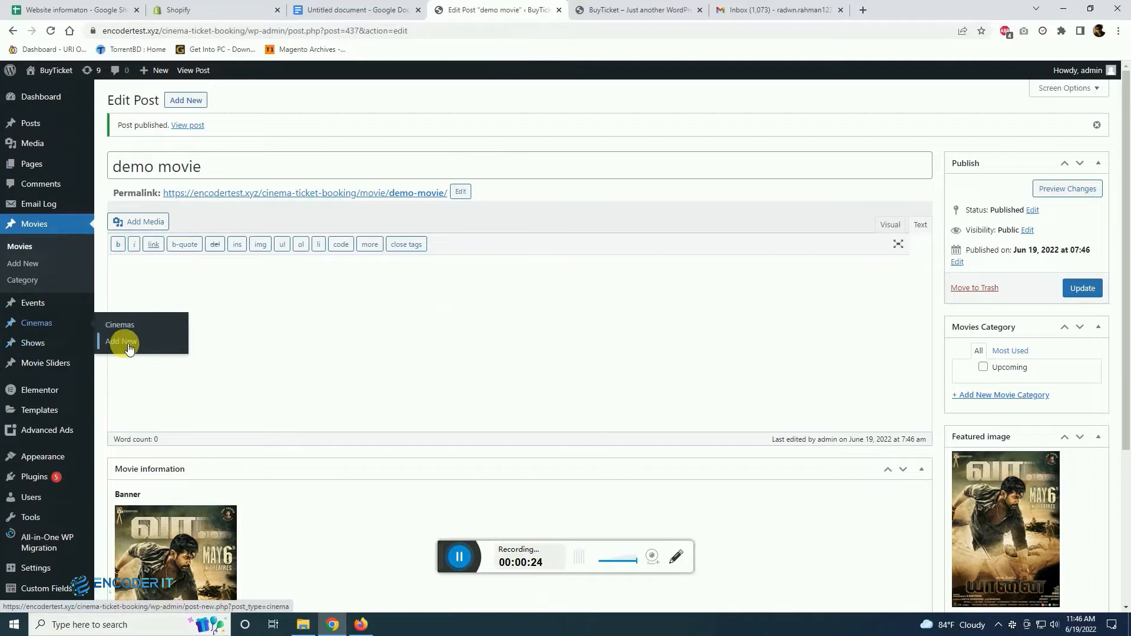
Step: Create a cinema titled 'demo hall' with the building photo as featured image
{"action": "left_click", "coordinate": [122, 341]}
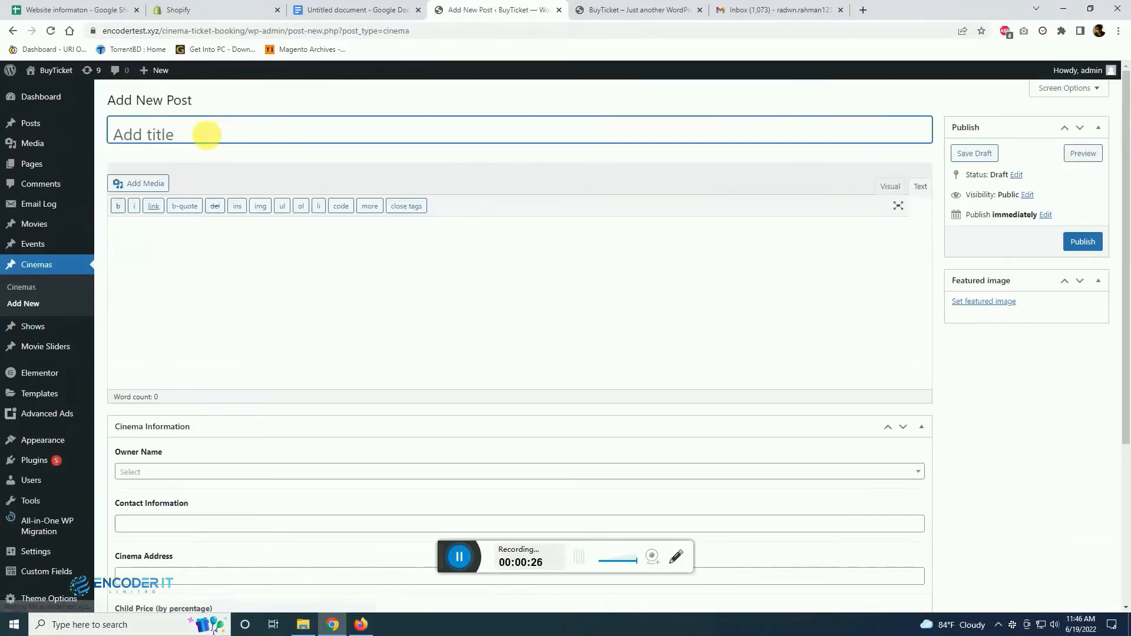
{"action": "type", "text": "demo c"}
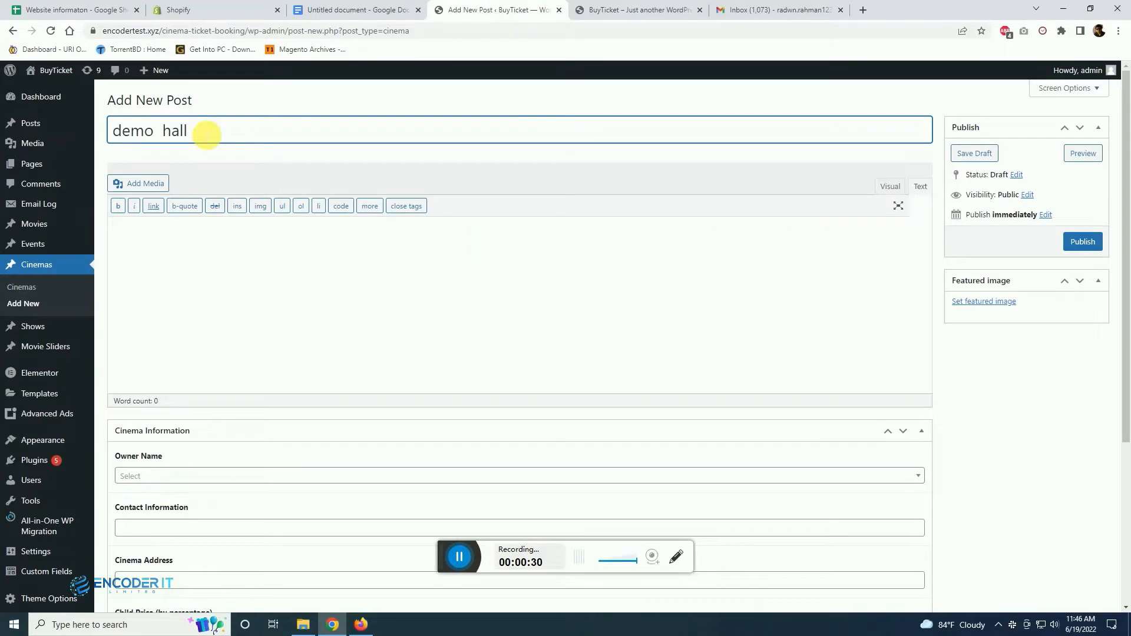
{"action": "mouse_move", "coordinate": [365, 178]}
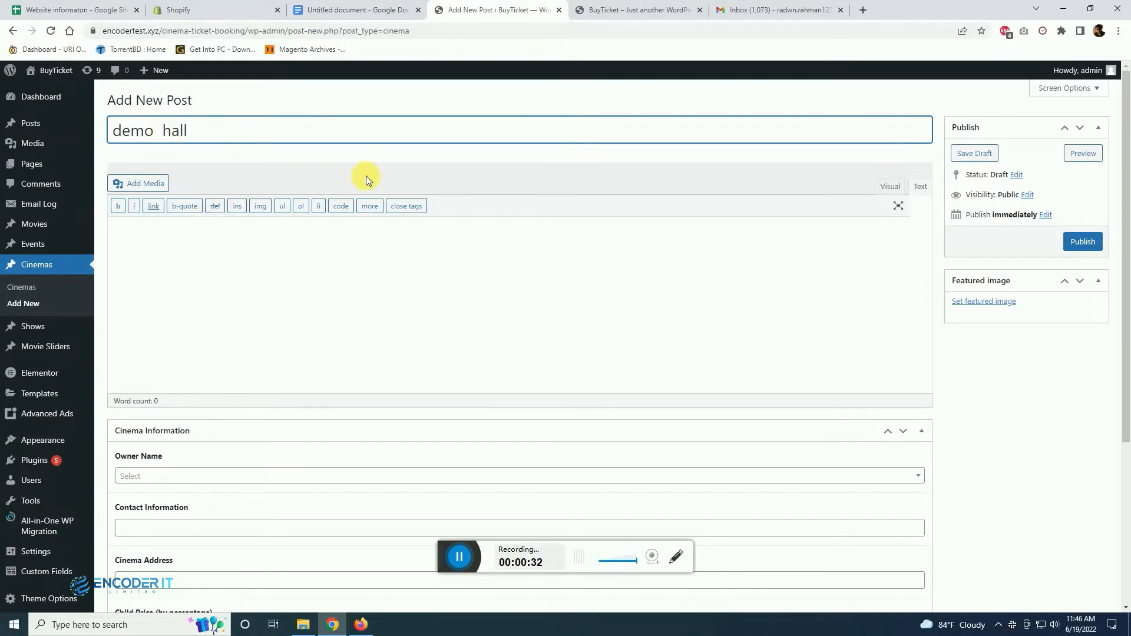
{"action": "left_click", "coordinate": [983, 301]}
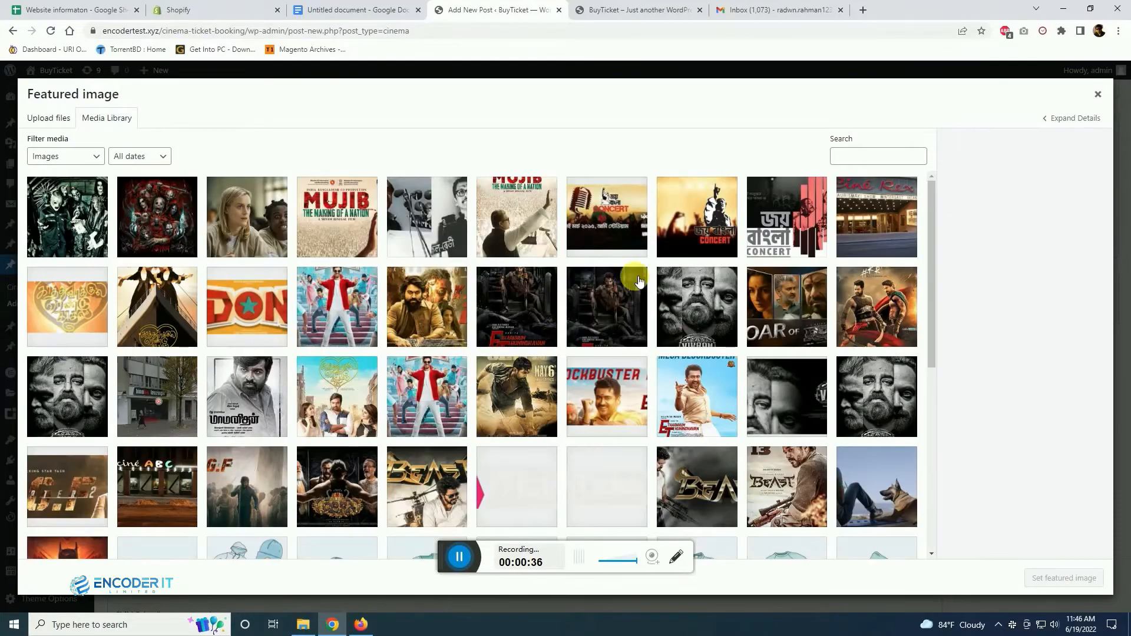
{"action": "left_click", "coordinate": [1096, 93]}
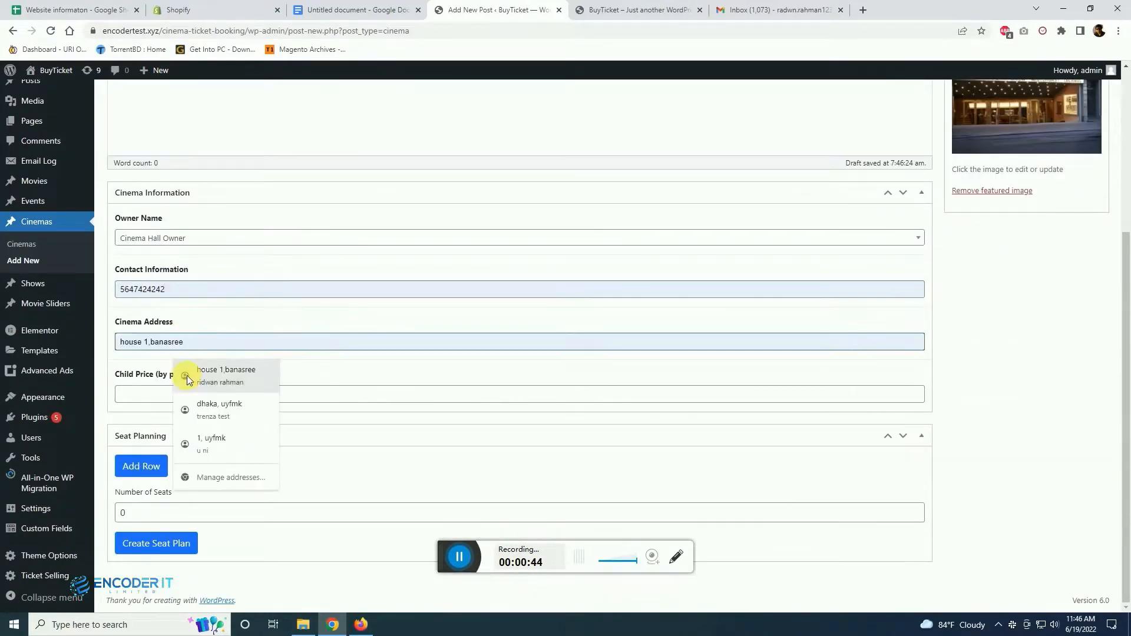
Step: Set a 40% child price and seat rows of 10, 20 and 20
{"action": "type", "text": "40"}
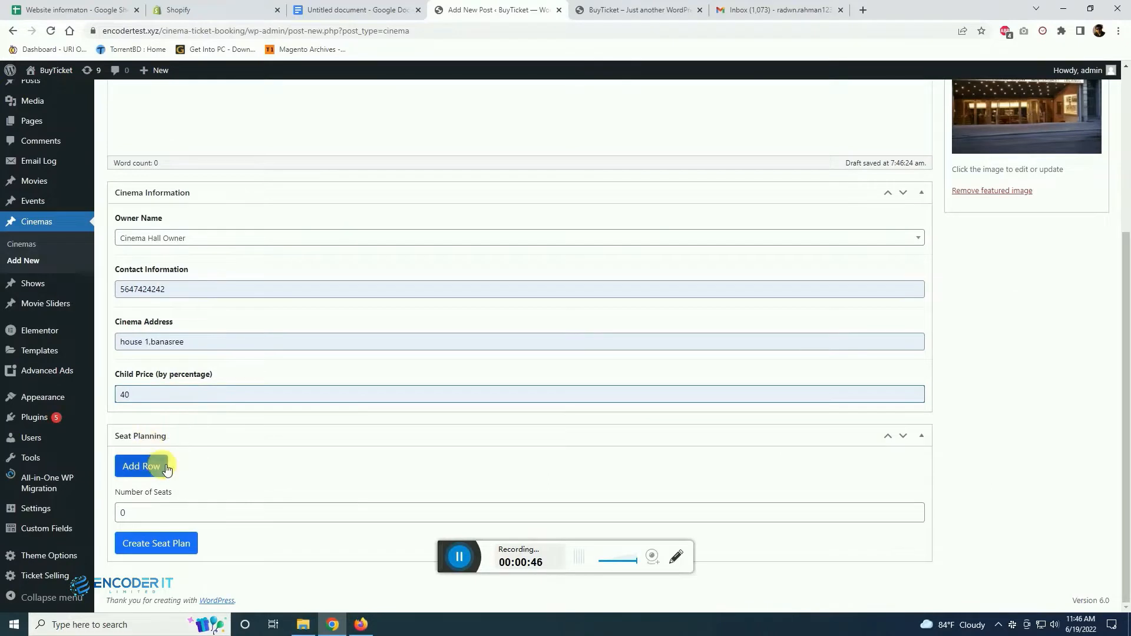
{"action": "left_click", "coordinate": [142, 466]}
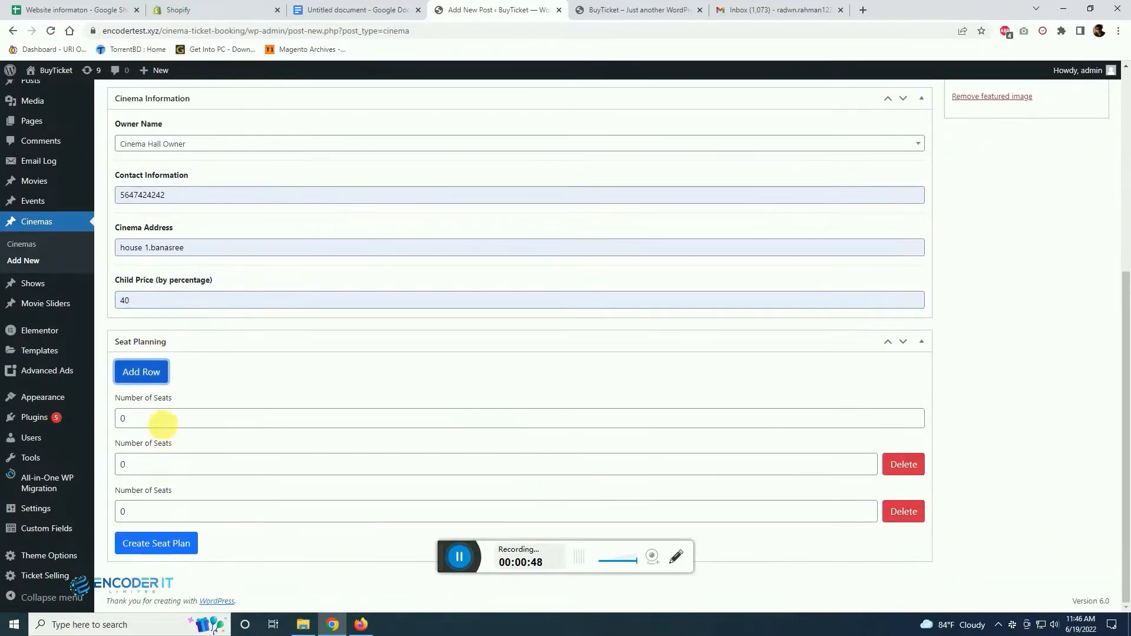
{"action": "type", "text": "10"}
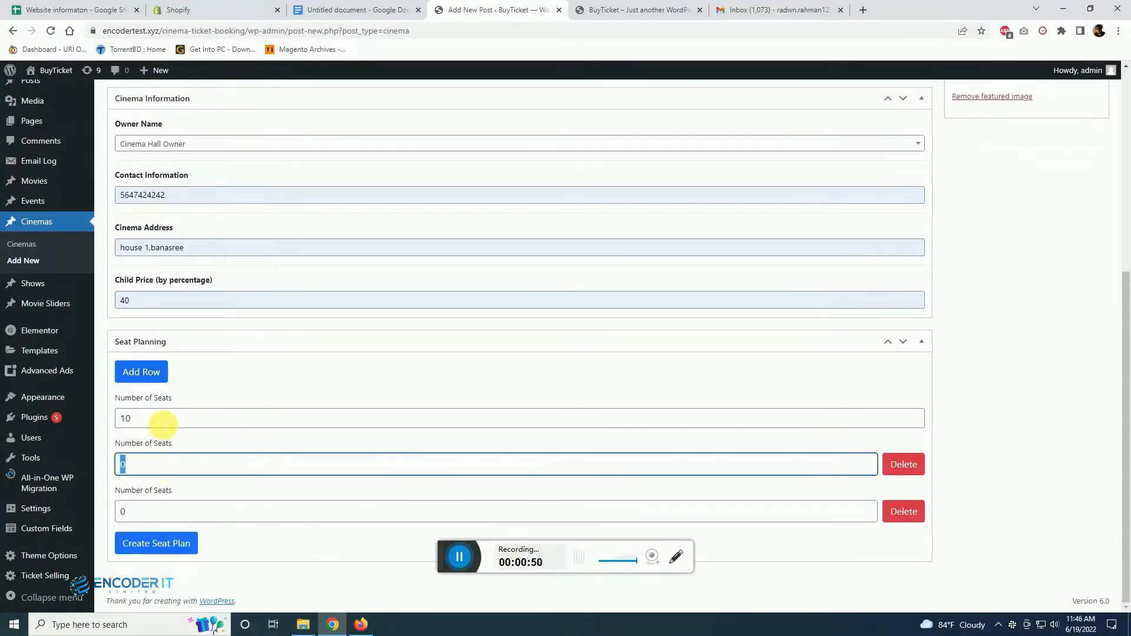
{"action": "type", "text": "20"}
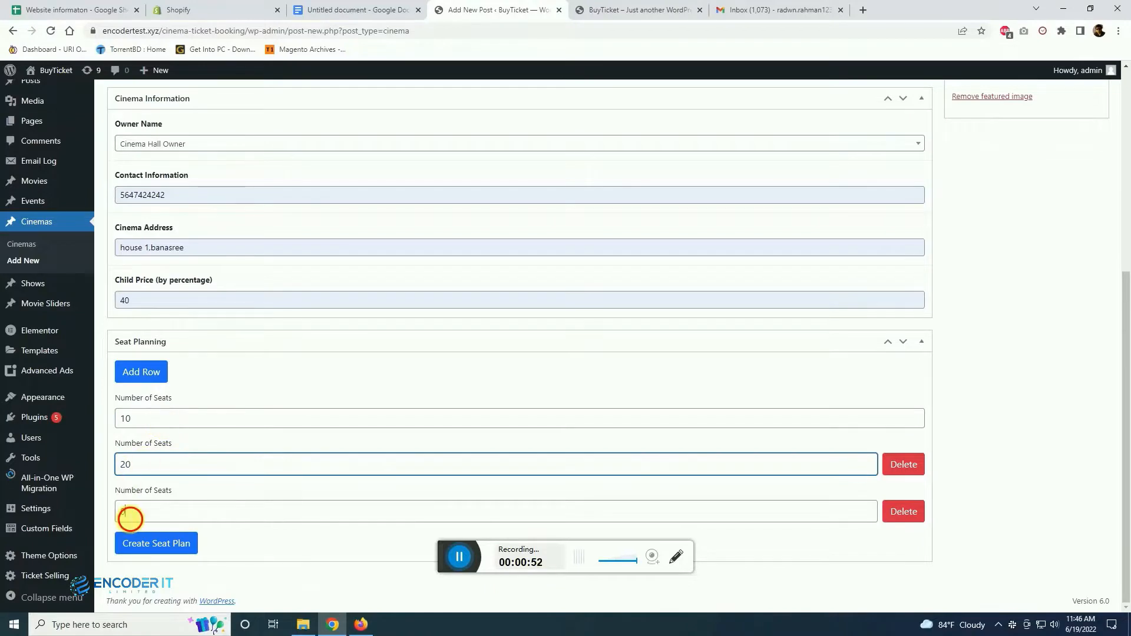
{"action": "type", "text": "30"}
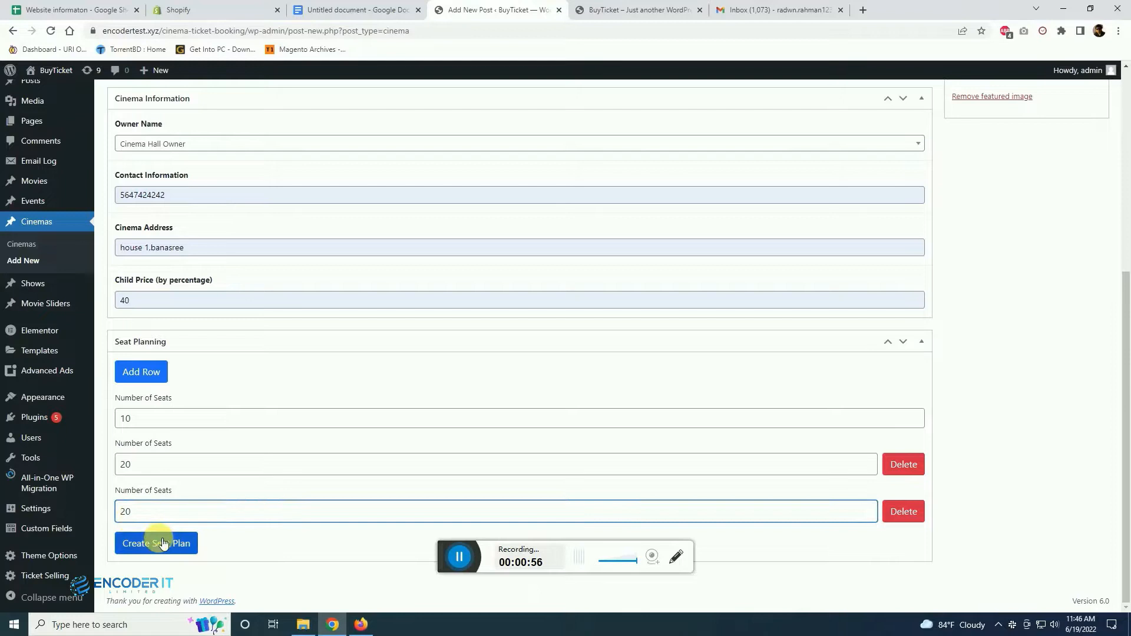
Step: Generate the seat layout, price every seat at 50, and publish demo hall
{"action": "left_click", "coordinate": [156, 543]}
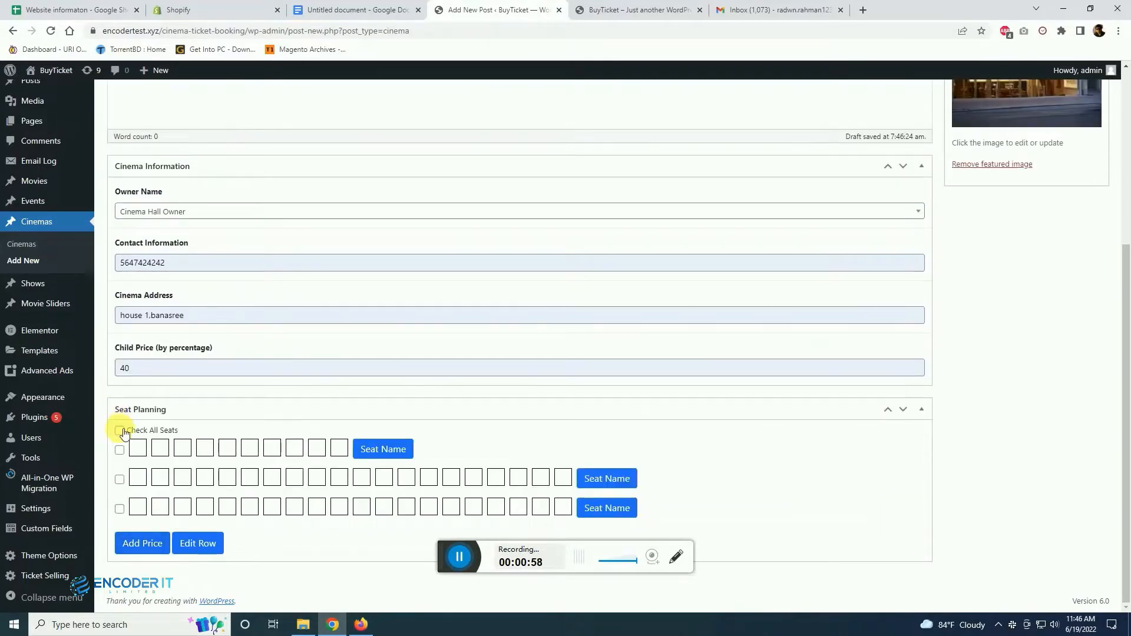
{"action": "left_click", "coordinate": [119, 430]}
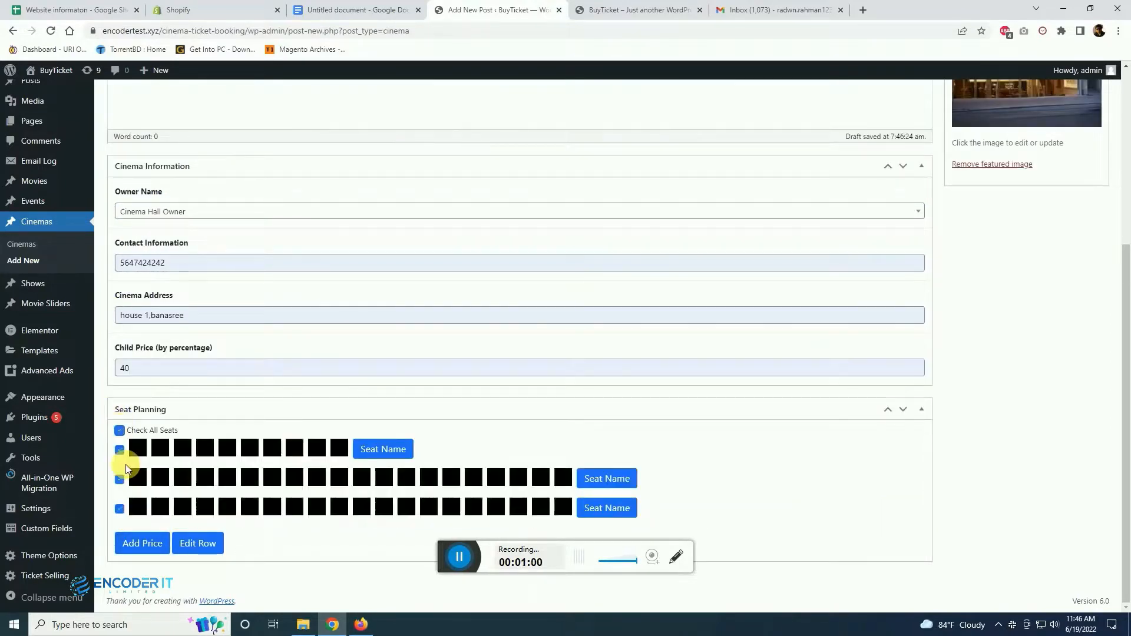
{"action": "left_click", "coordinate": [142, 543]}
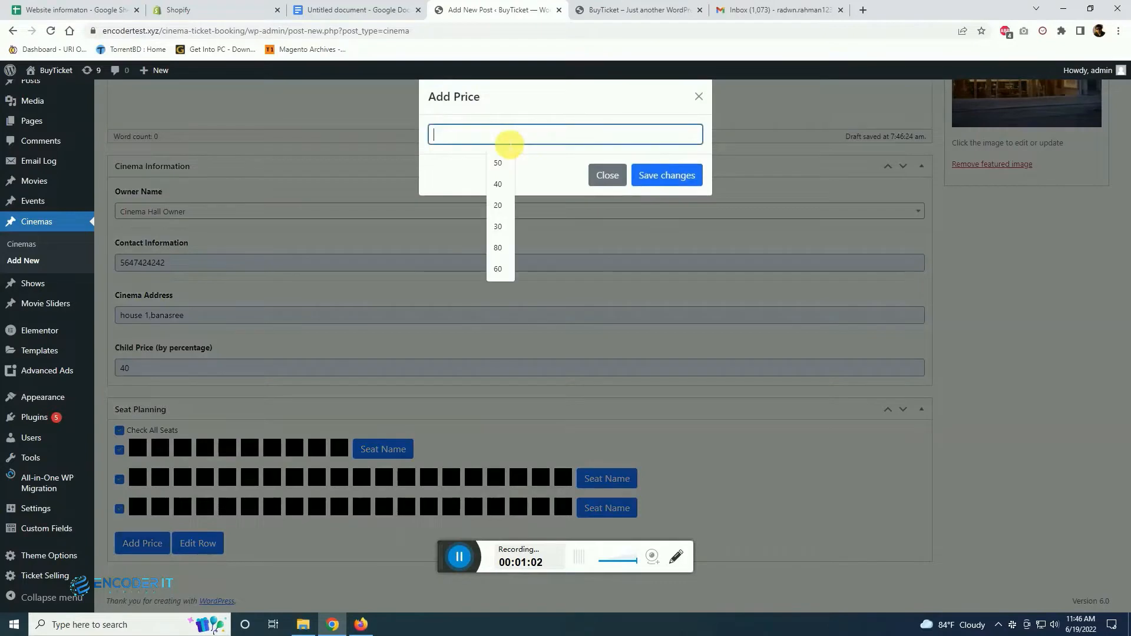
{"action": "type", "text": "5"}
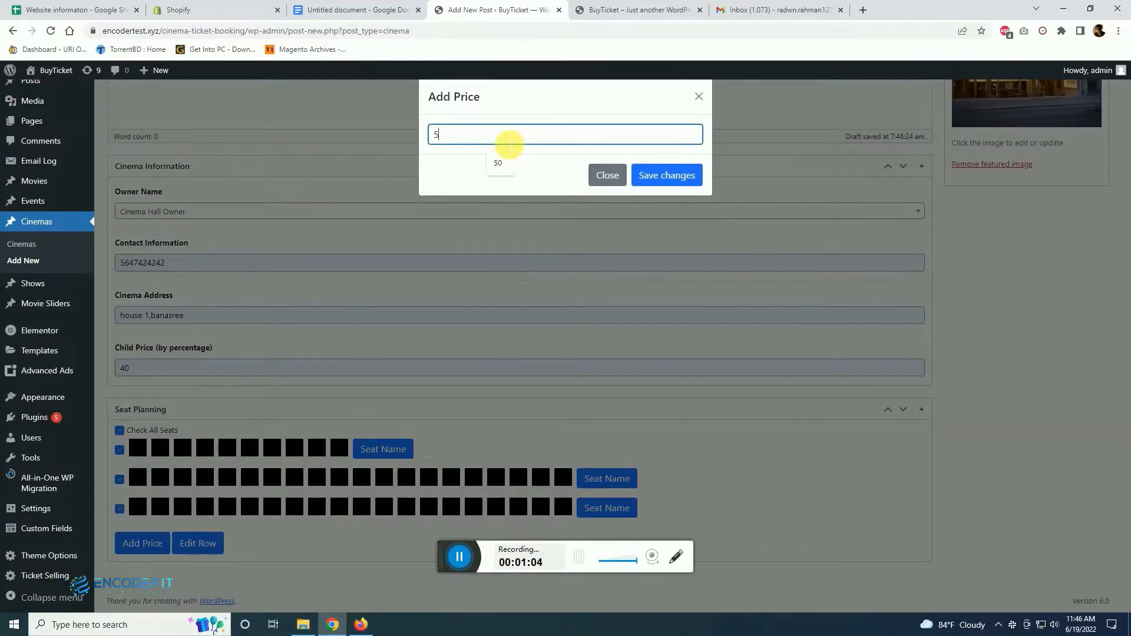
{"action": "left_click", "coordinate": [665, 174]}
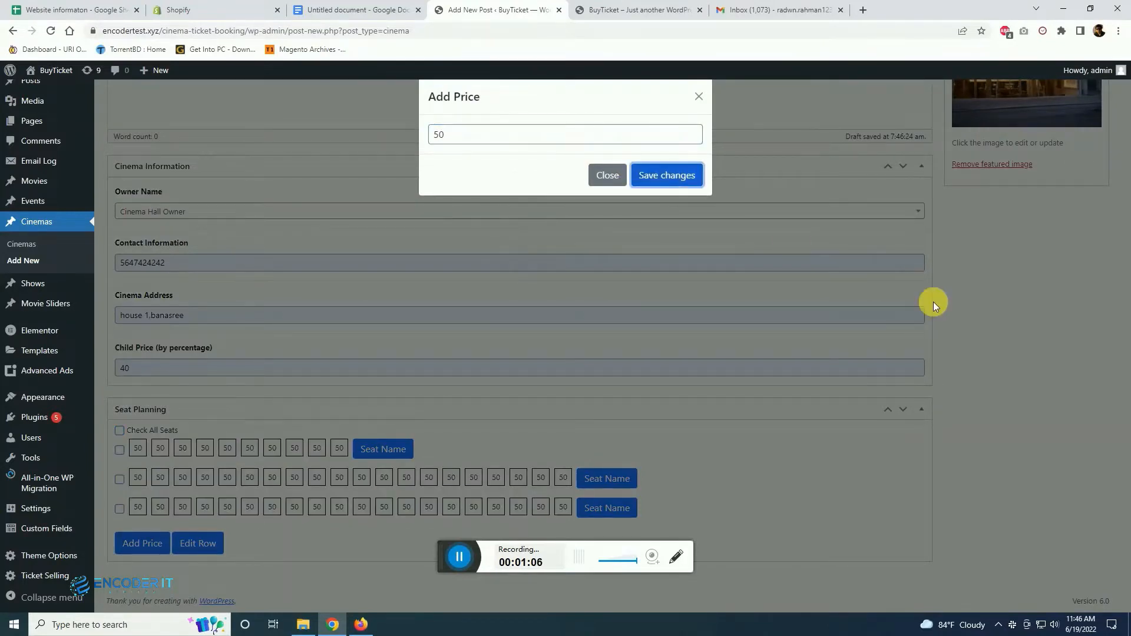
{"action": "left_click", "coordinate": [606, 175]}
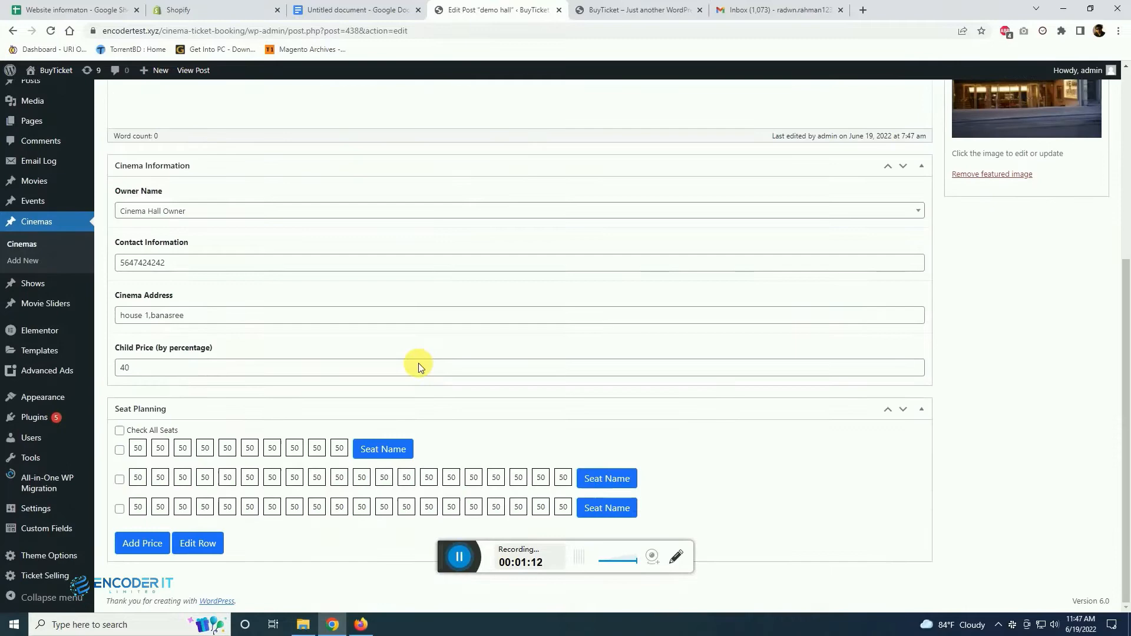
Step: Name the seat rows A, B and C and save demo hall
{"action": "left_click", "coordinate": [383, 448]}
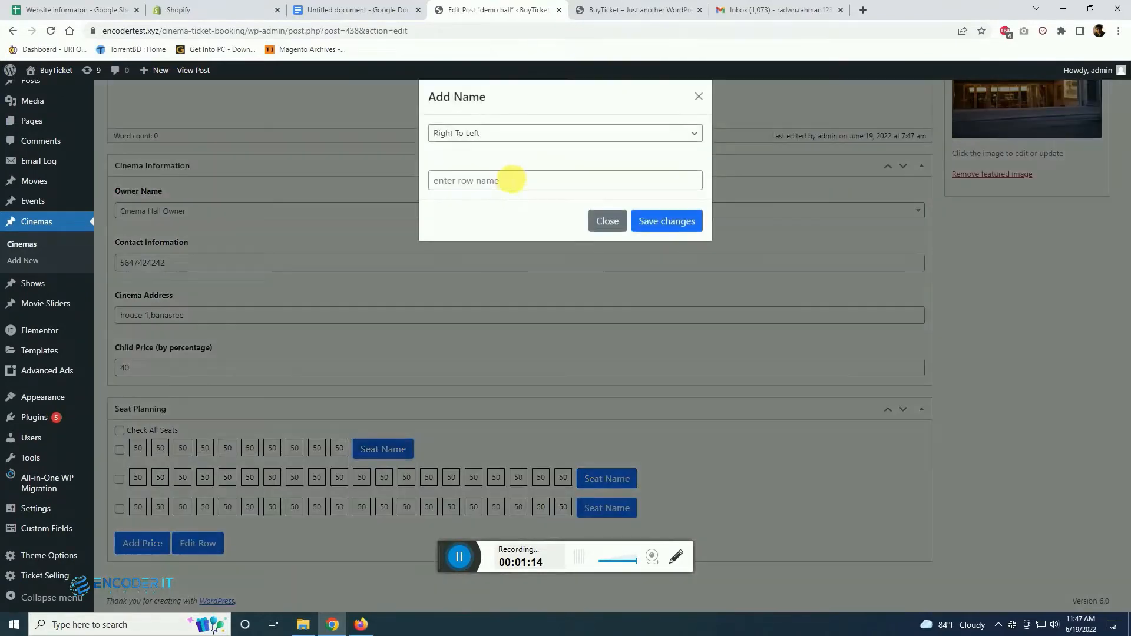
{"action": "type", "text": "A"}
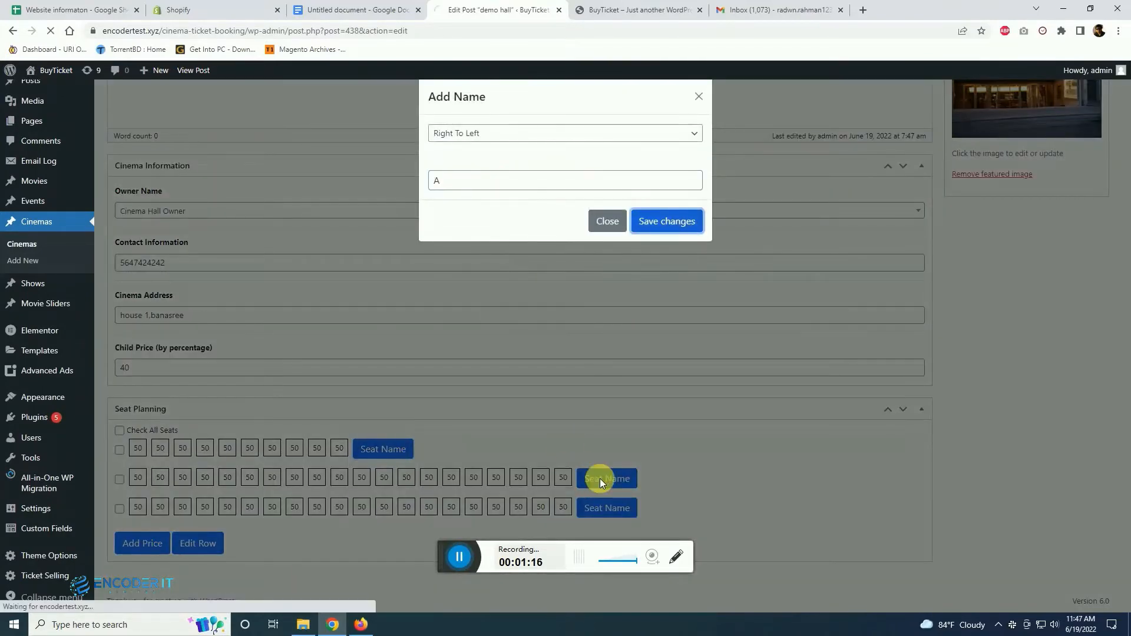
{"action": "left_click", "coordinate": [665, 221]}
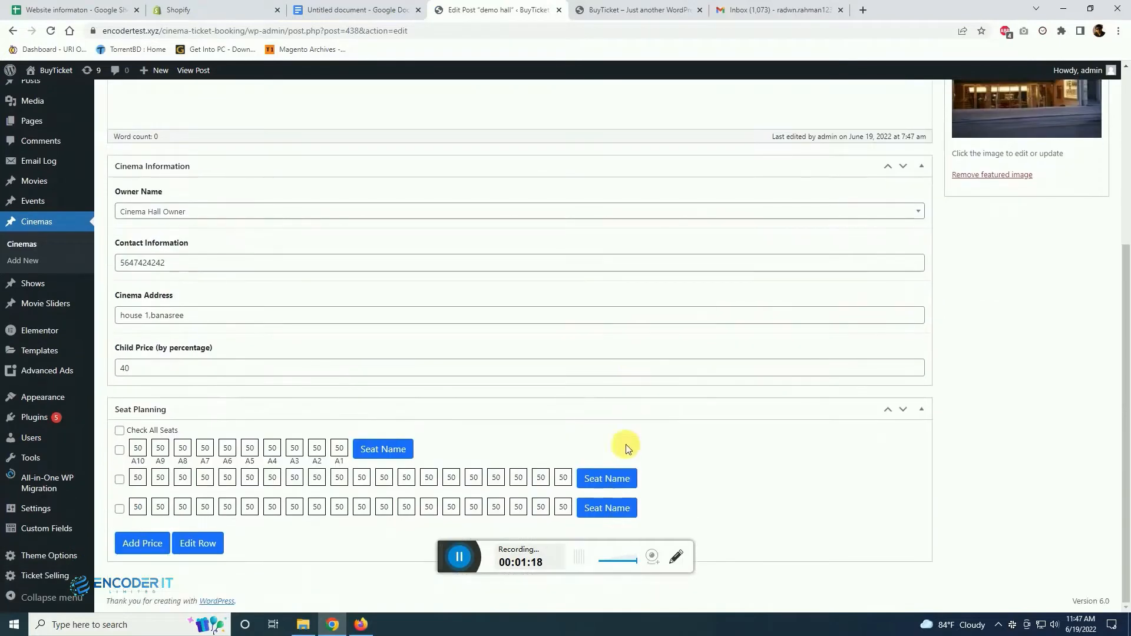
{"action": "left_click", "coordinate": [382, 448]}
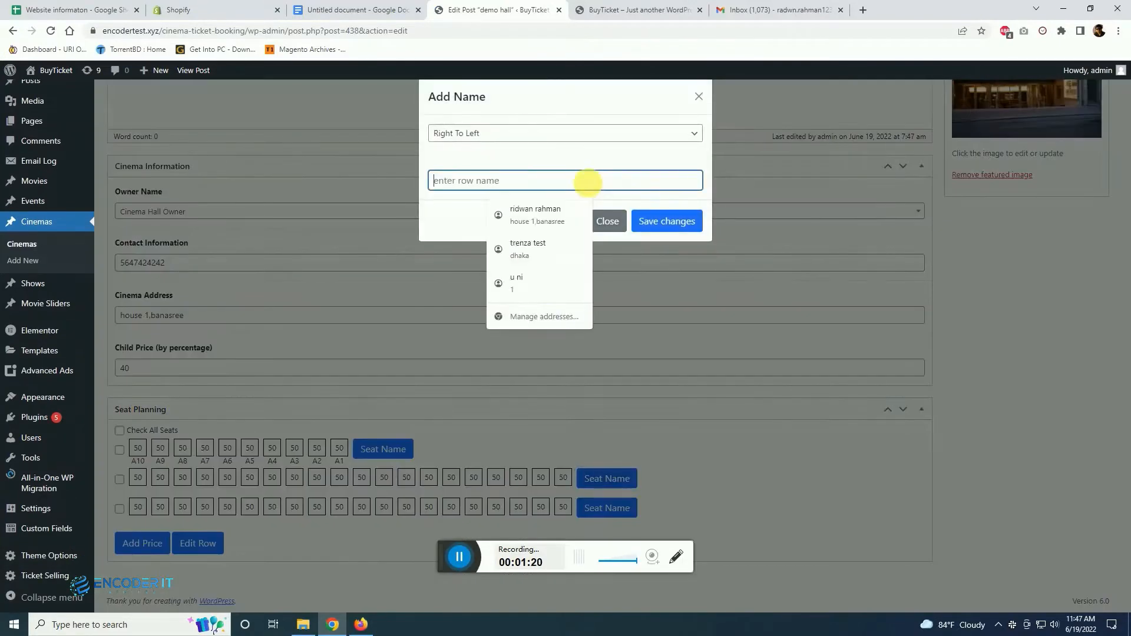
{"action": "type", "text": "B"}
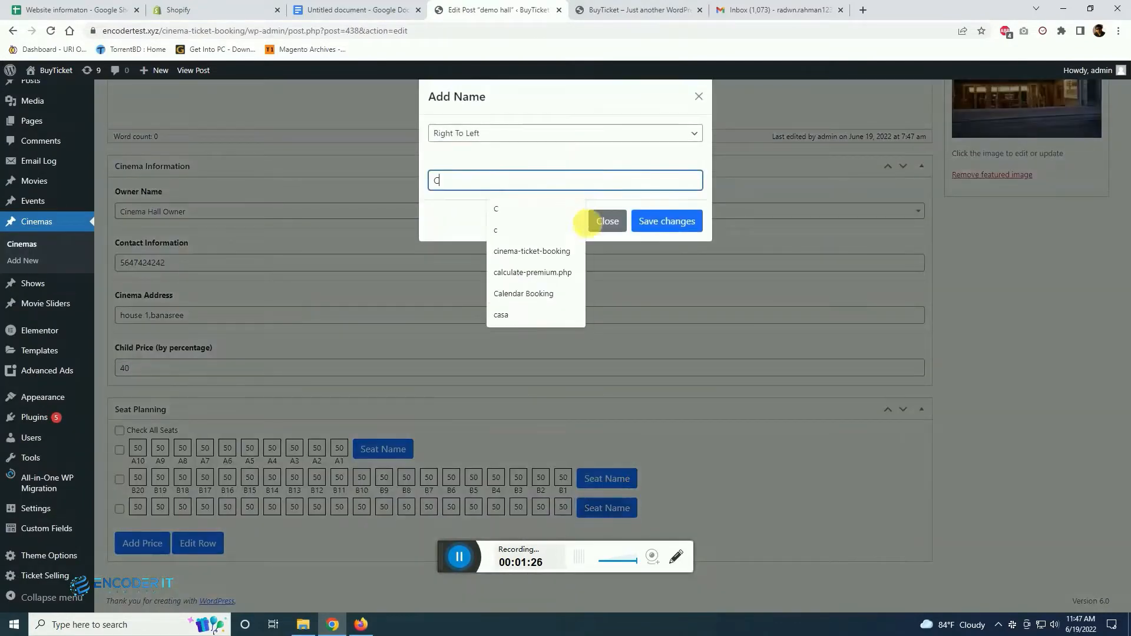
{"action": "left_click", "coordinate": [607, 225]}
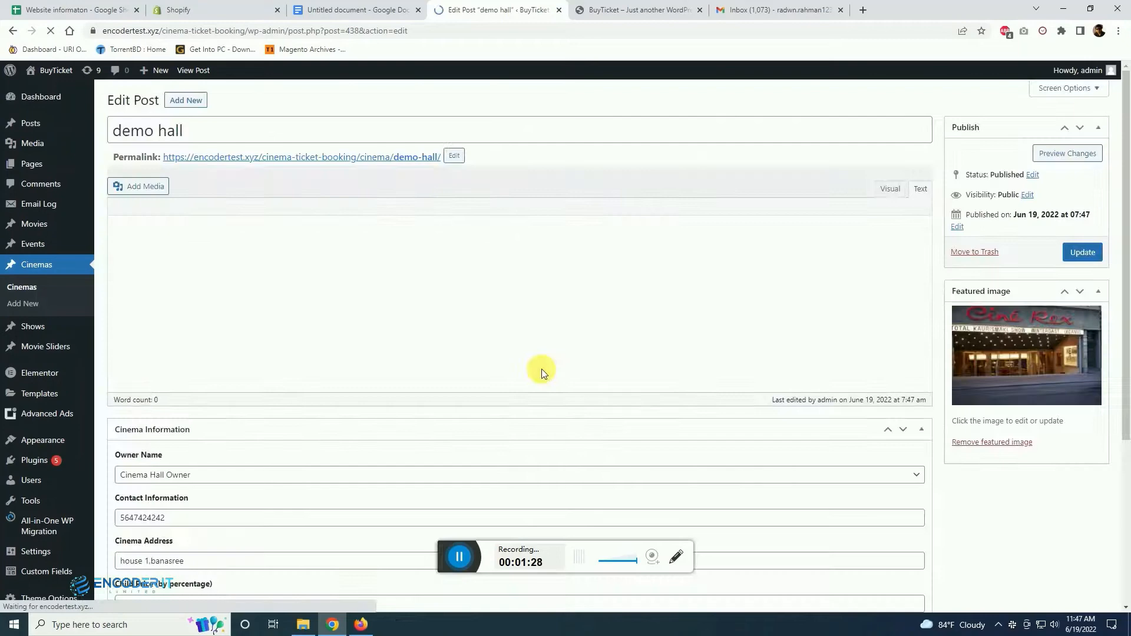
{"action": "left_click", "coordinate": [919, 189]}
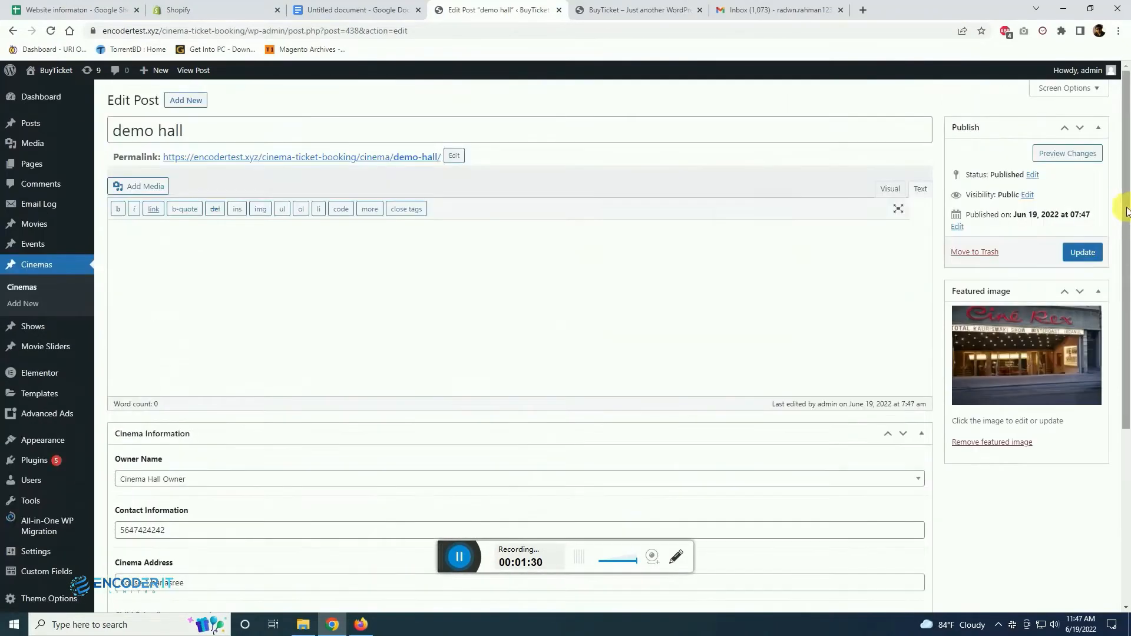
{"action": "left_click", "coordinate": [1082, 251]}
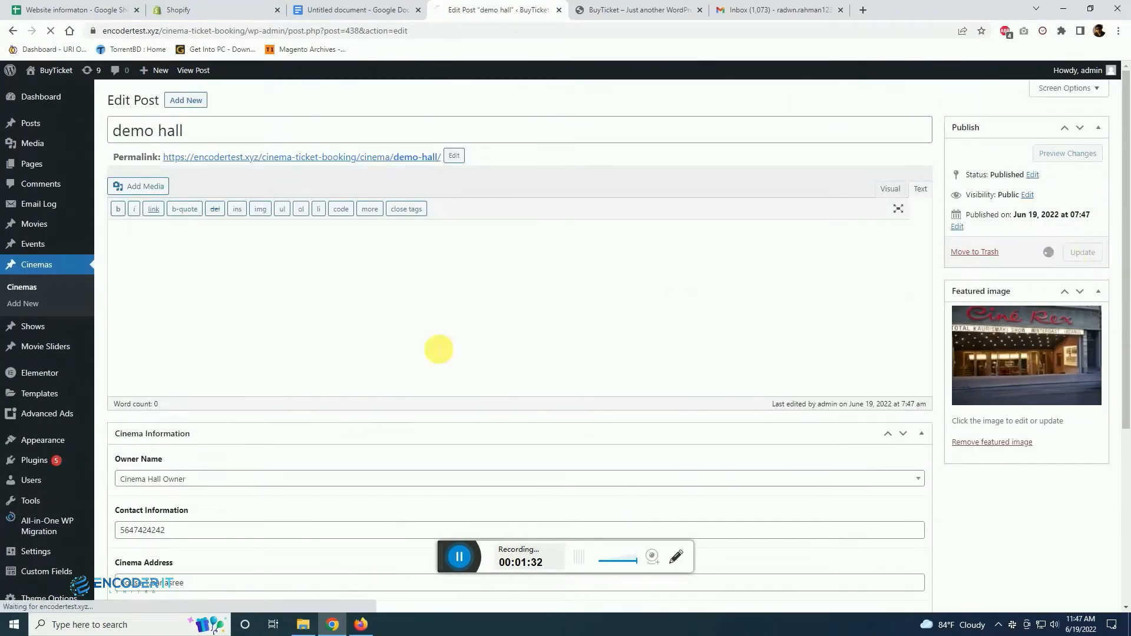
{"action": "scroll", "scroll_direction": "down", "scroll_amount": 3}
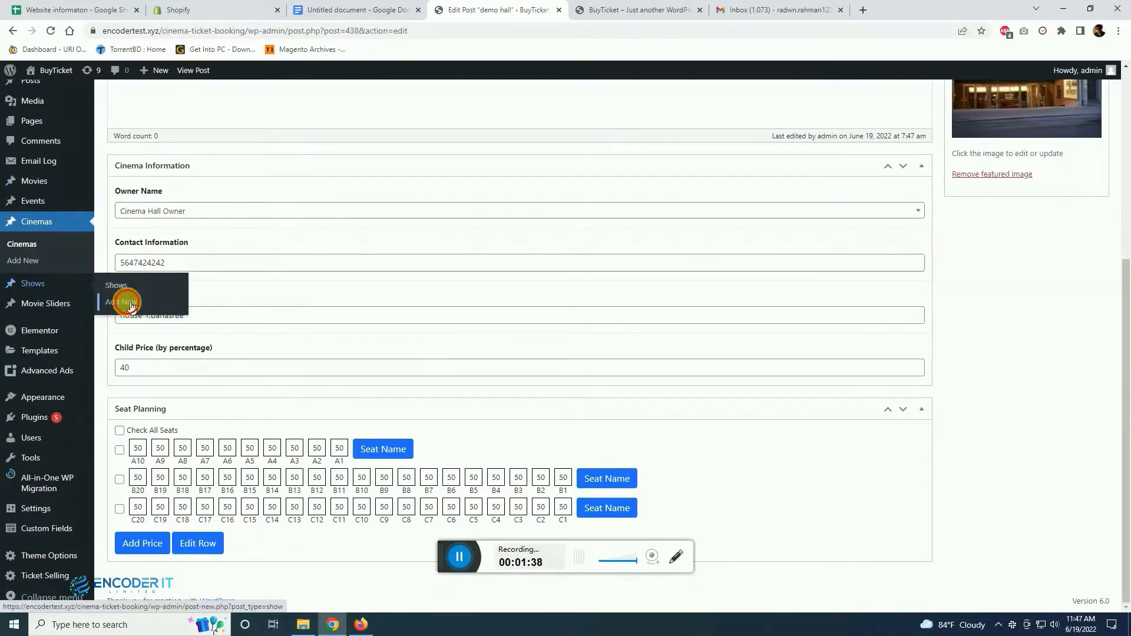
Step: Start a new show titled 'demo show'
{"action": "left_click", "coordinate": [125, 301]}
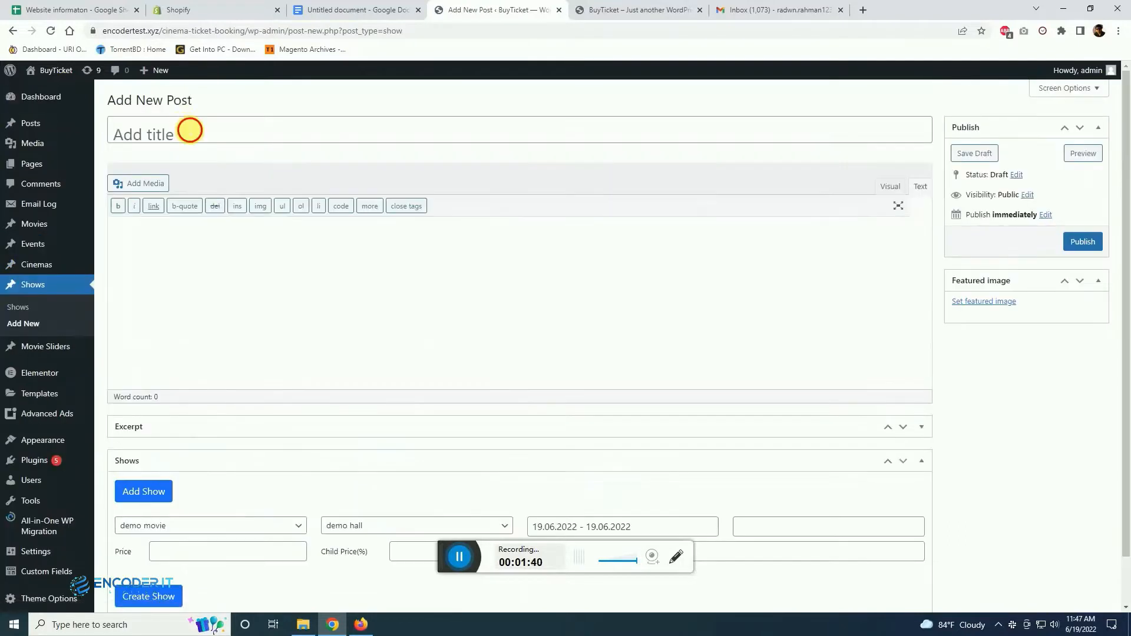
{"action": "type", "text": "dem oshow"}
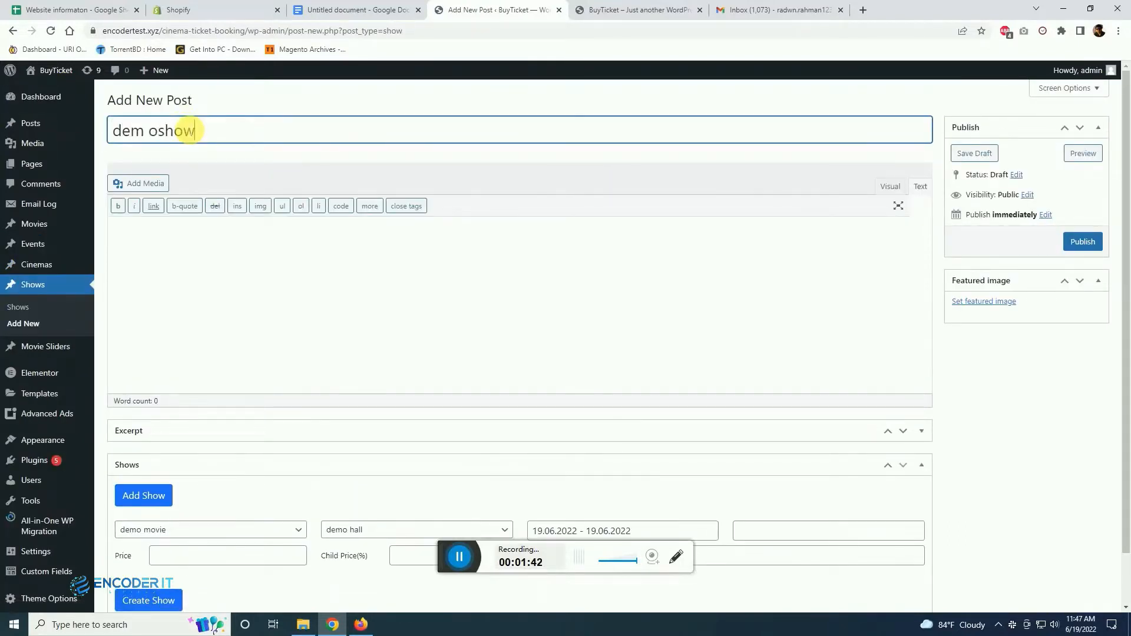
{"action": "left_click", "coordinate": [156, 70]}
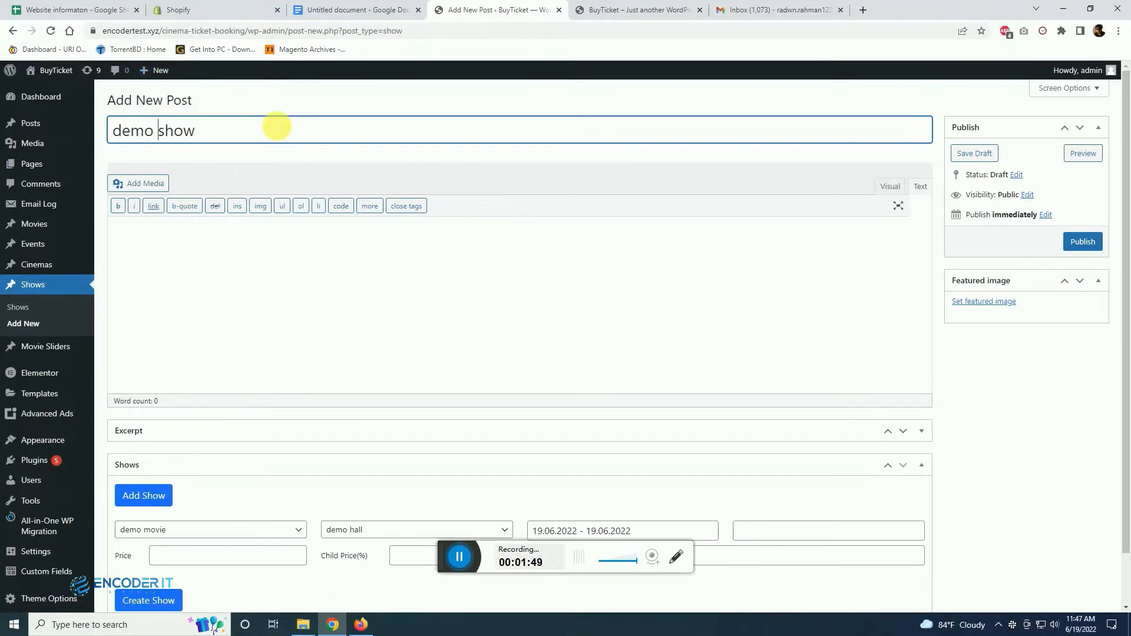
{"action": "scroll", "scroll_direction": "down", "scroll_amount": 3}
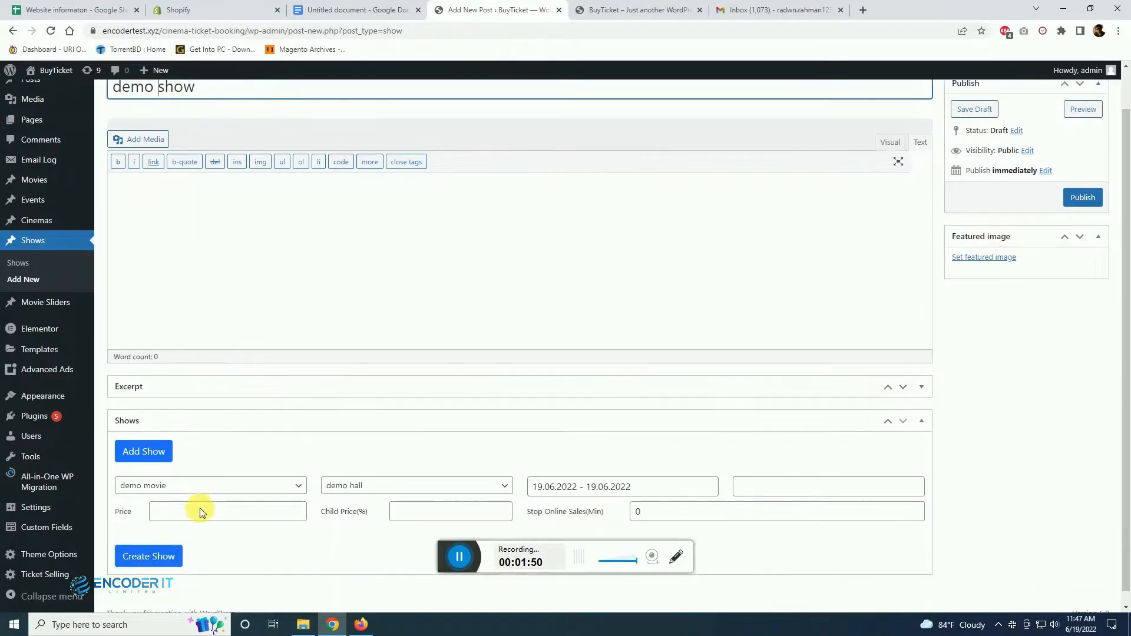
Step: Schedule demo movie at demo hall, 5–14 July 2022 at 6:30, price 20, and publish
{"action": "left_click", "coordinate": [209, 473]}
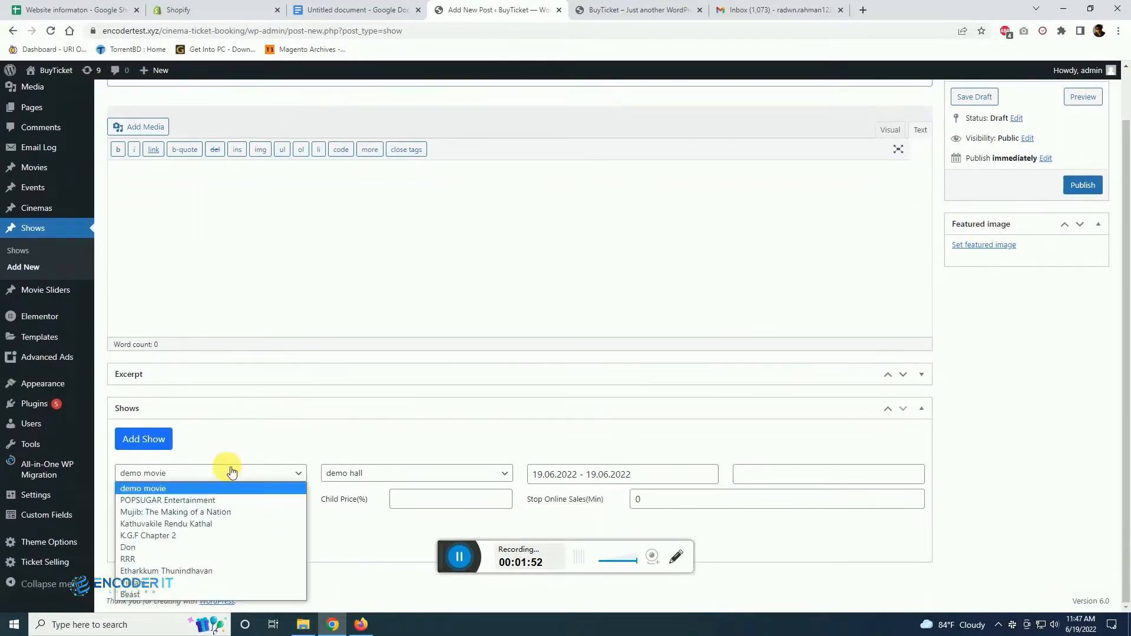
{"action": "left_click", "coordinate": [415, 474]}
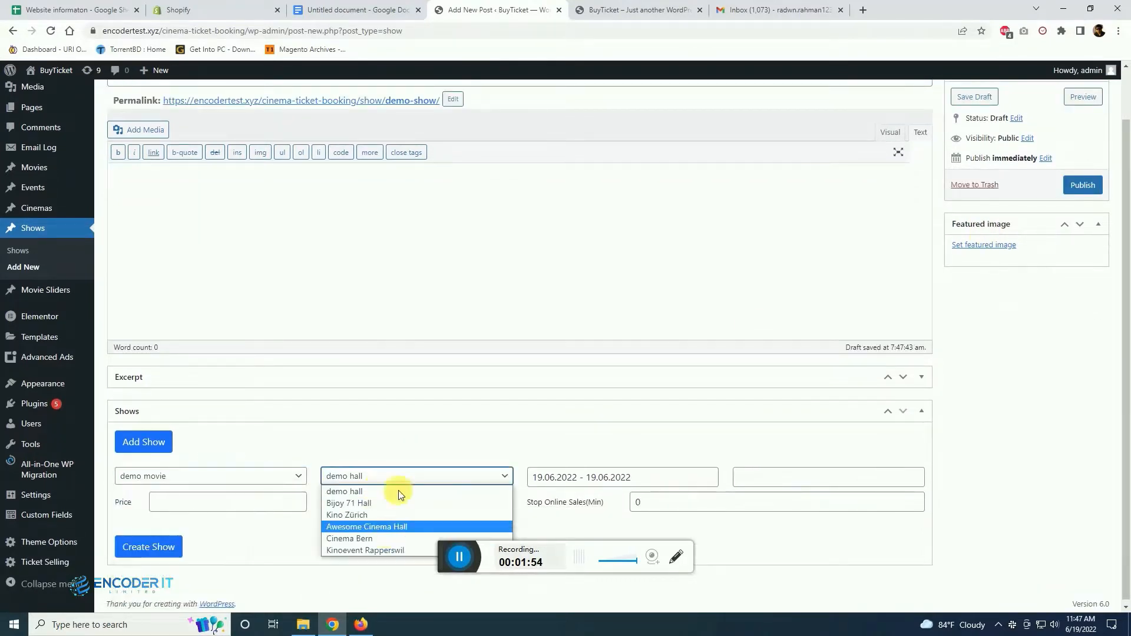
{"action": "left_click", "coordinate": [622, 477]}
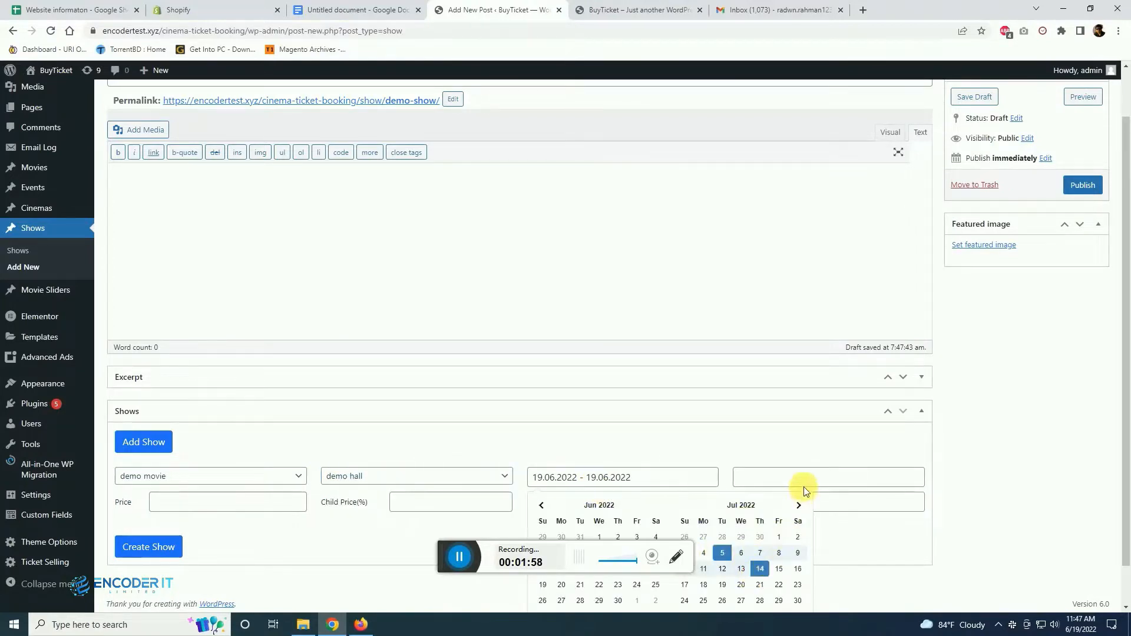
{"action": "left_click", "coordinate": [827, 476]}
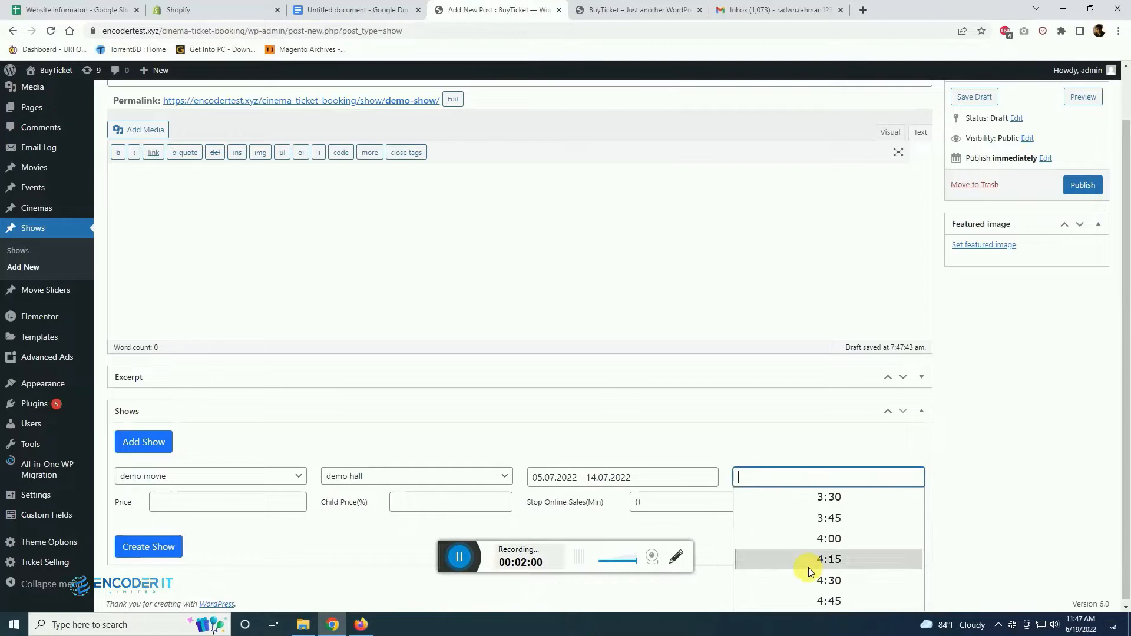
{"action": "type", "text": "6:30"}
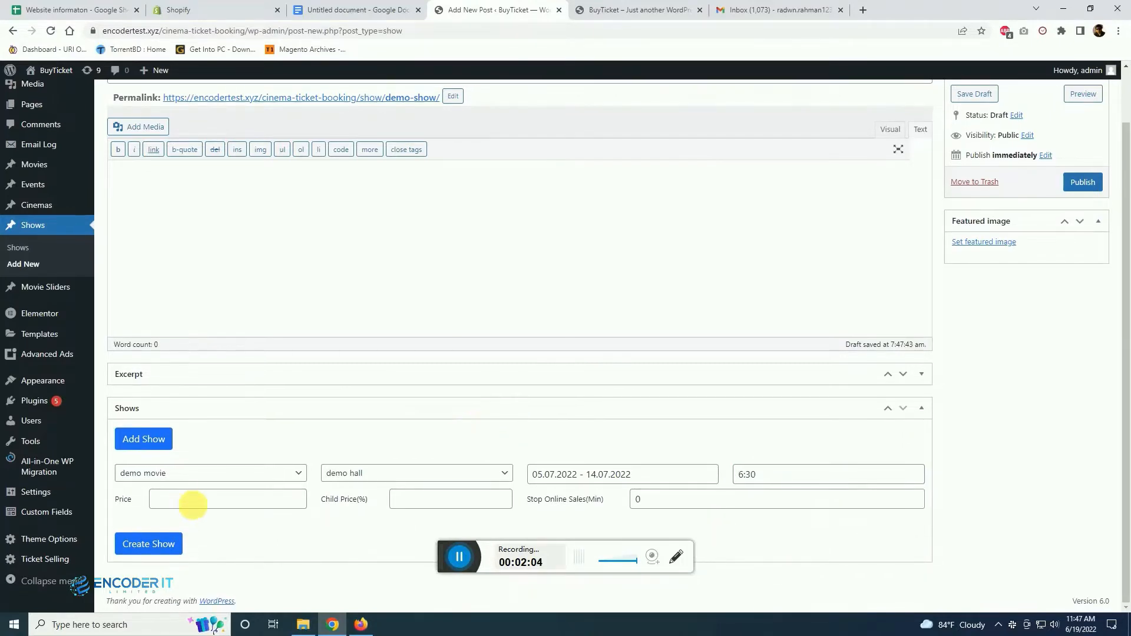
{"action": "left_click", "coordinate": [227, 498]}
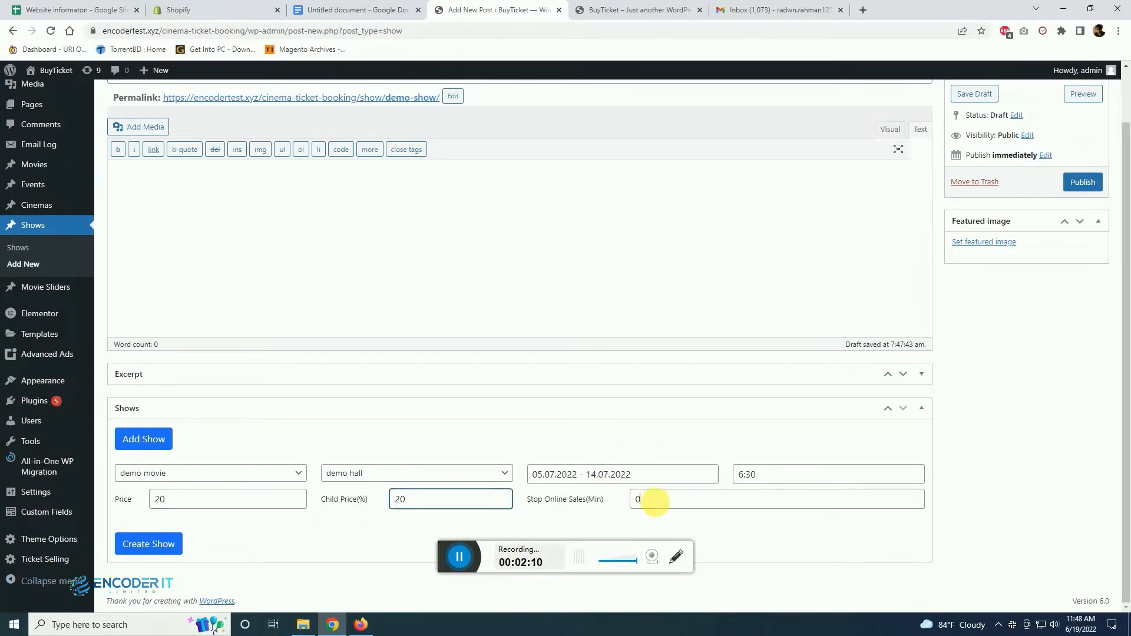
{"action": "left_click", "coordinate": [148, 543]}
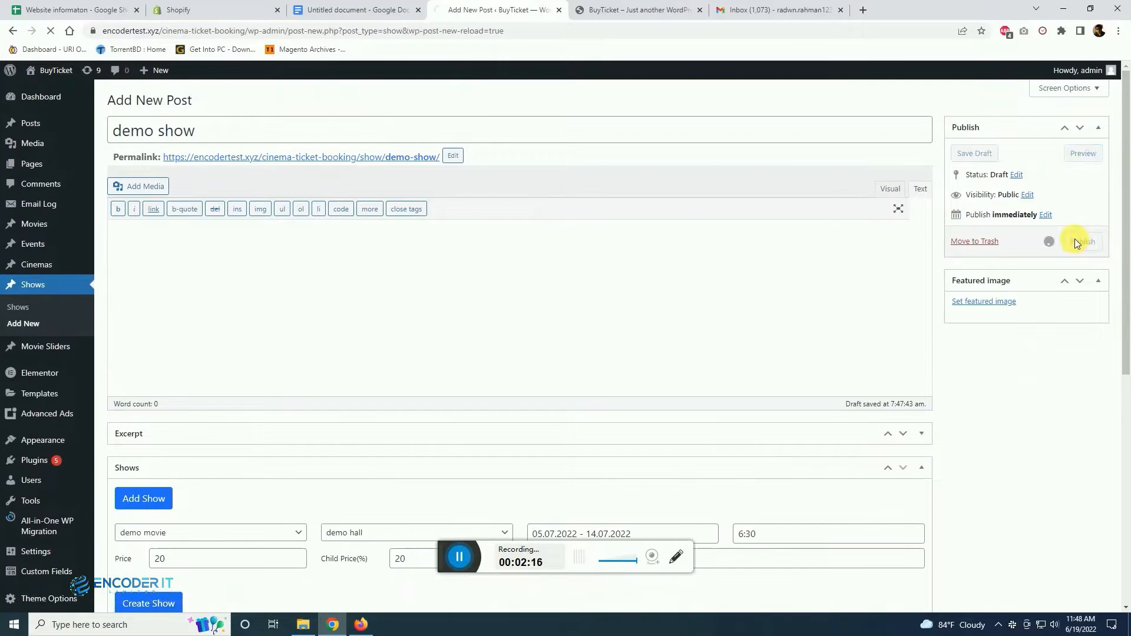
{"action": "left_click", "coordinate": [1080, 242]}
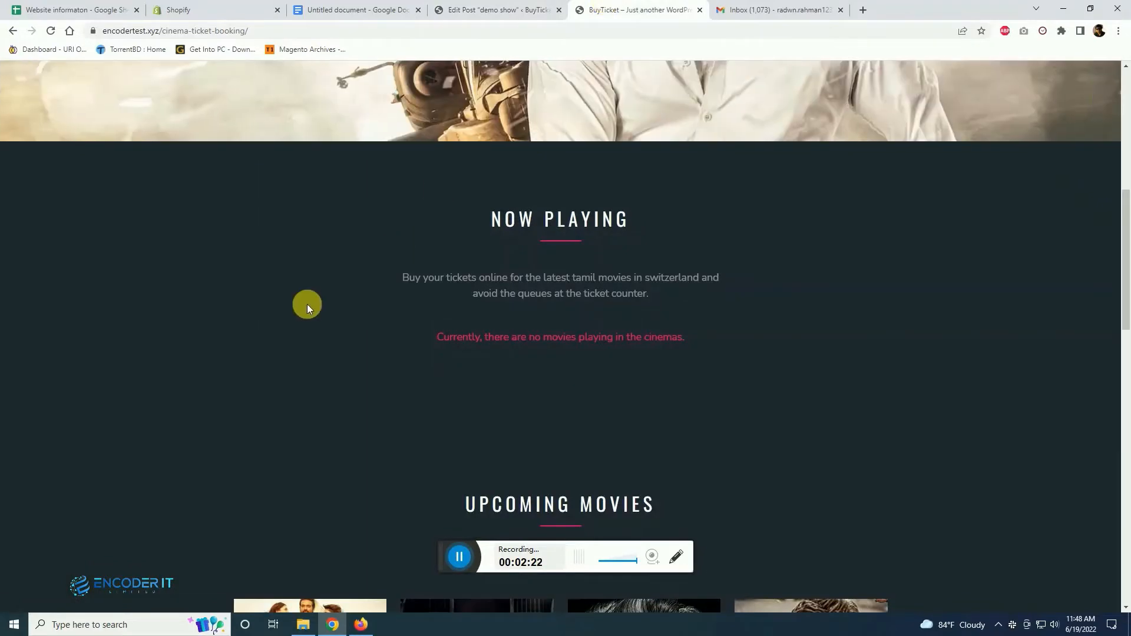
Step: Book seats A5, A4 and B10 for the 06:30 demo hall showing and reach payment
{"action": "left_click", "coordinate": [50, 30]}
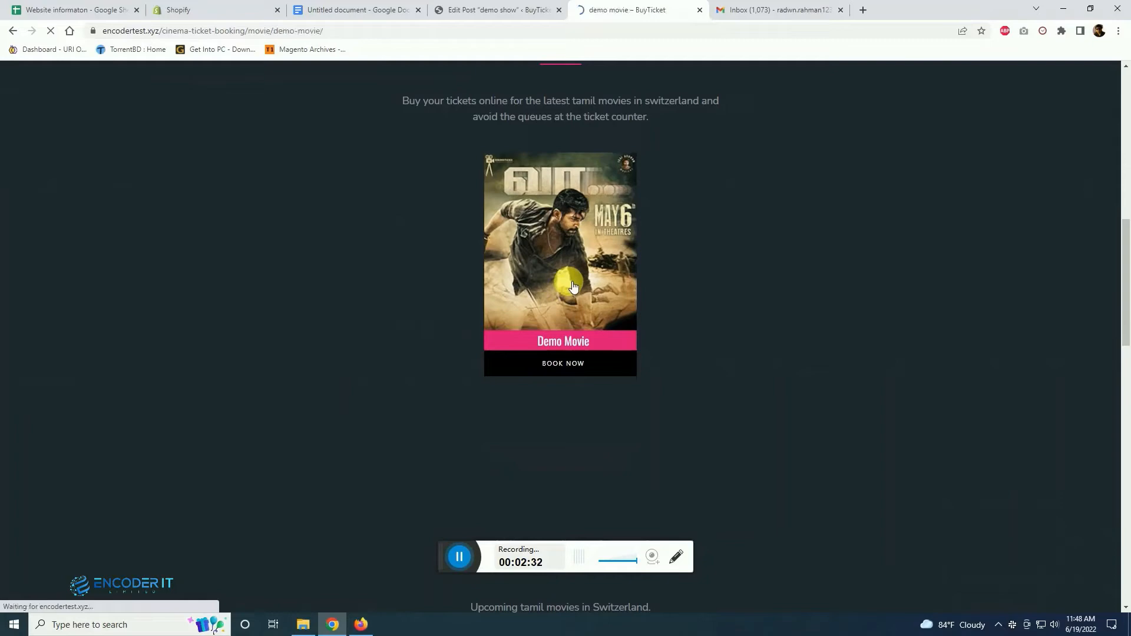
{"action": "scroll", "scroll_direction": "down", "scroll_amount": 3}
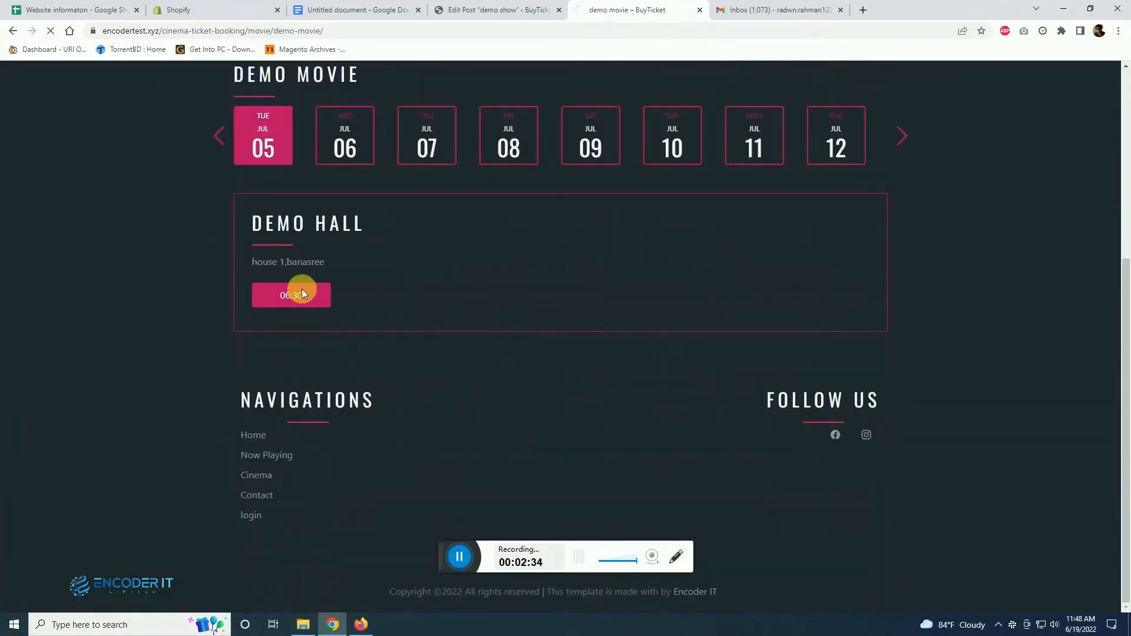
{"action": "left_click", "coordinate": [291, 295]}
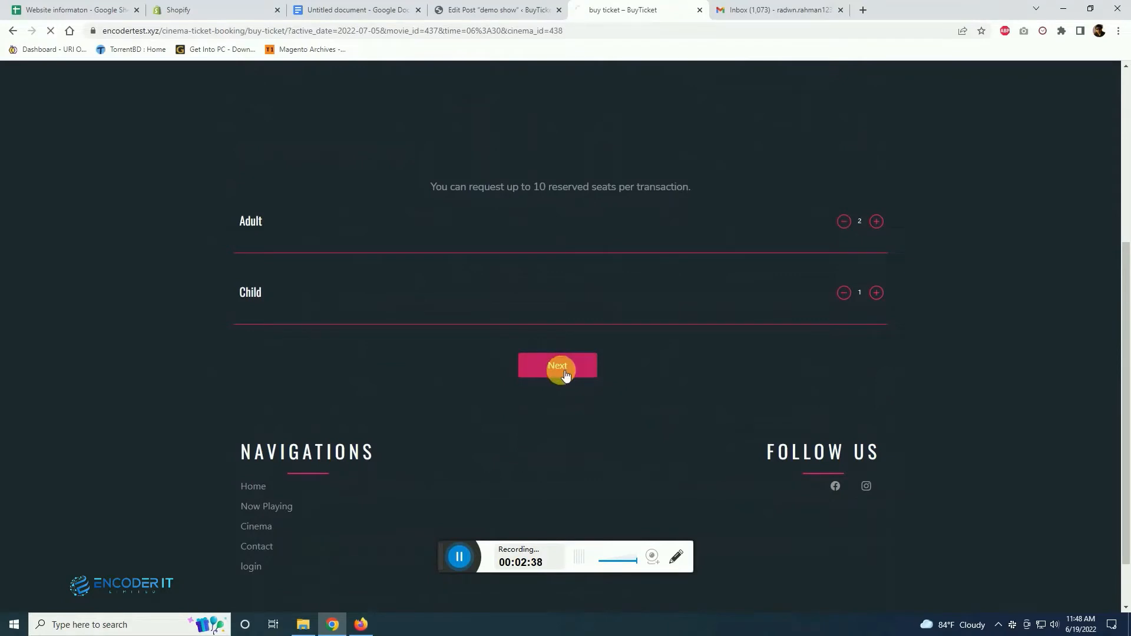
{"action": "left_click", "coordinate": [558, 366]}
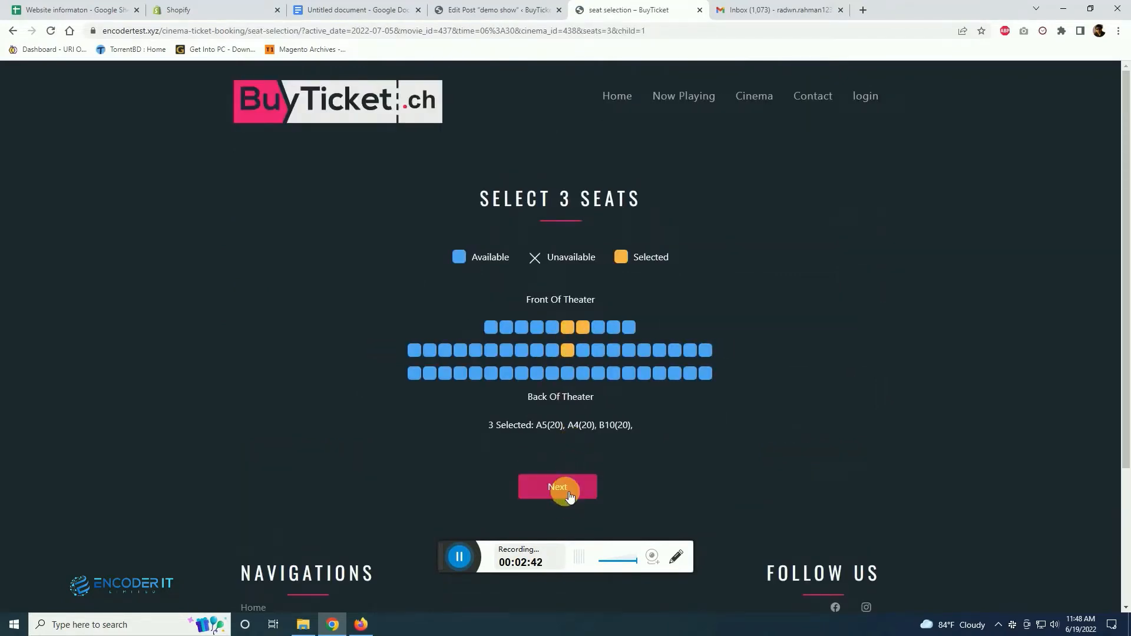
{"action": "left_click", "coordinate": [557, 487]}
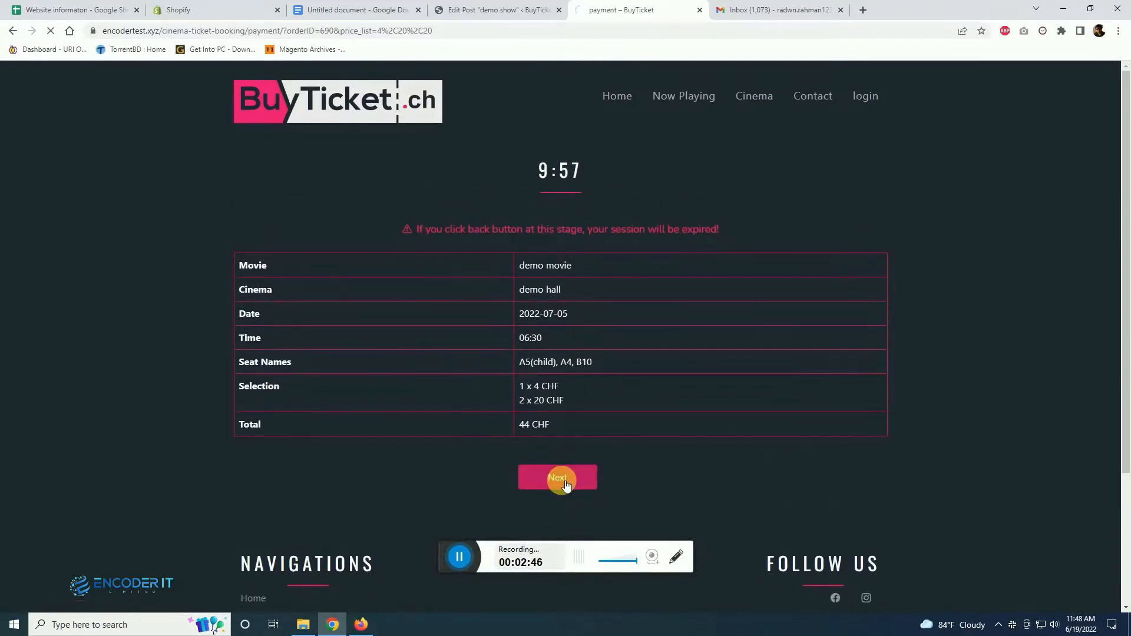
{"action": "left_click", "coordinate": [558, 478]}
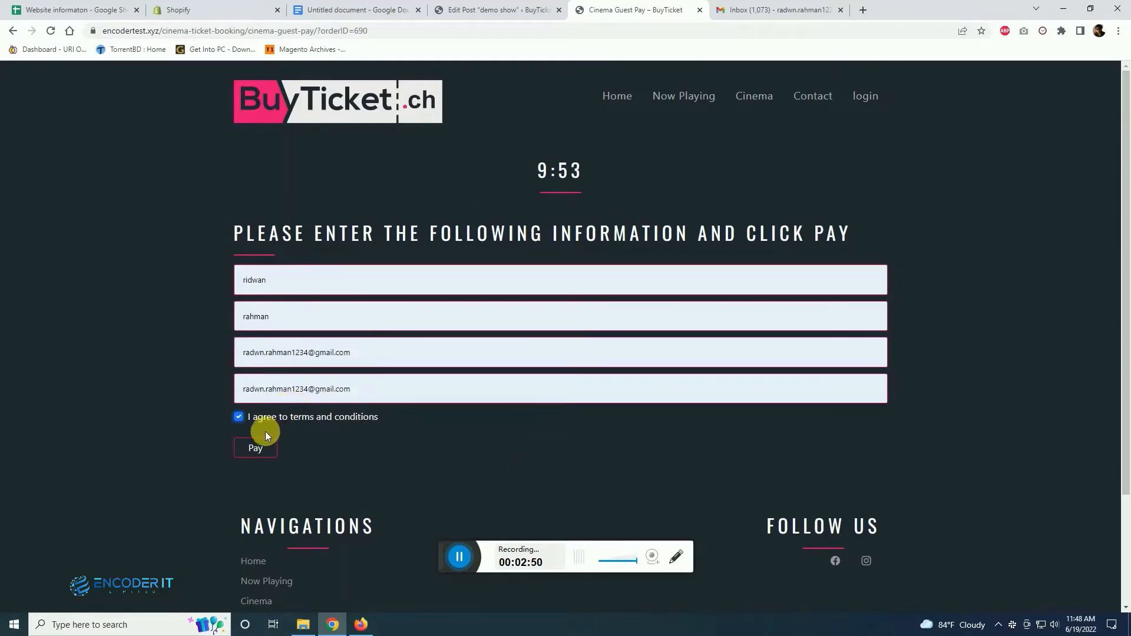
{"action": "left_click", "coordinate": [254, 447]}
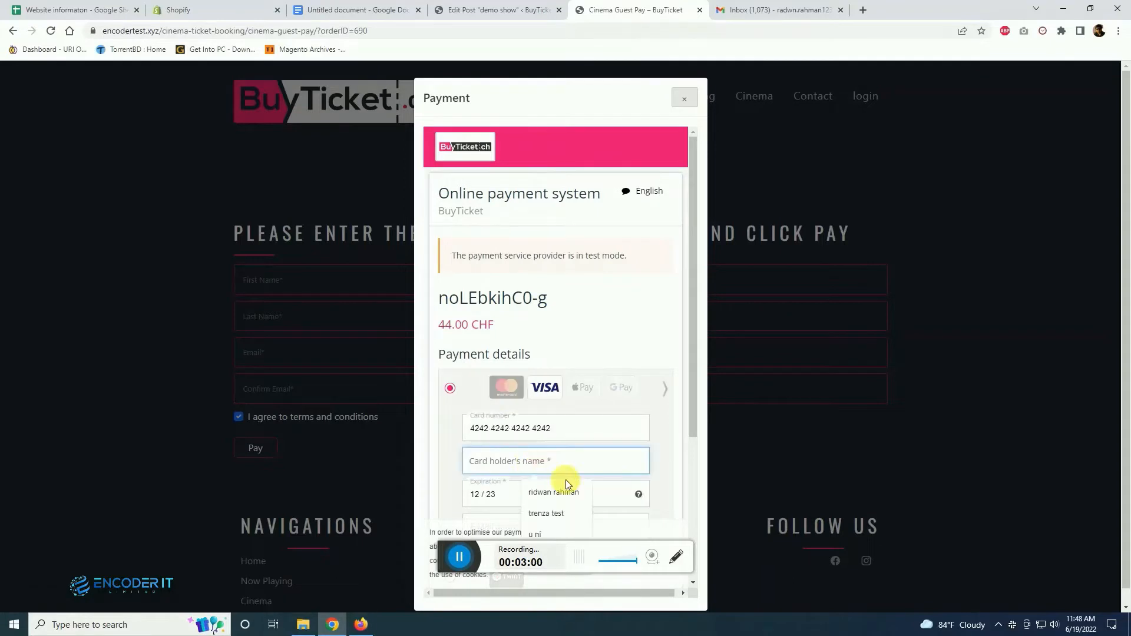
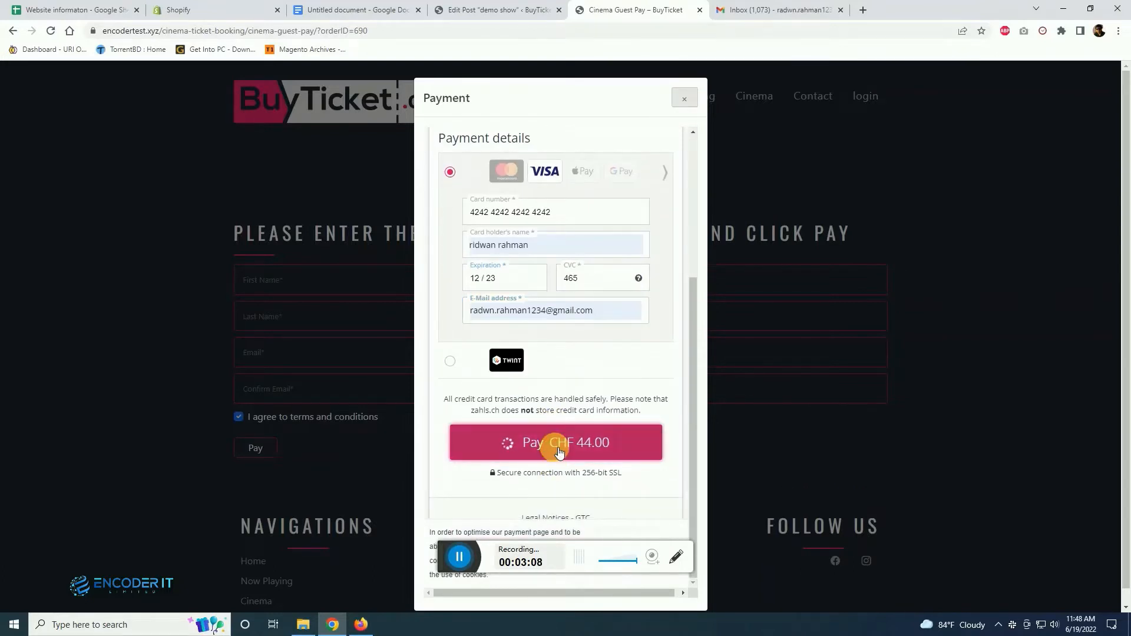
Step: Enter the card CVC and pay CHF 44.00 for the three-seat booking
{"action": "left_click", "coordinate": [555, 442]}
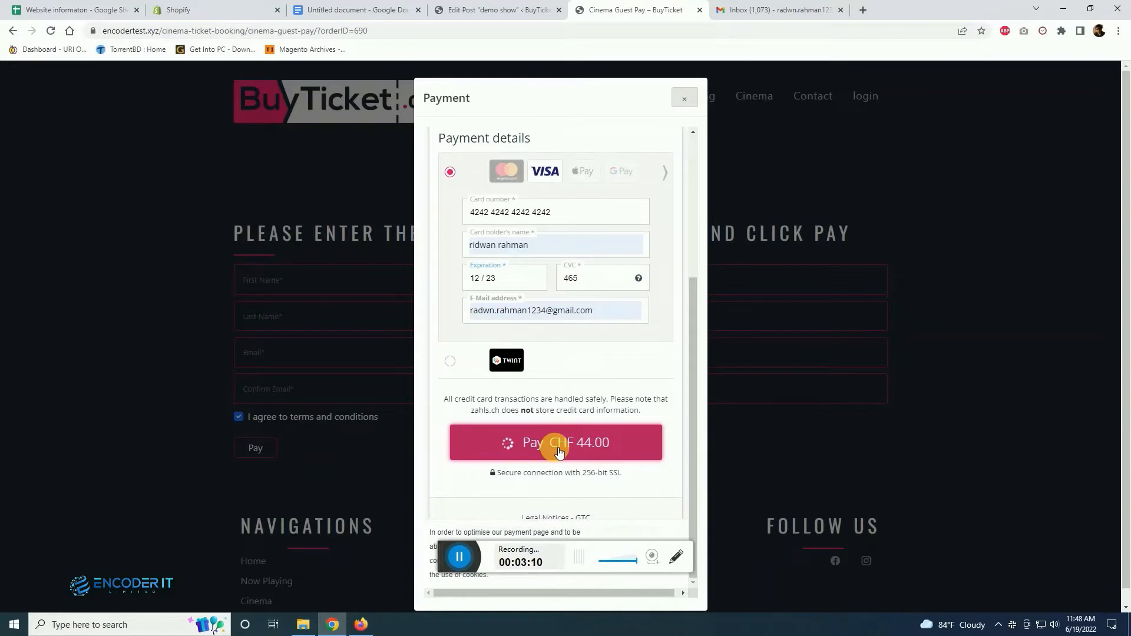
{"action": "left_click", "coordinate": [558, 442]}
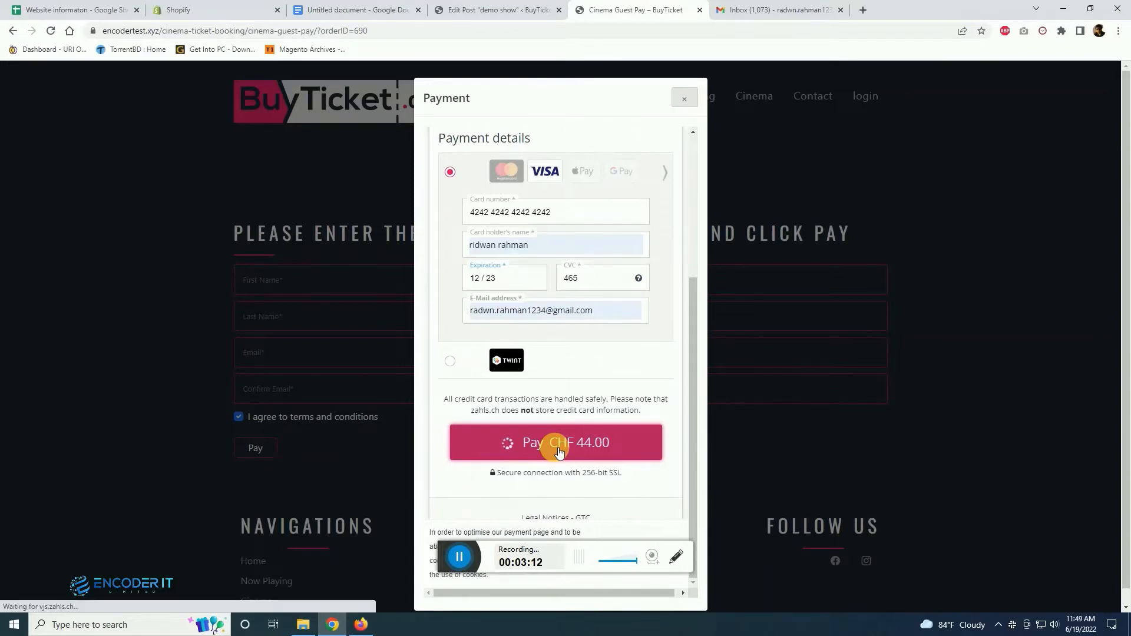
{"action": "left_click", "coordinate": [559, 443]}
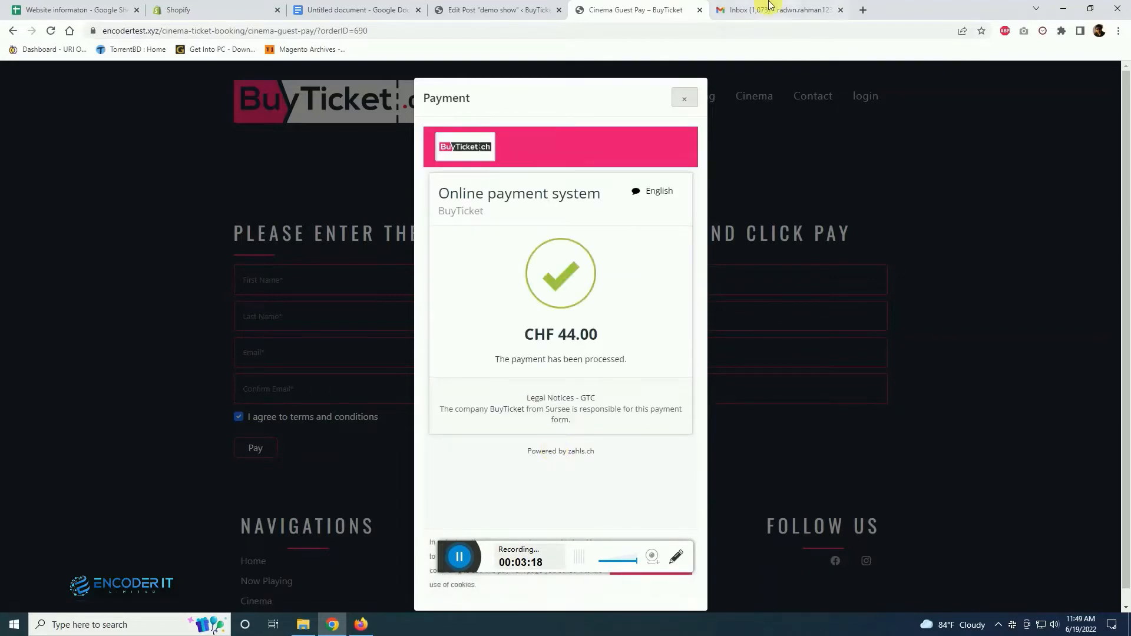
Step: Check the Gmail confirmation for seats A5, A4, B10, then close the payment popup
{"action": "left_click", "coordinate": [775, 9]}
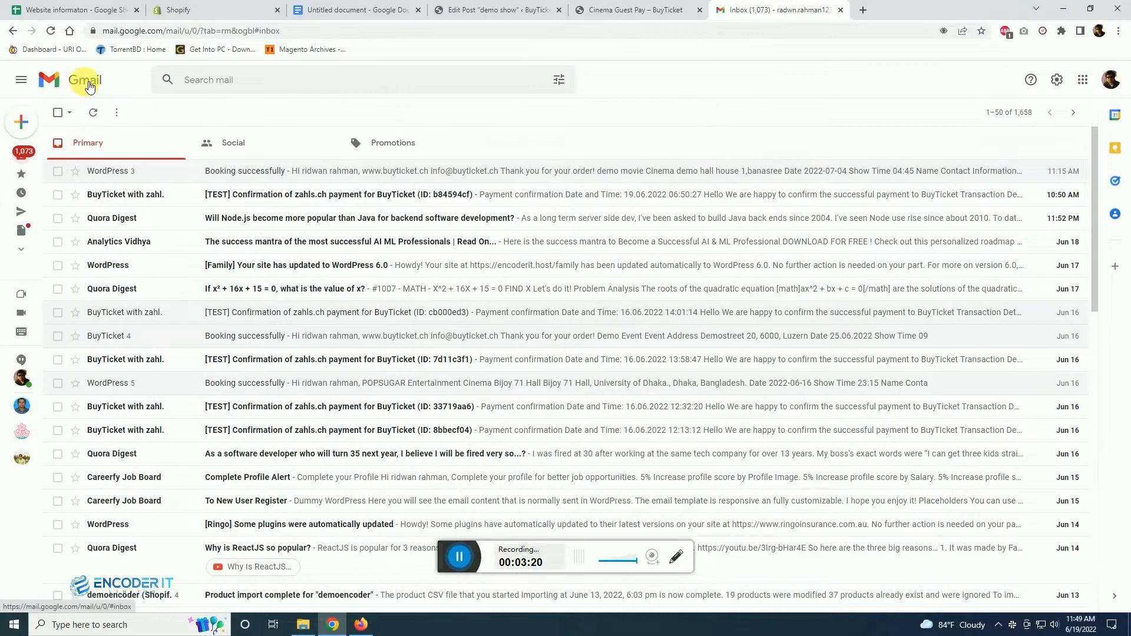
{"action": "left_click", "coordinate": [85, 79]}
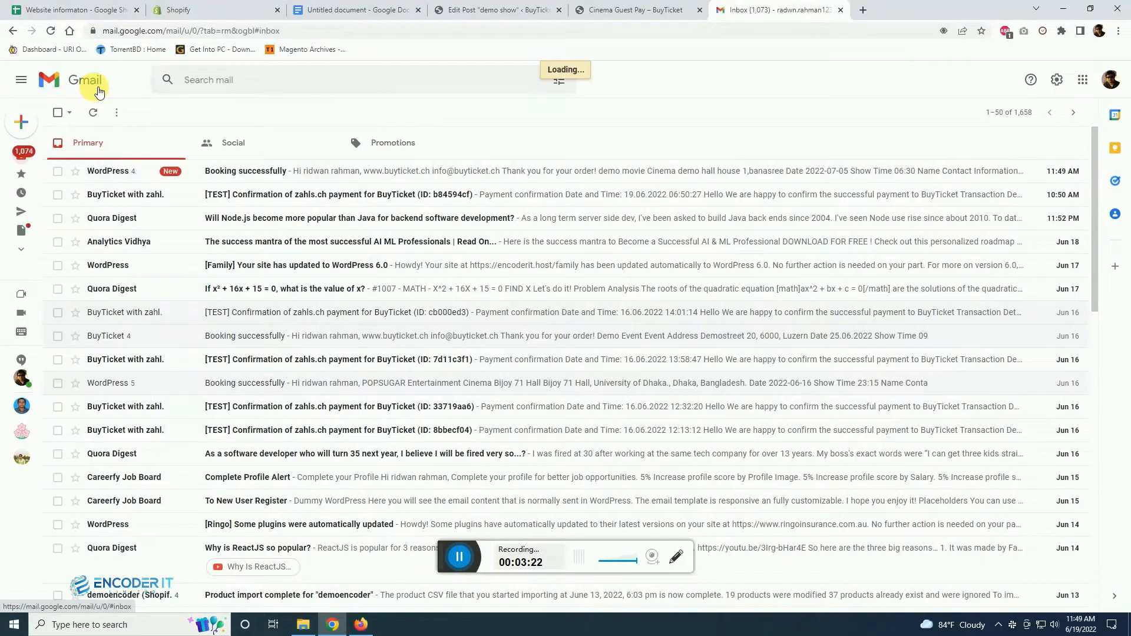
{"action": "left_click", "coordinate": [245, 171]}
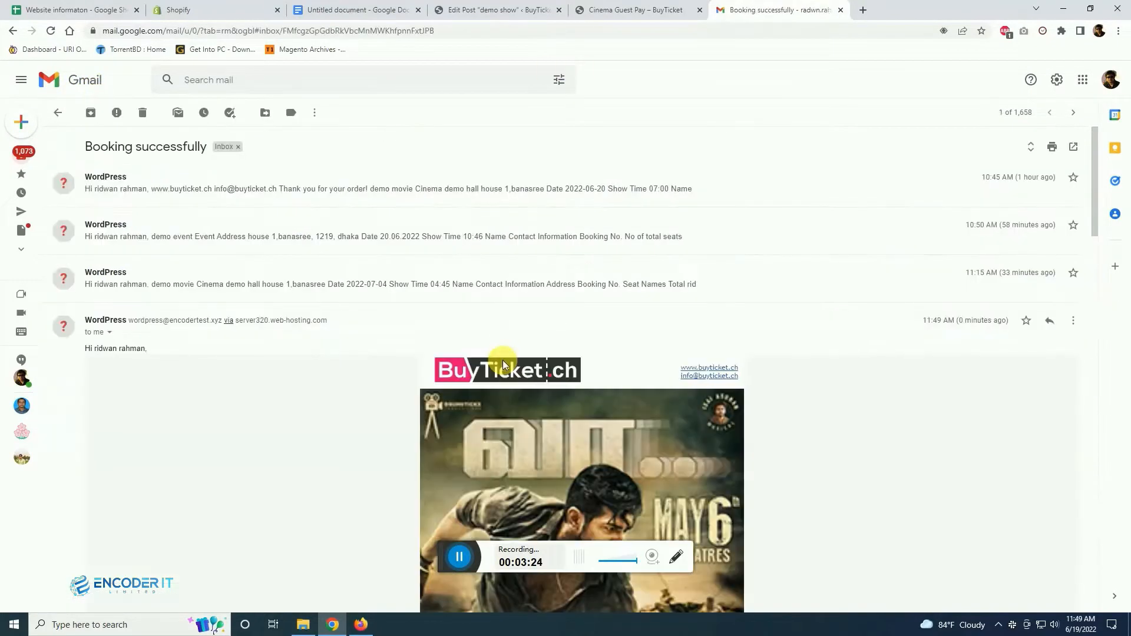
{"action": "scroll", "scroll_direction": "down", "scroll_amount": 3}
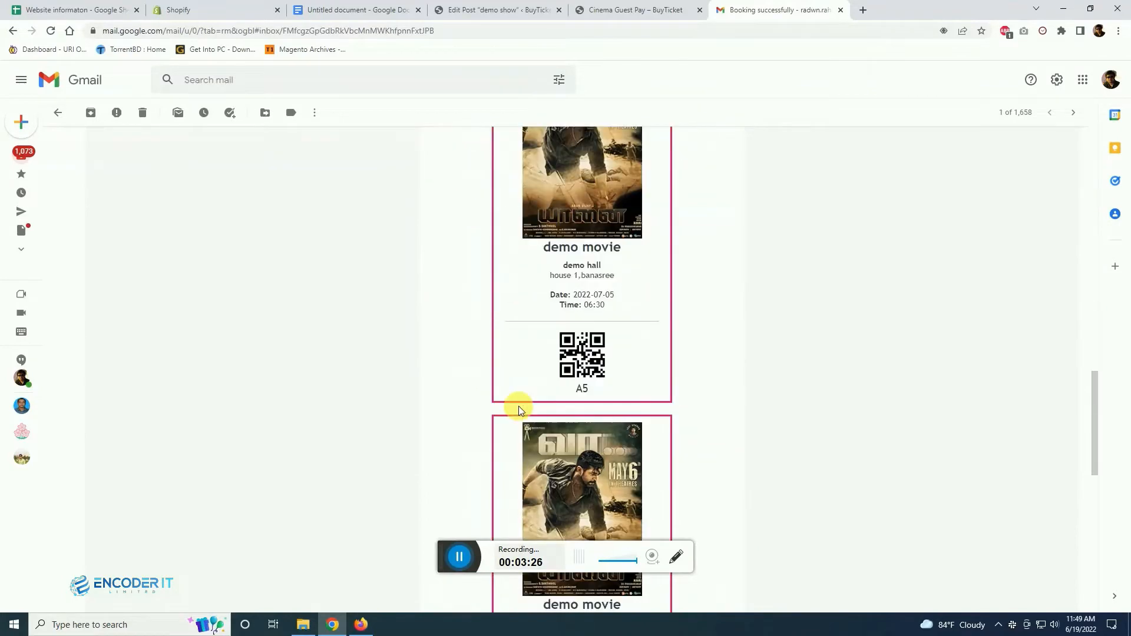
{"action": "scroll", "scroll_direction": "down", "scroll_amount": 3}
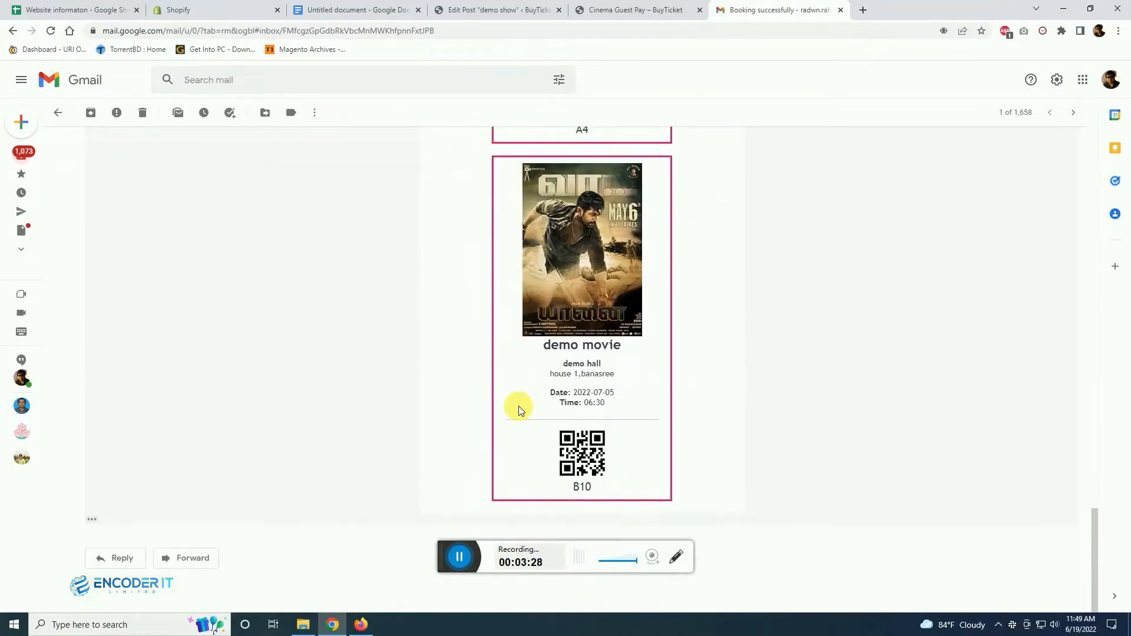
{"action": "left_click", "coordinate": [638, 9]}
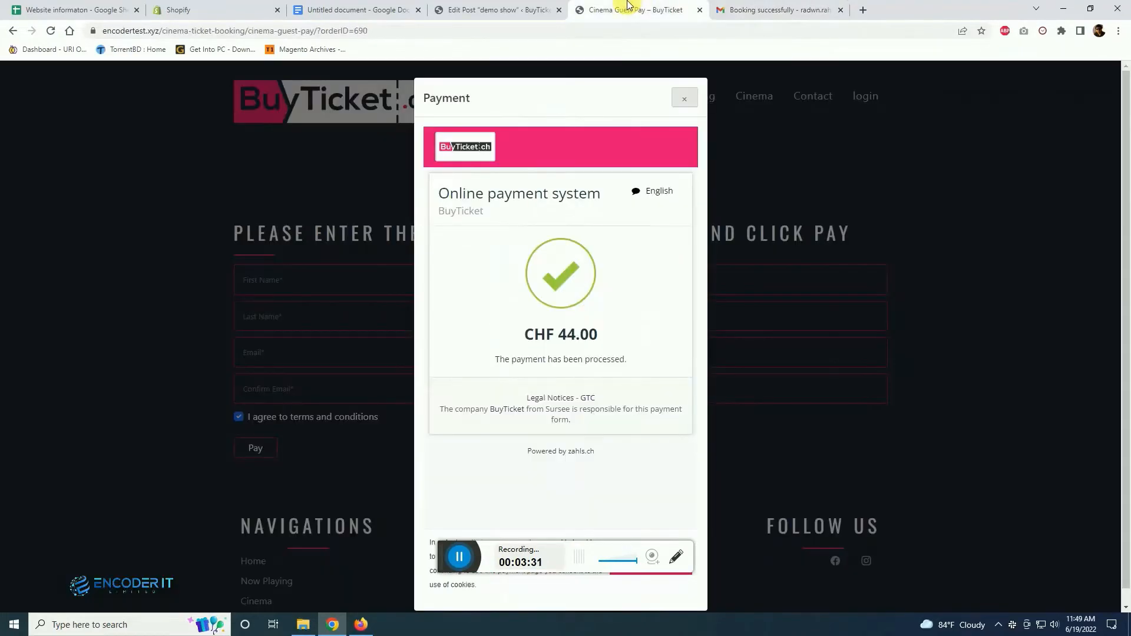
{"action": "left_click", "coordinate": [683, 99]}
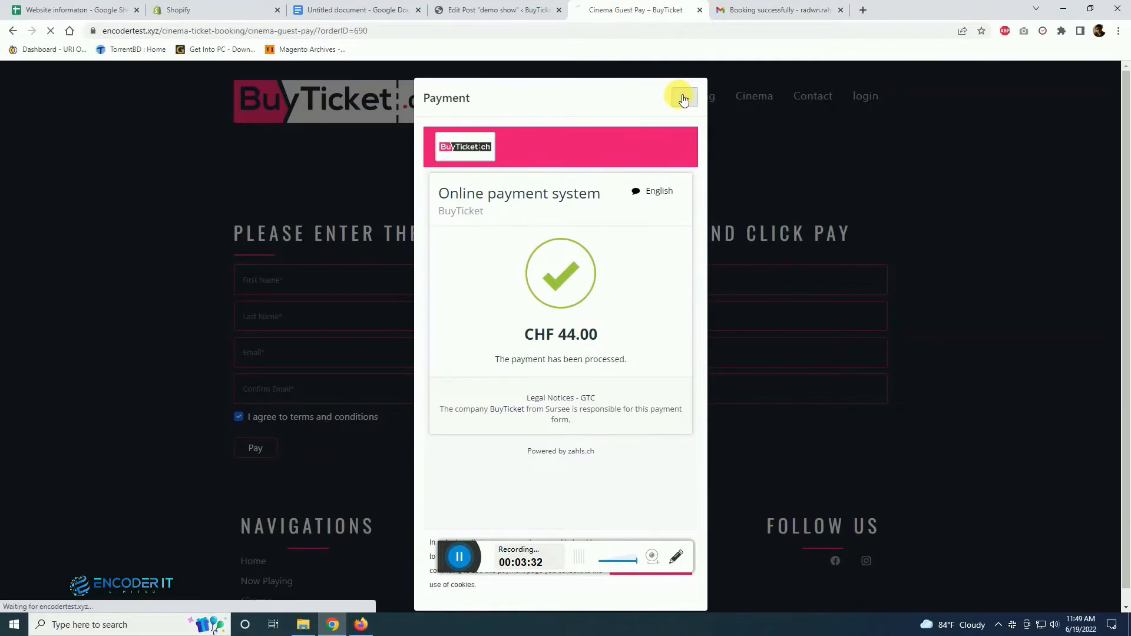
Step: Create a new event titled 'demo event' and open the featured image library
{"action": "left_click", "coordinate": [682, 99]}
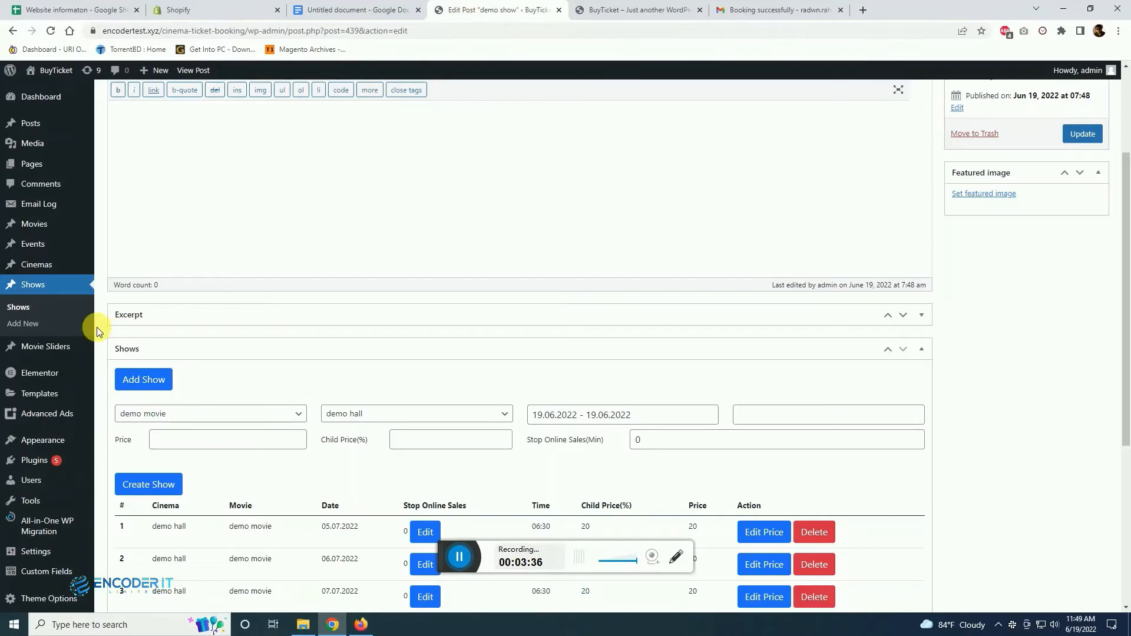
{"action": "mouse_move", "coordinate": [33, 244]}
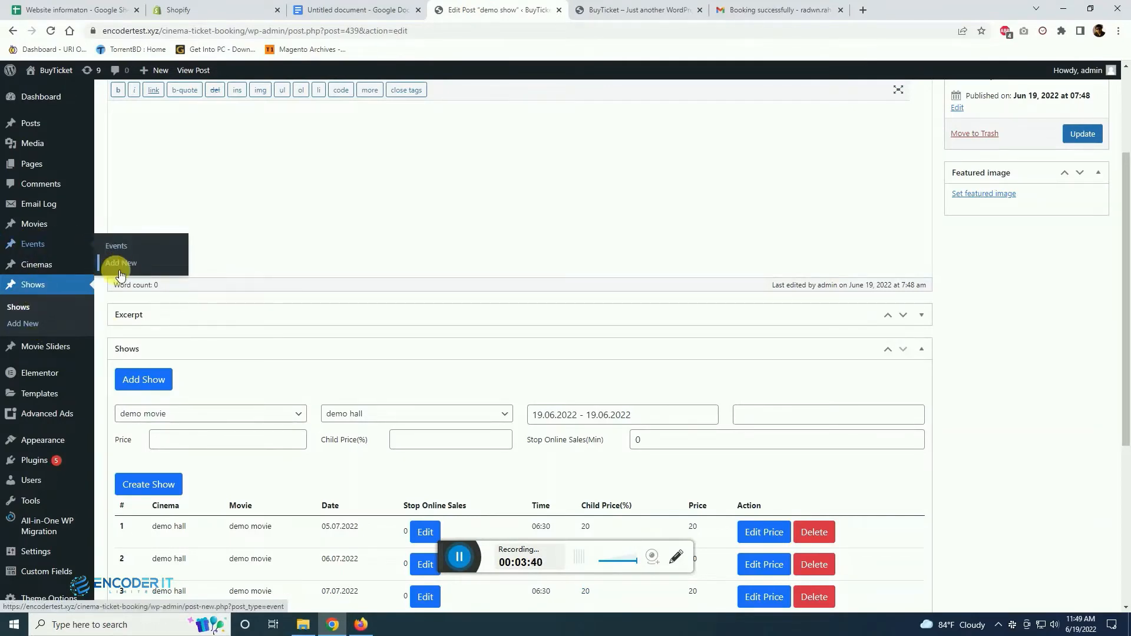
{"action": "left_click", "coordinate": [120, 264]}
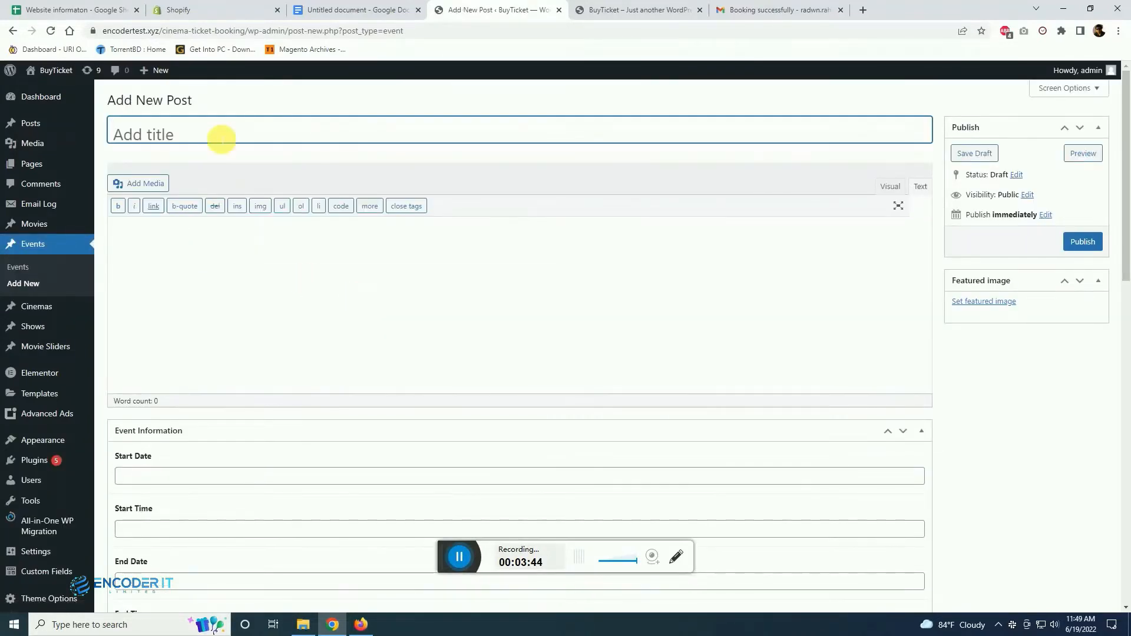
{"action": "left_click", "coordinate": [33, 244]}
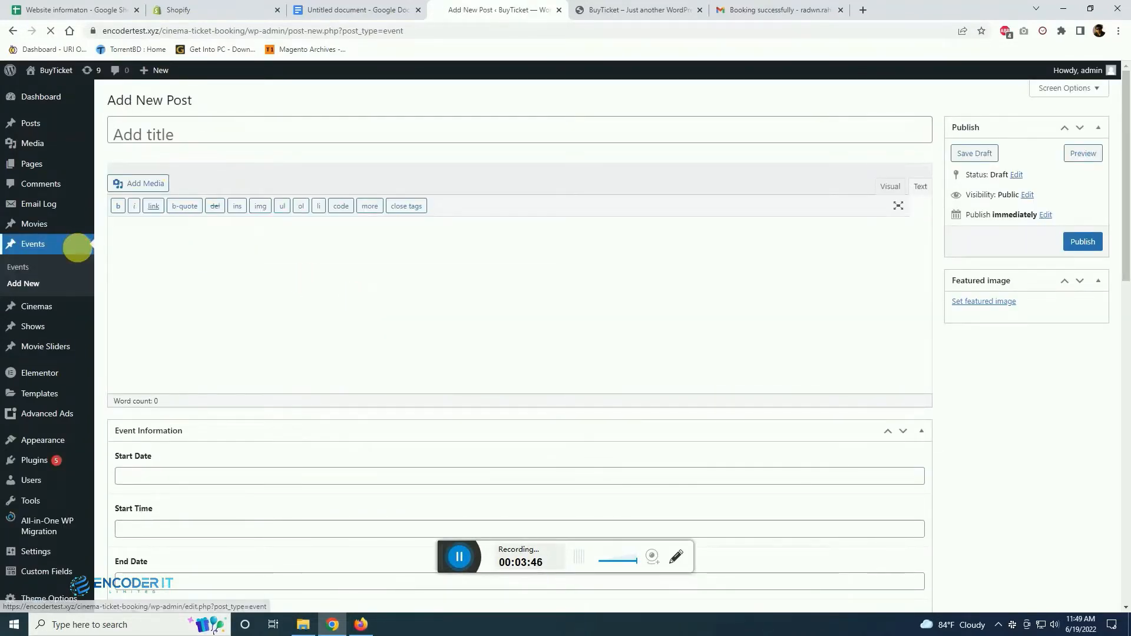
{"action": "left_click", "coordinate": [32, 244]}
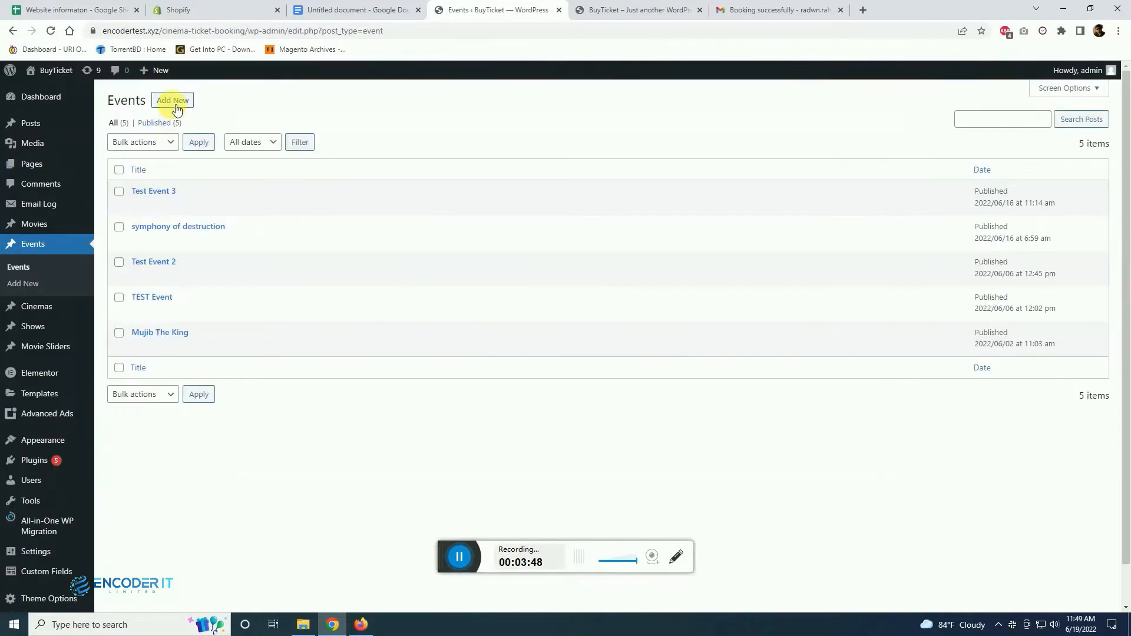
{"action": "left_click", "coordinate": [173, 100]}
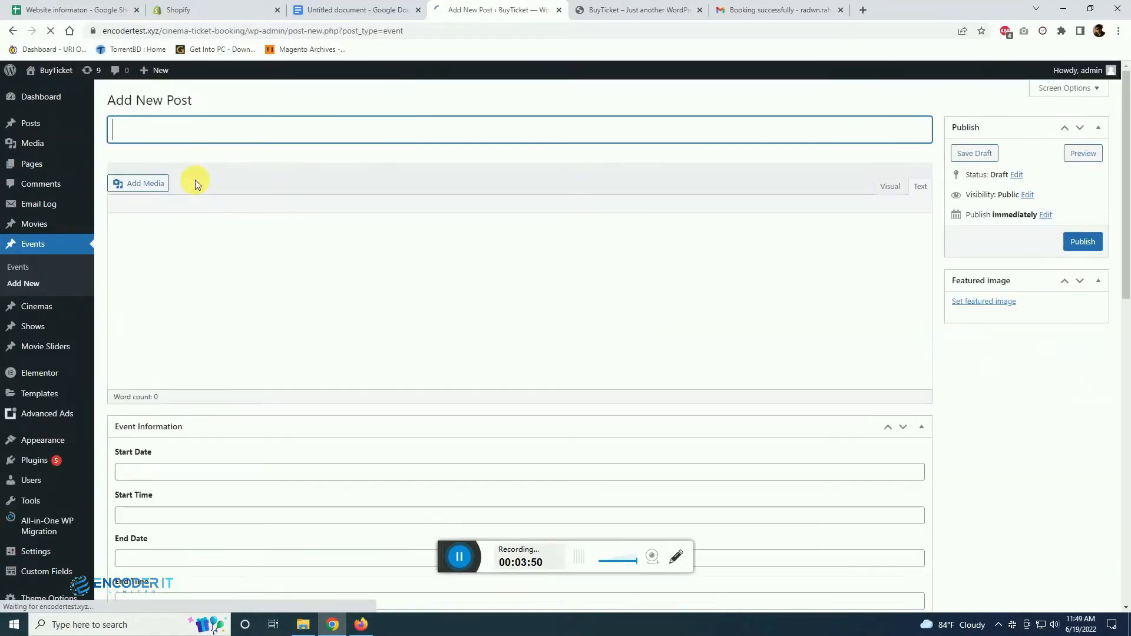
{"action": "type", "text": "demo"}
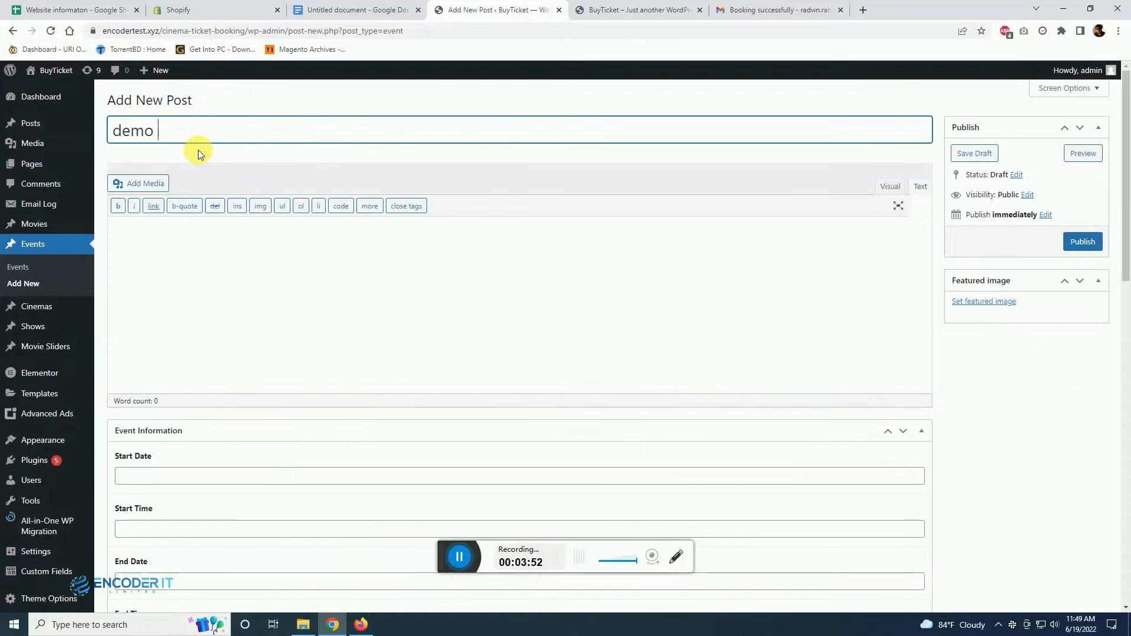
{"action": "type", "text": "event"}
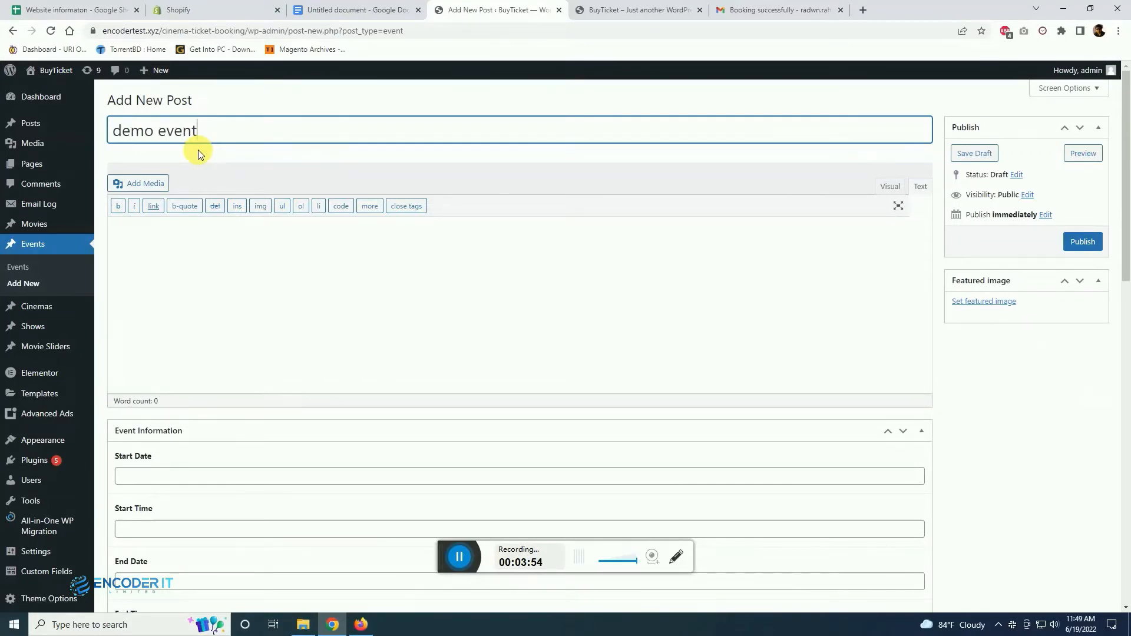
{"action": "left_click", "coordinate": [983, 301]}
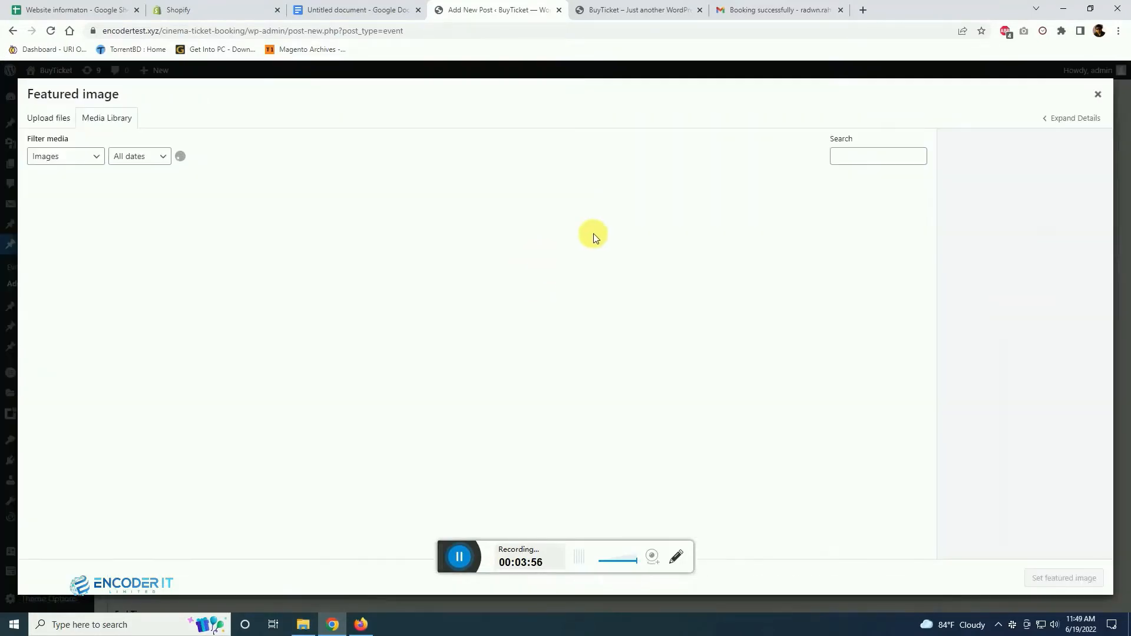
Step: Set the Mujib poster as featured image and enter the event start and end times
{"action": "left_click", "coordinate": [516, 217]}
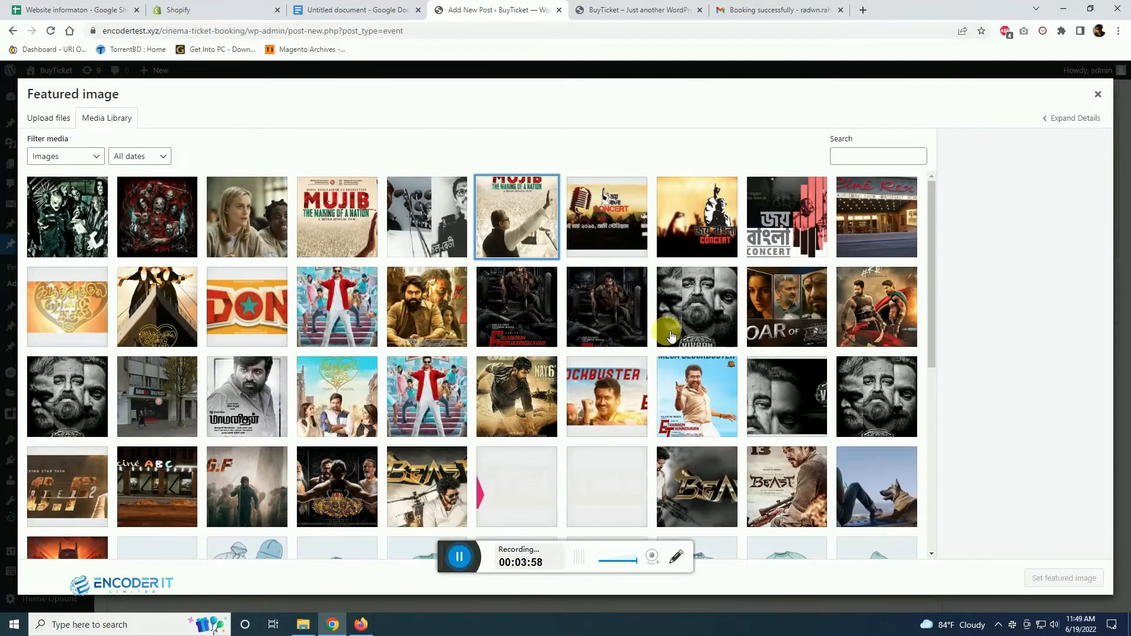
{"action": "left_click", "coordinate": [1063, 578]}
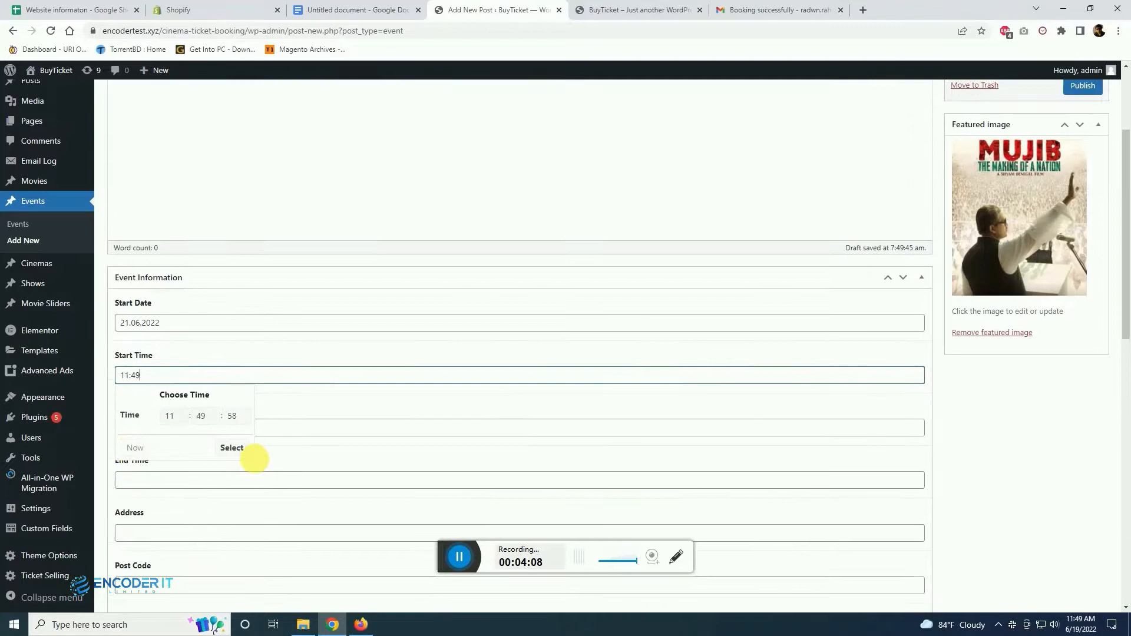
{"action": "left_click", "coordinate": [519, 407]}
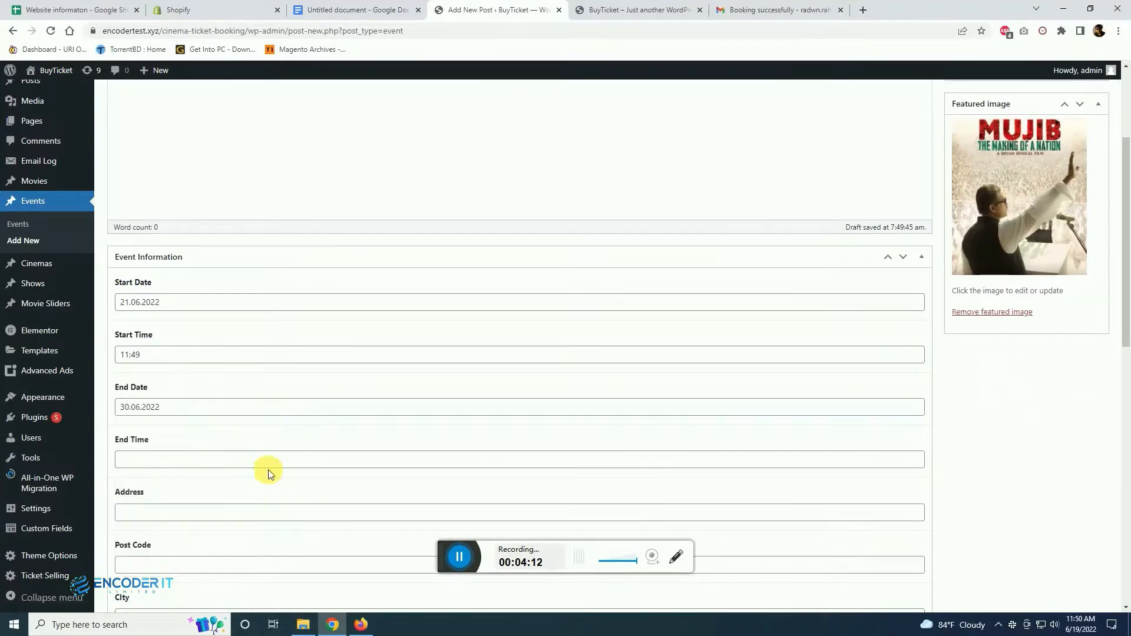
{"action": "left_click", "coordinate": [519, 459]}
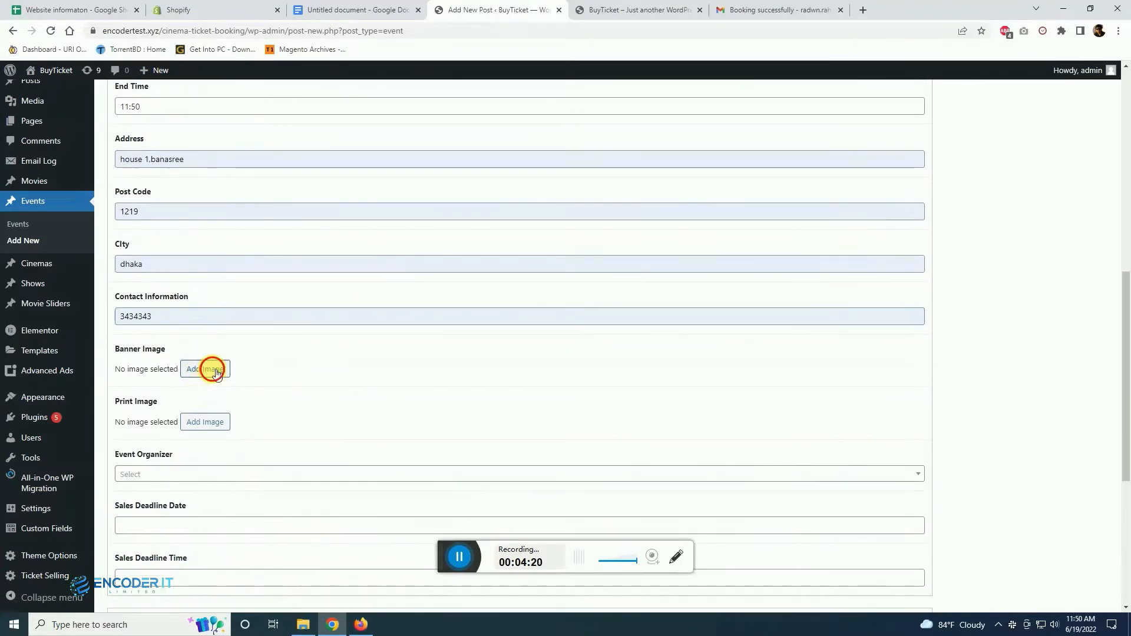
Step: Use the Joy Bangla concert poster as the event's banner and print images
{"action": "left_click", "coordinate": [205, 369]}
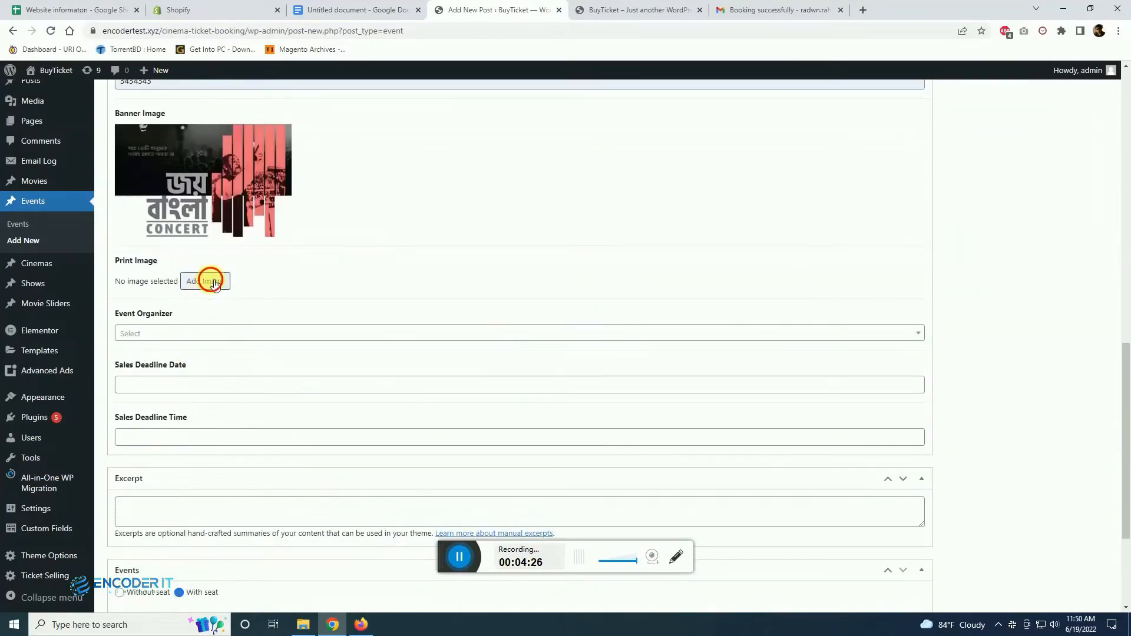
{"action": "left_click", "coordinate": [208, 281]}
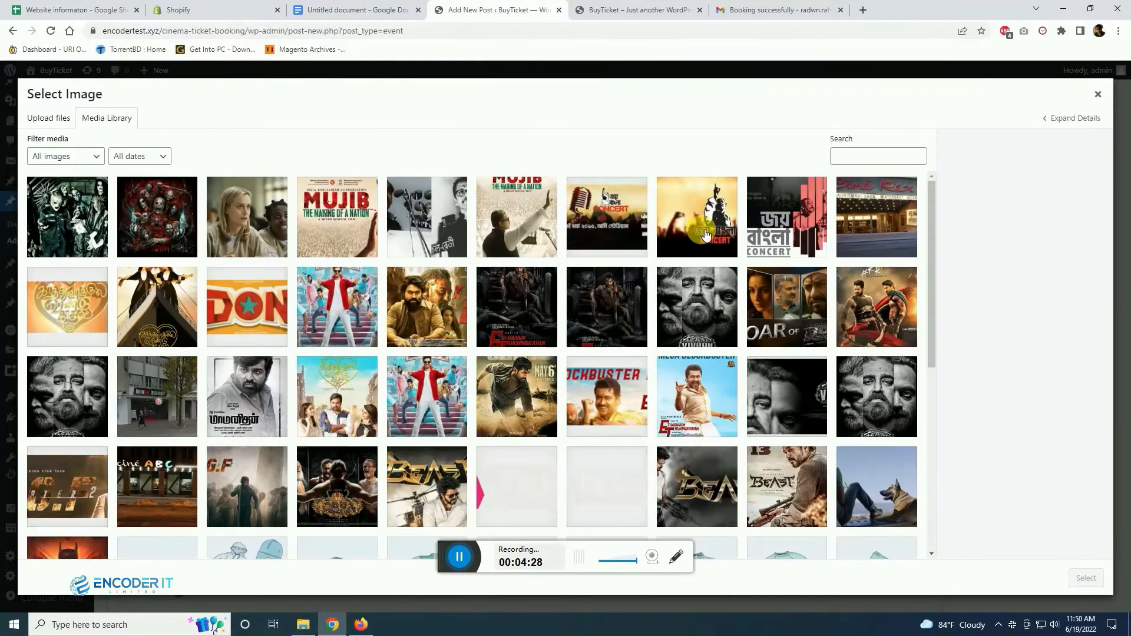
{"action": "left_click", "coordinate": [785, 216]}
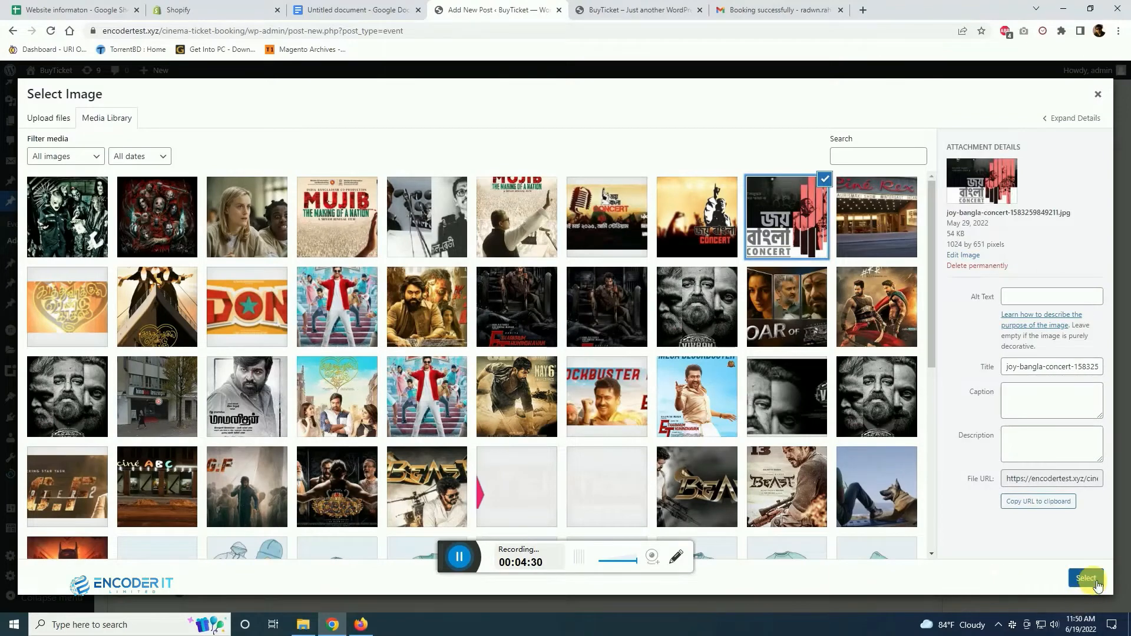
{"action": "left_click", "coordinate": [1085, 578]}
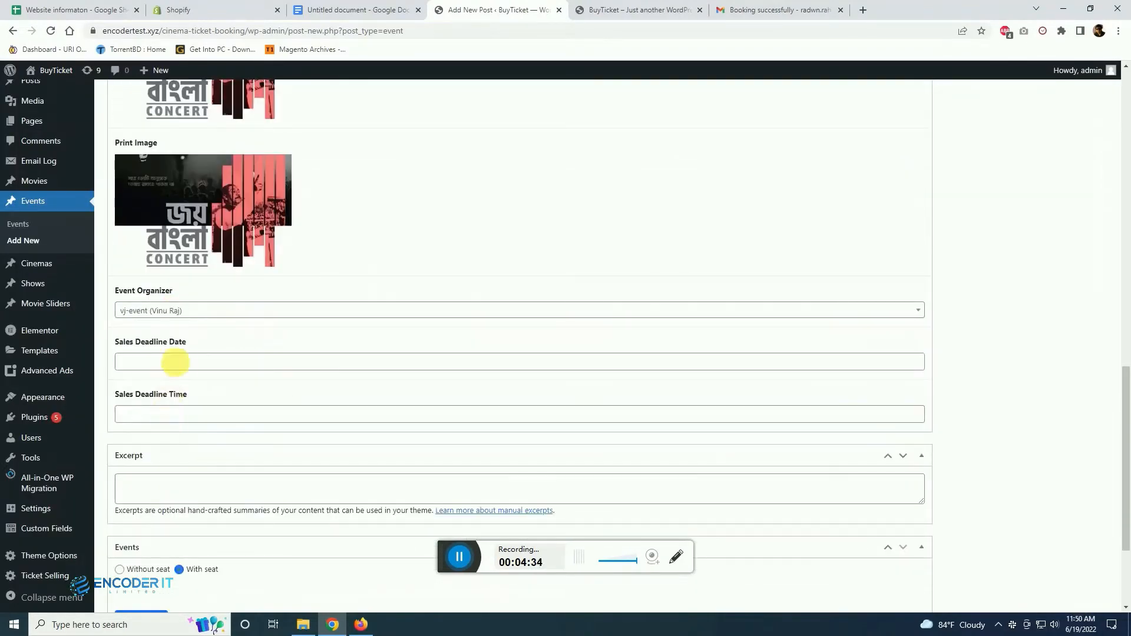
Step: Set the sales deadline date to 19.06.2022
{"action": "left_click", "coordinate": [518, 361]}
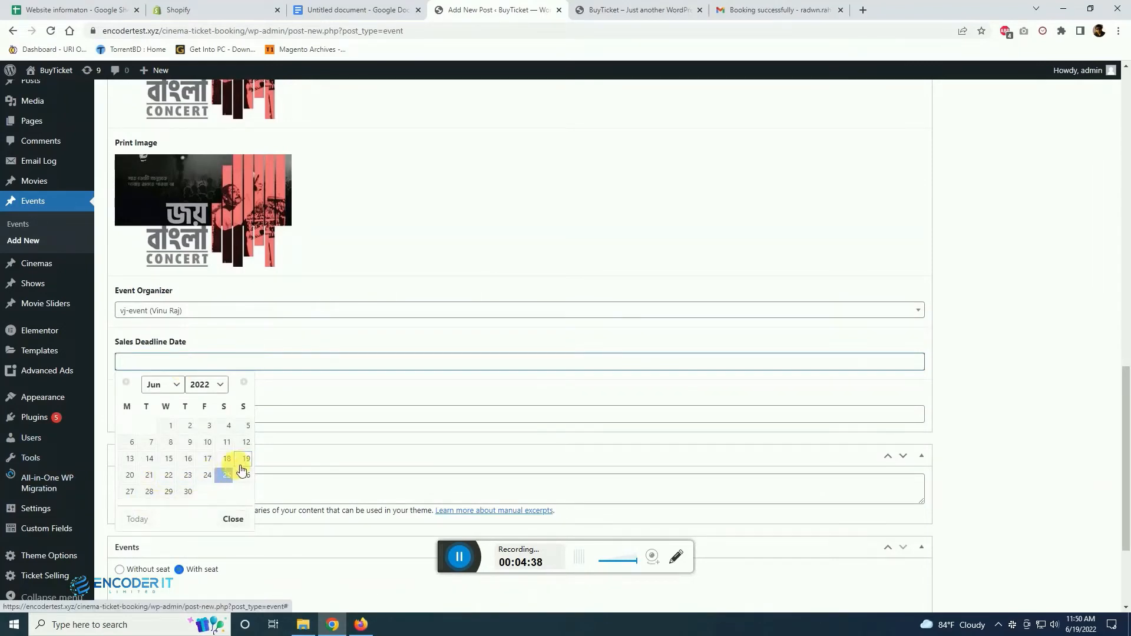
{"action": "left_click", "coordinate": [245, 459]}
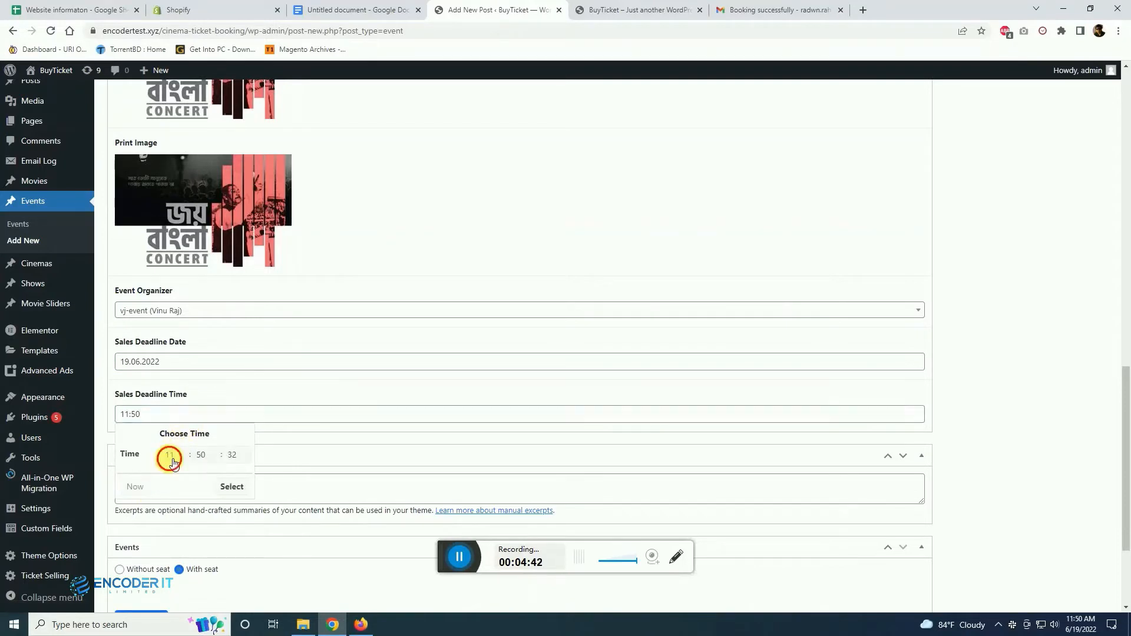
{"action": "scroll", "scroll_direction": "down", "scroll_amount": 3}
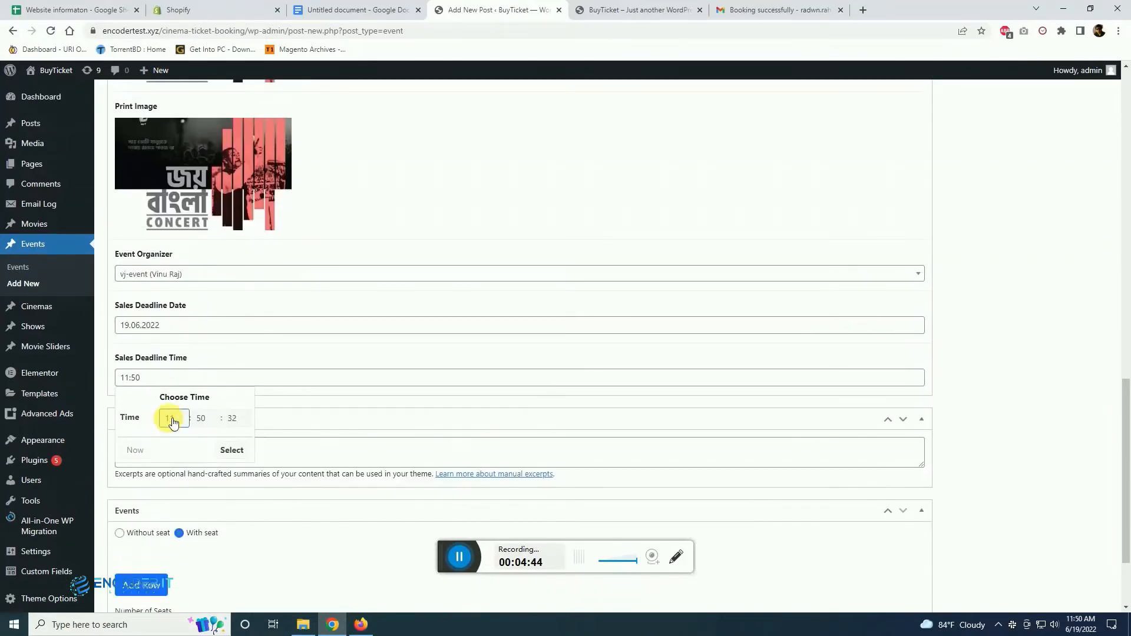
Step: Set the sales deadline to 22:50, then generate a seat plan with a 10-seat row and a longer row
{"action": "left_click", "coordinate": [171, 419]}
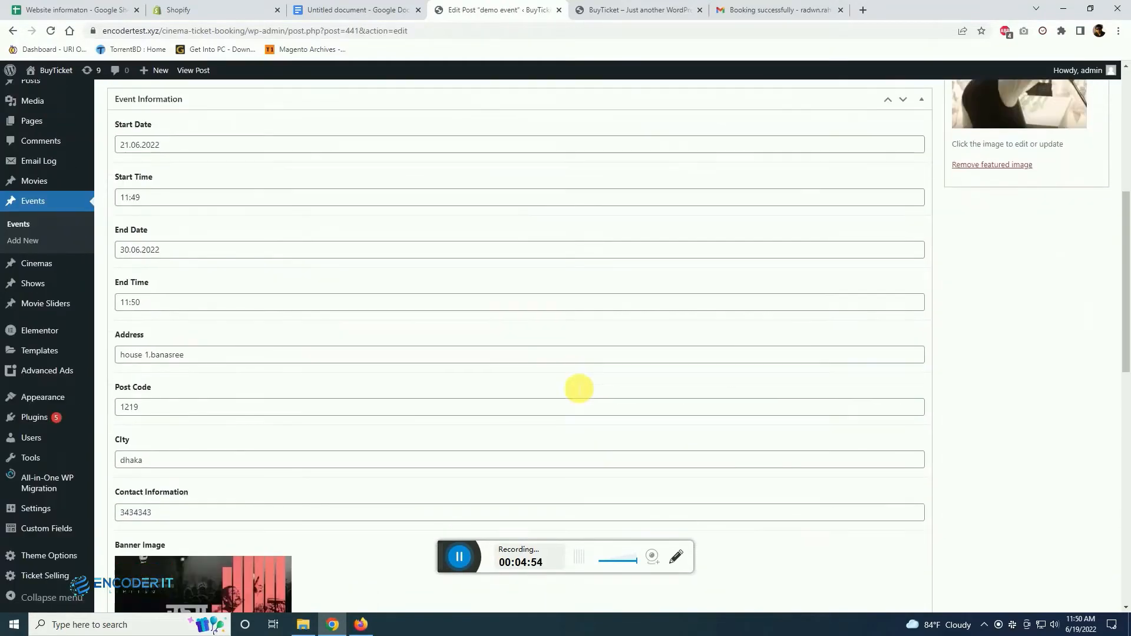
{"action": "scroll", "scroll_direction": "down", "scroll_amount": 3}
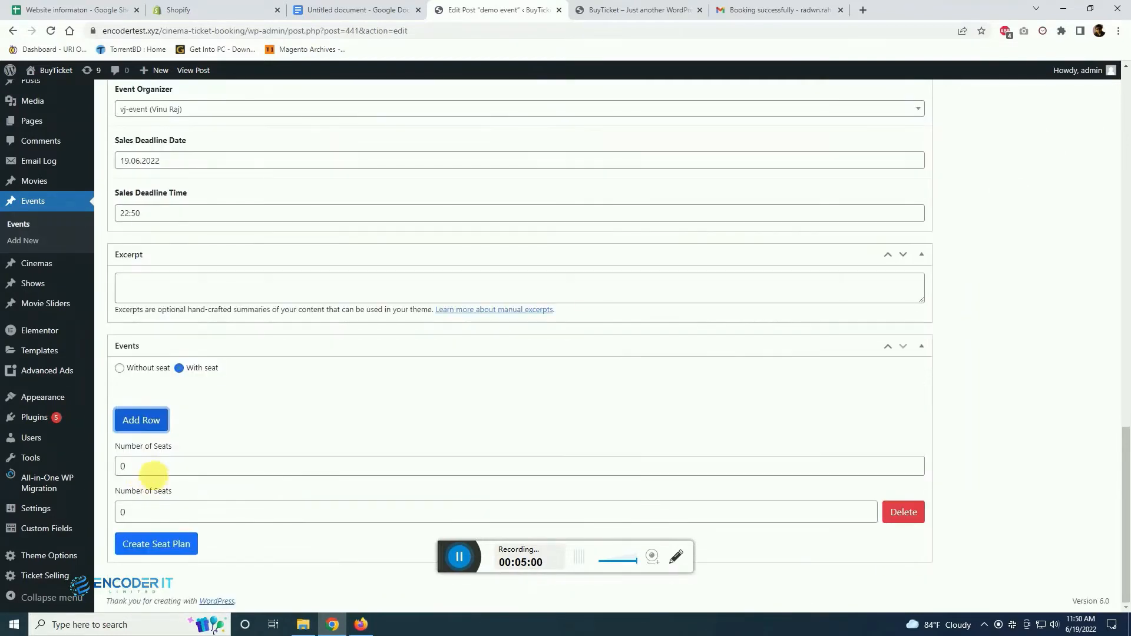
{"action": "type", "text": "1"}
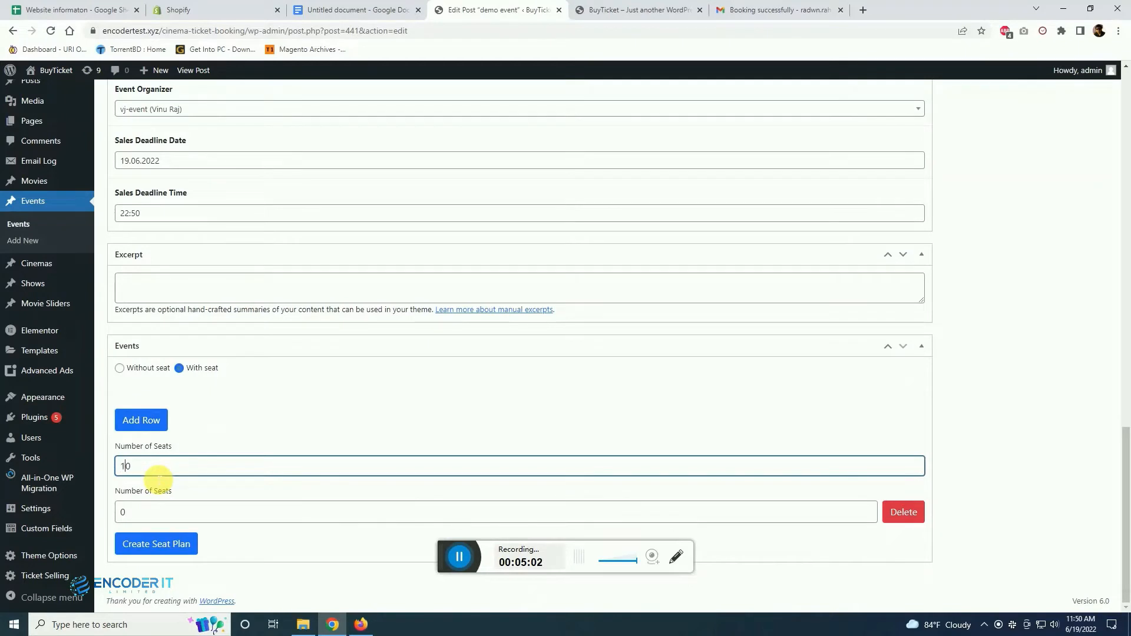
{"action": "left_click", "coordinate": [497, 515]}
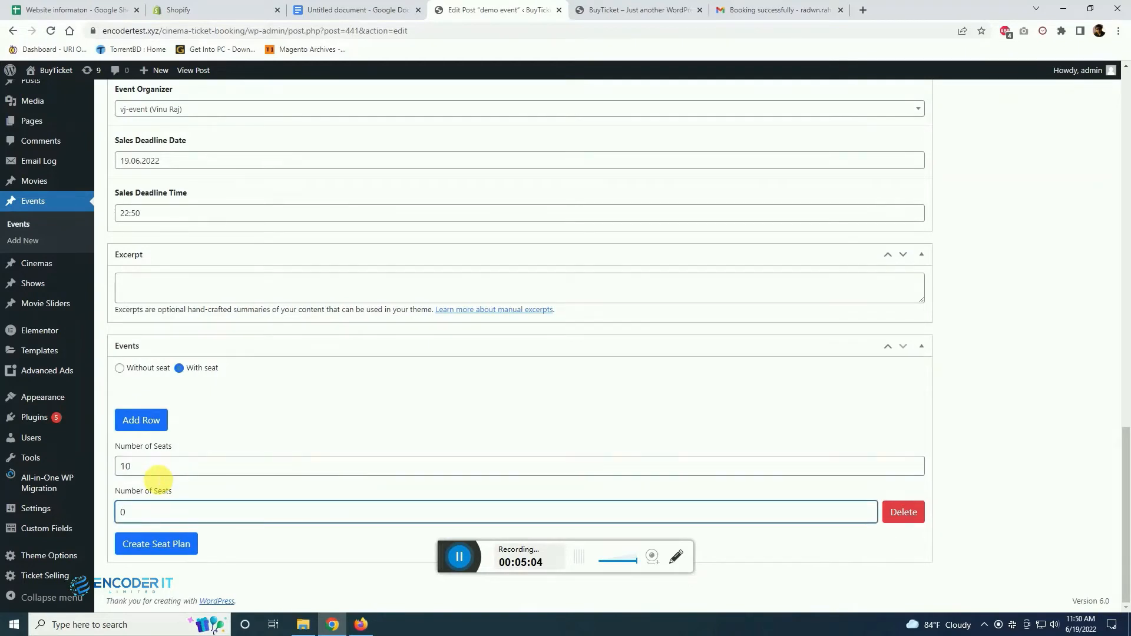
{"action": "left_click", "coordinate": [155, 543]}
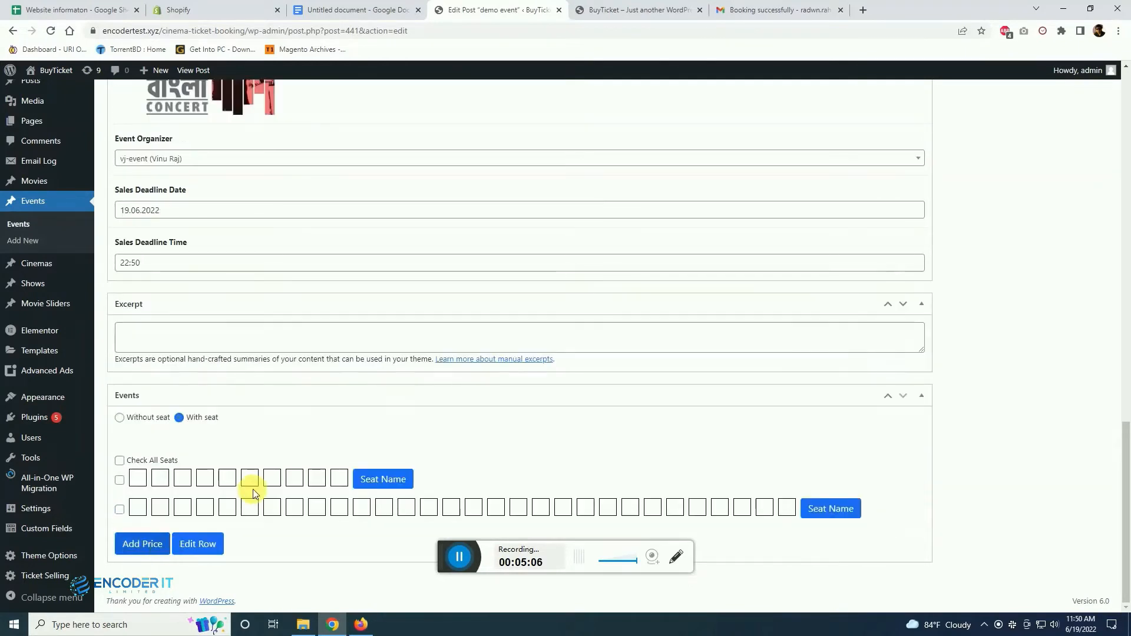
{"action": "mouse_move", "coordinate": [148, 465]}
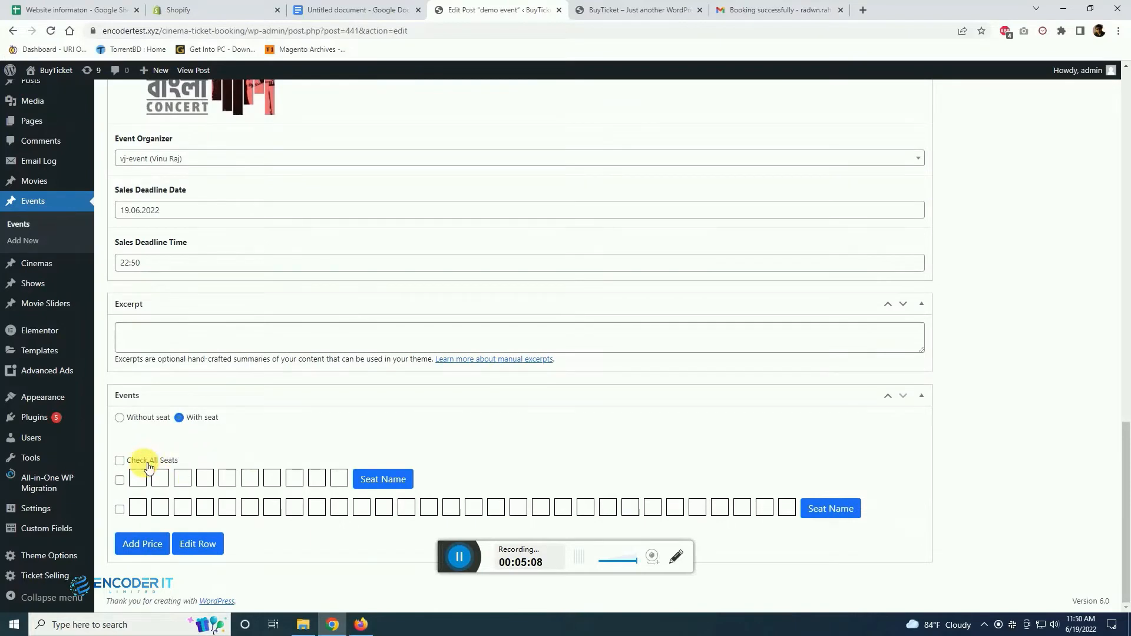
Step: Price every seat in the plan at 30 and update the demo event
{"action": "left_click", "coordinate": [119, 460]}
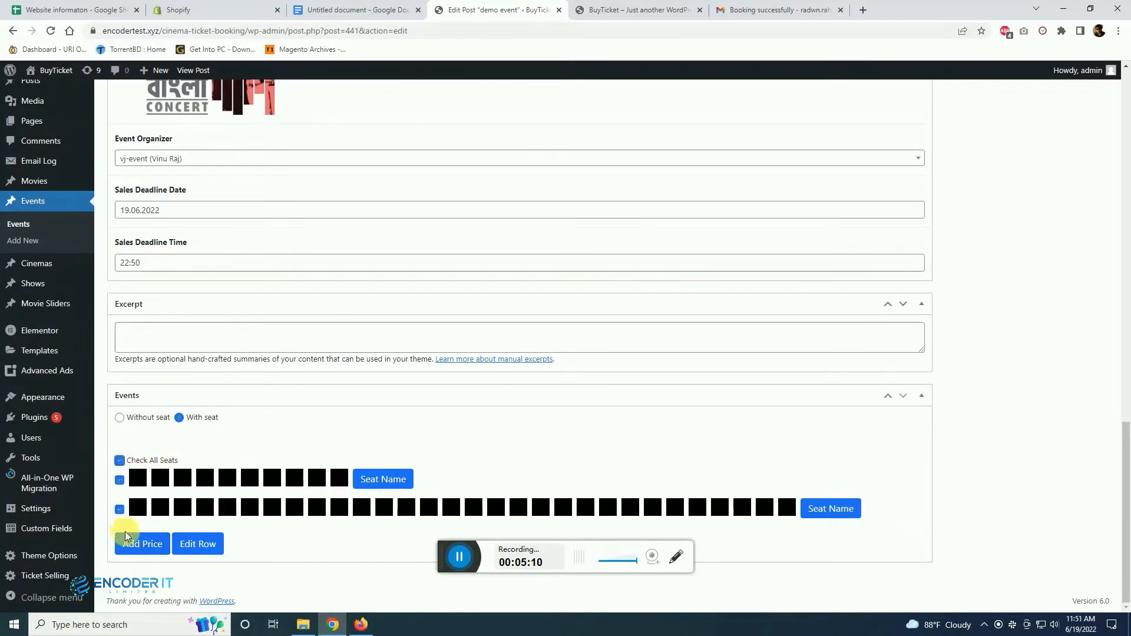
{"action": "left_click", "coordinate": [142, 544]}
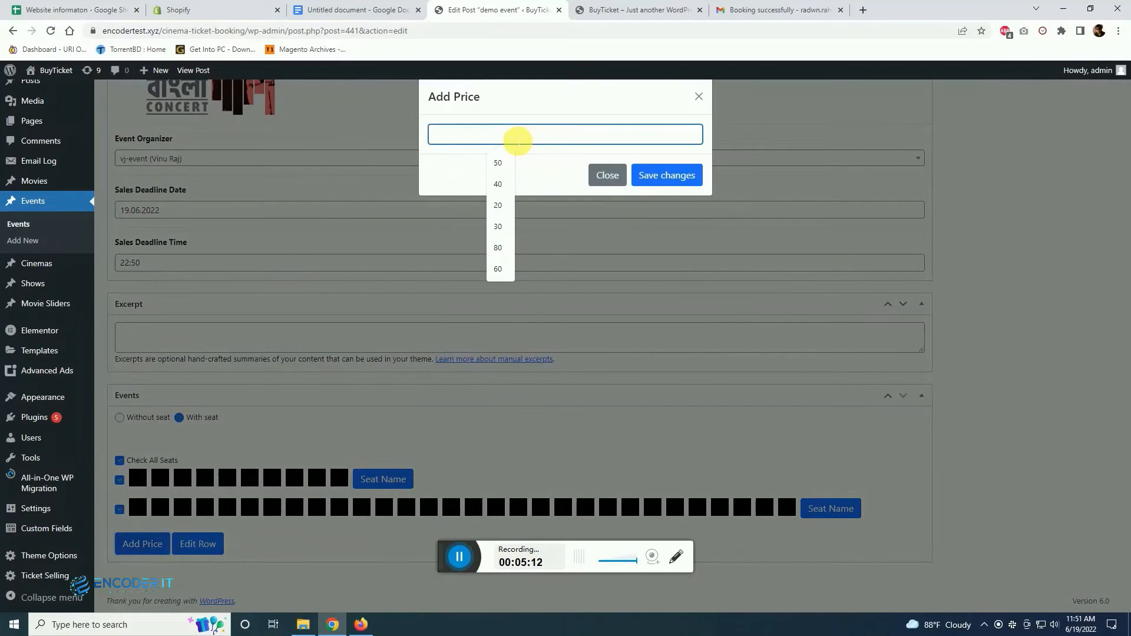
{"action": "type", "text": "30"}
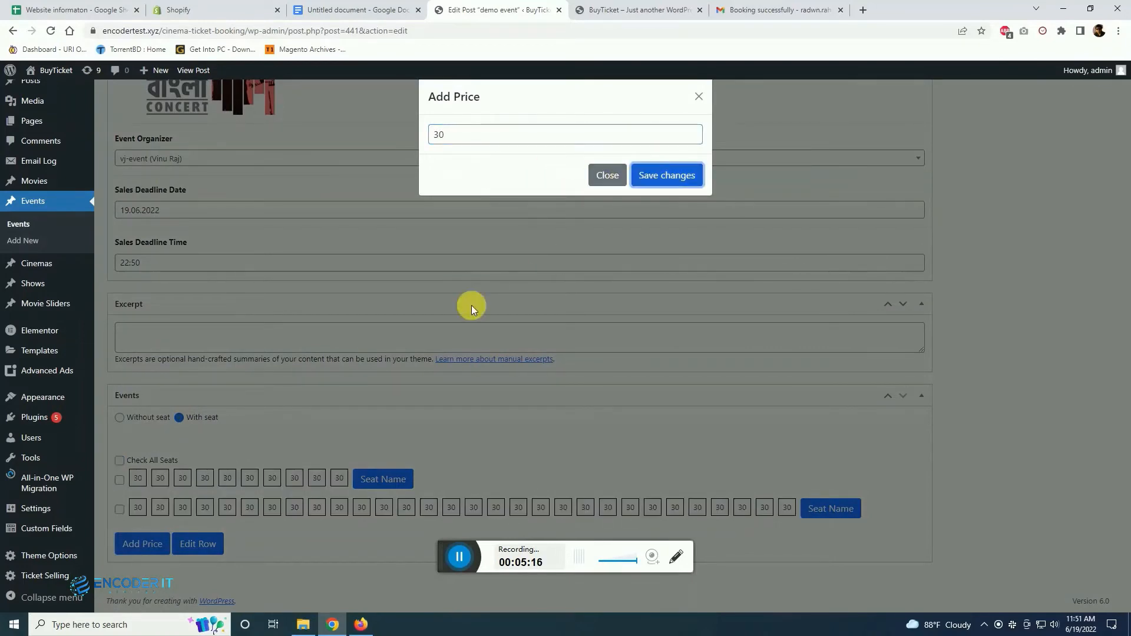
{"action": "left_click", "coordinate": [607, 174]}
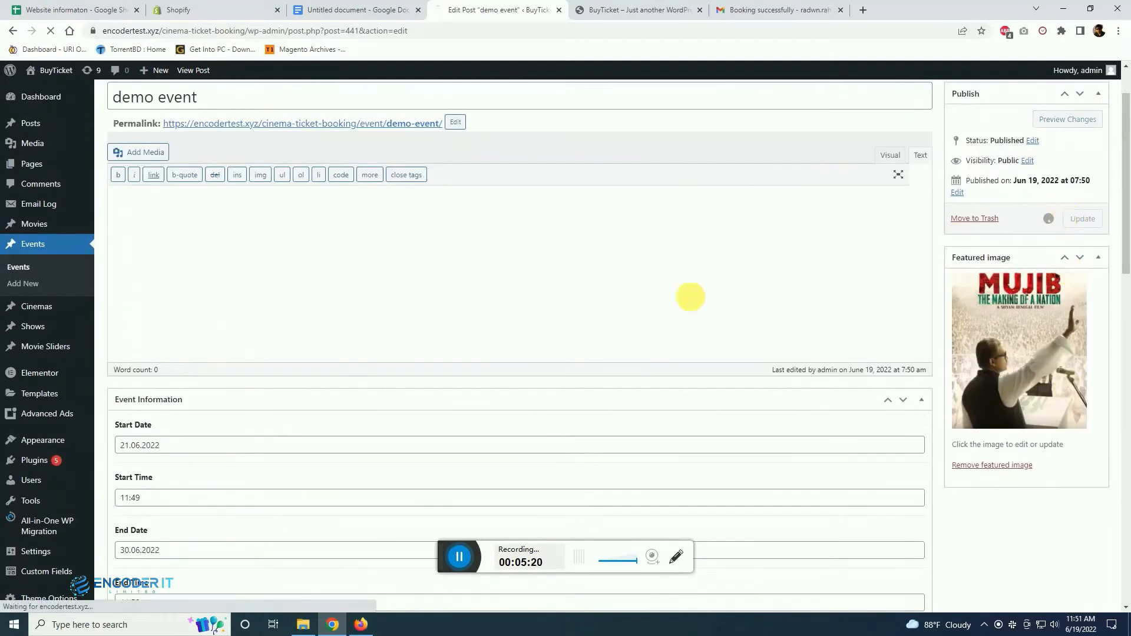
{"action": "left_click", "coordinate": [1081, 218]}
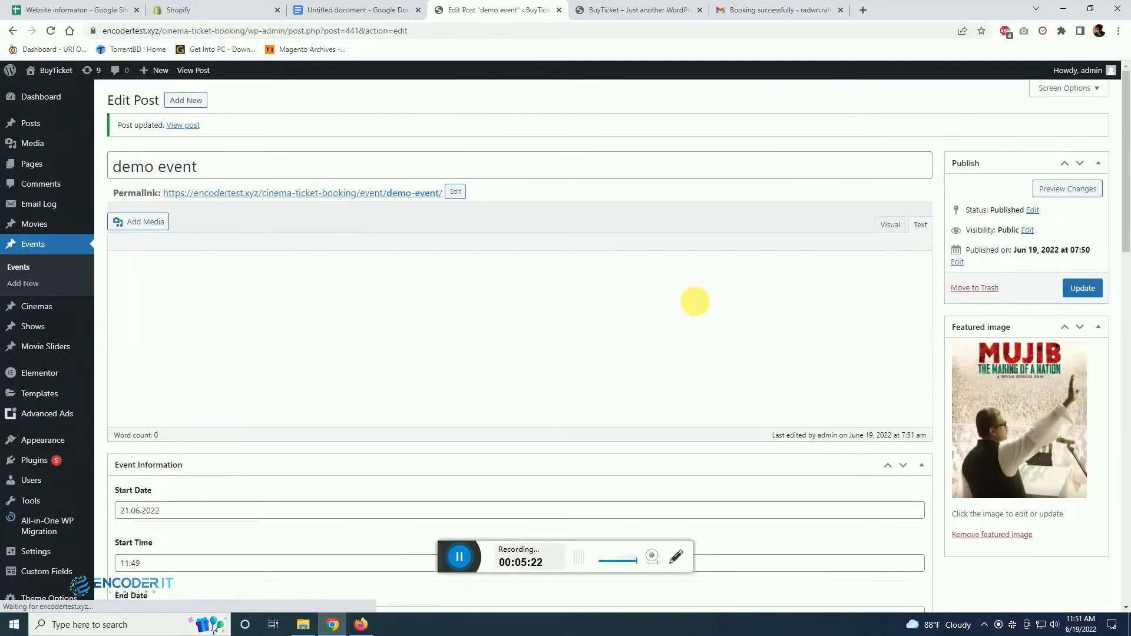
Step: Name the first seat row A, numbered left to right
{"action": "scroll", "scroll_direction": "down", "scroll_amount": 3}
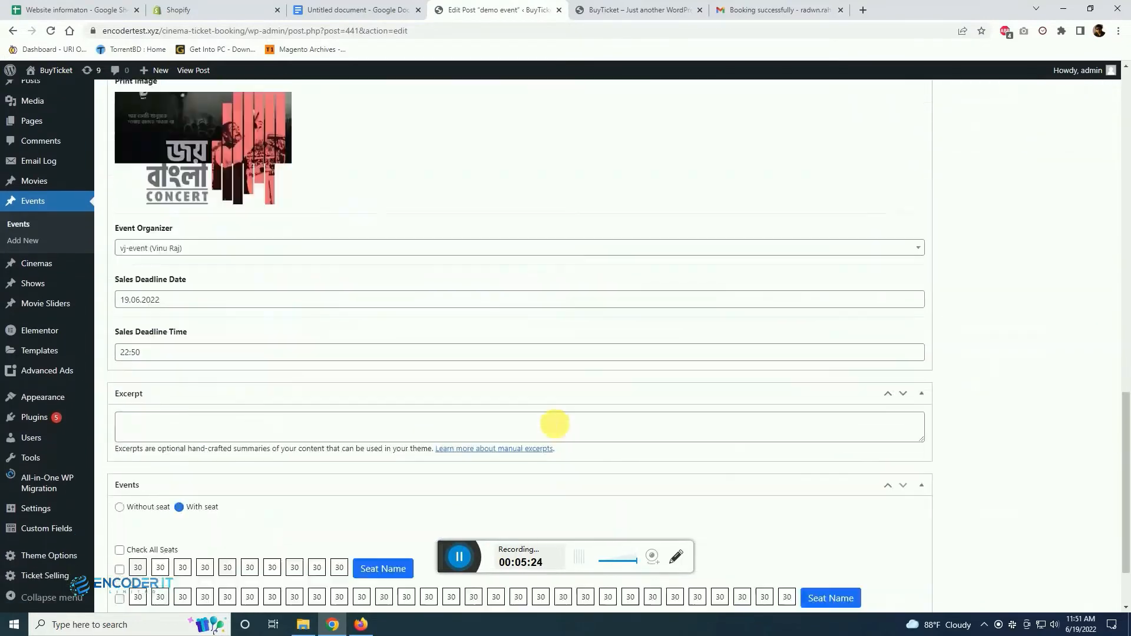
{"action": "scroll", "scroll_direction": "down", "scroll_amount": 3}
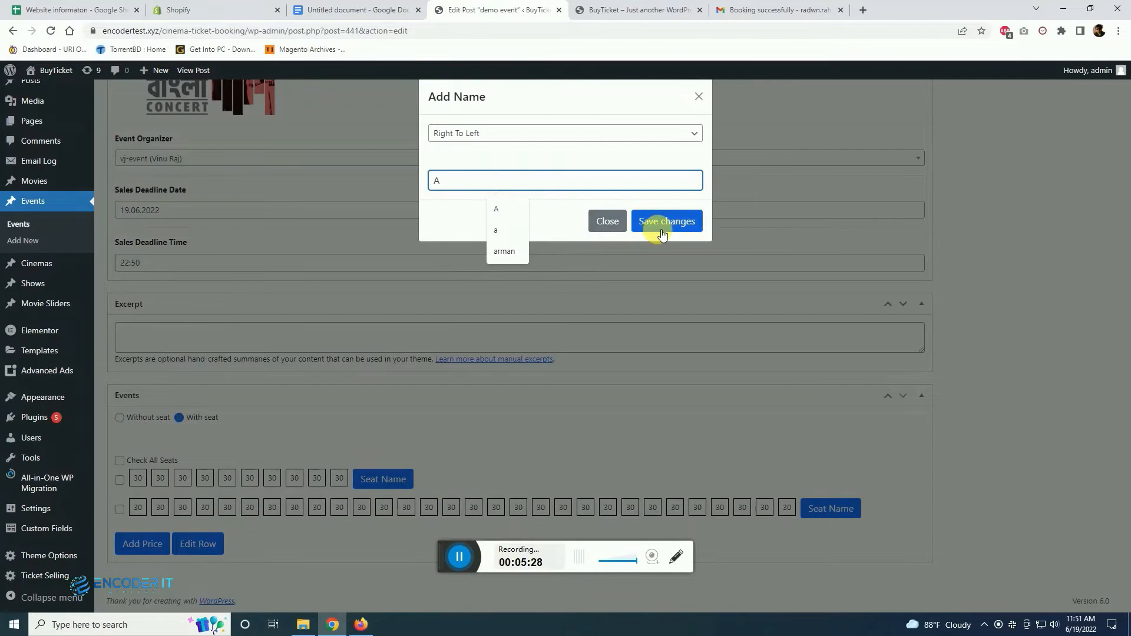
{"action": "left_click", "coordinate": [565, 133]}
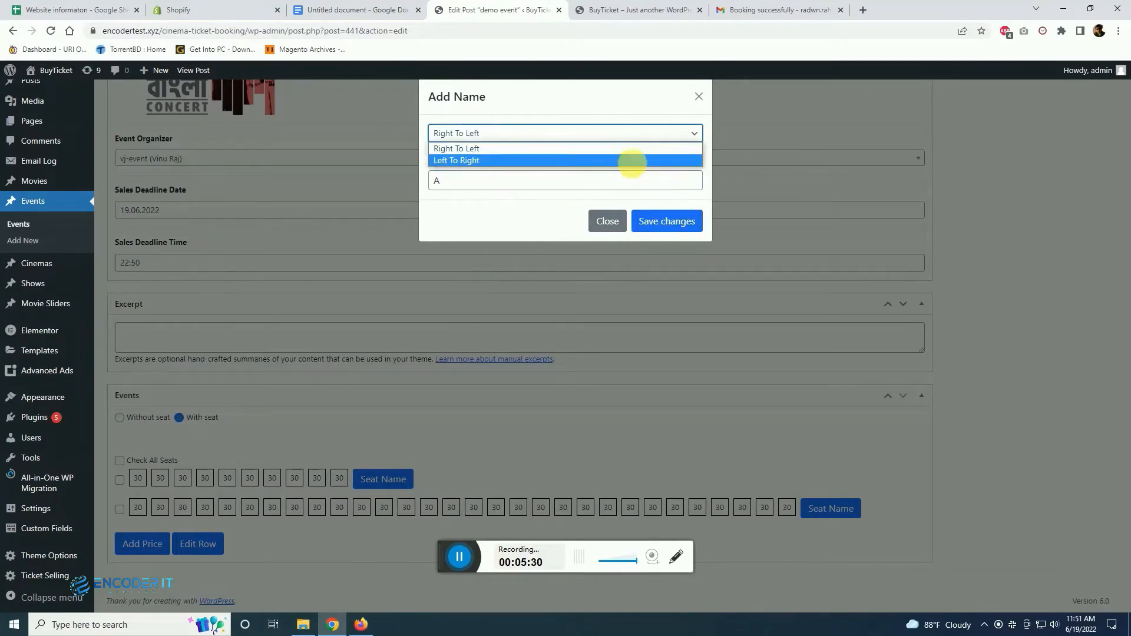
{"action": "left_click", "coordinate": [456, 160]}
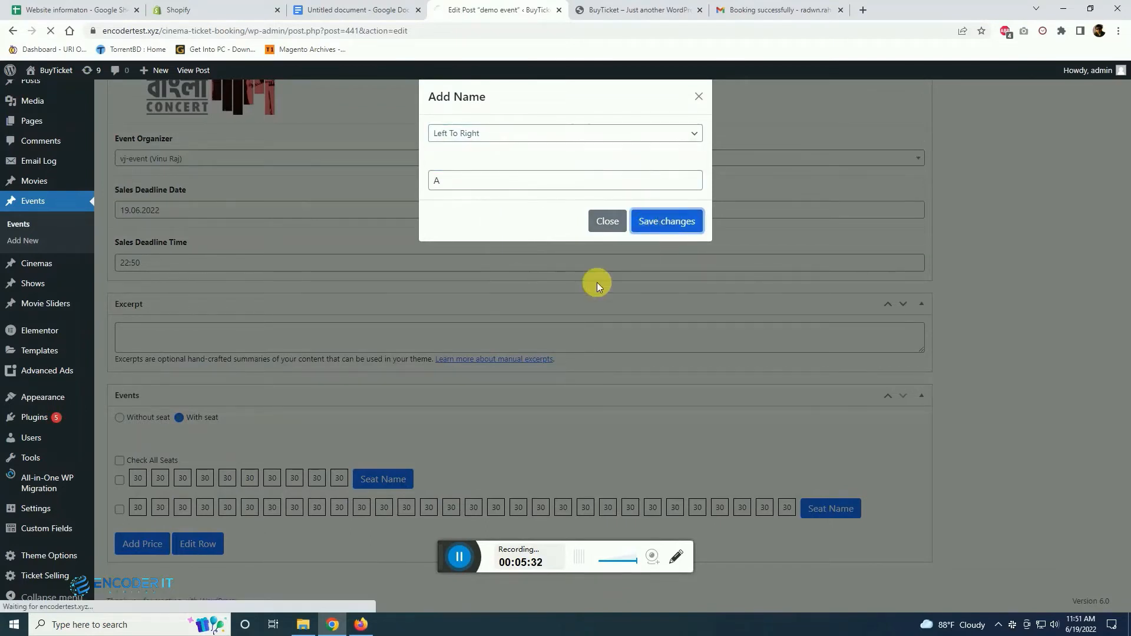
{"action": "left_click", "coordinate": [665, 221]}
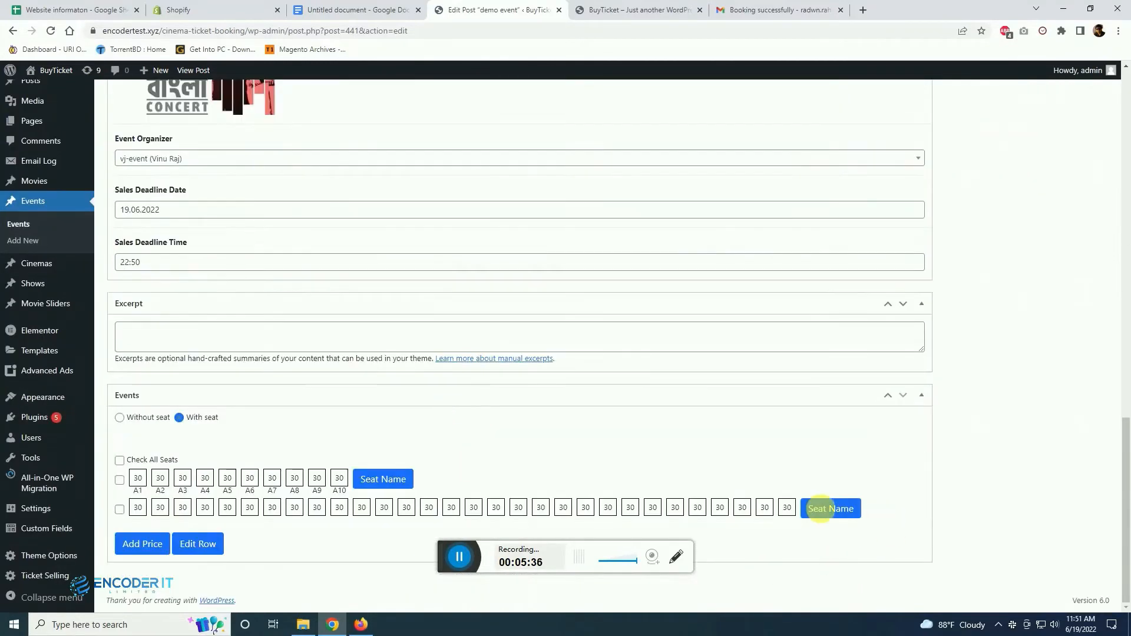
Step: Name the second seat row B, numbered right to left
{"action": "left_click", "coordinate": [830, 508]}
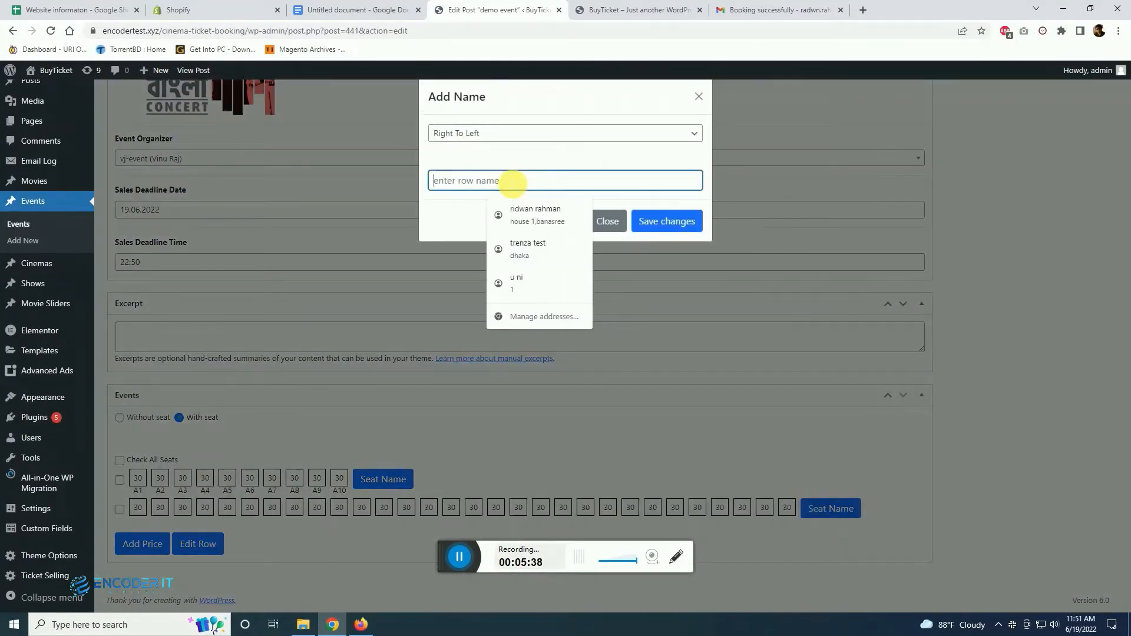
{"action": "type", "text": "B"}
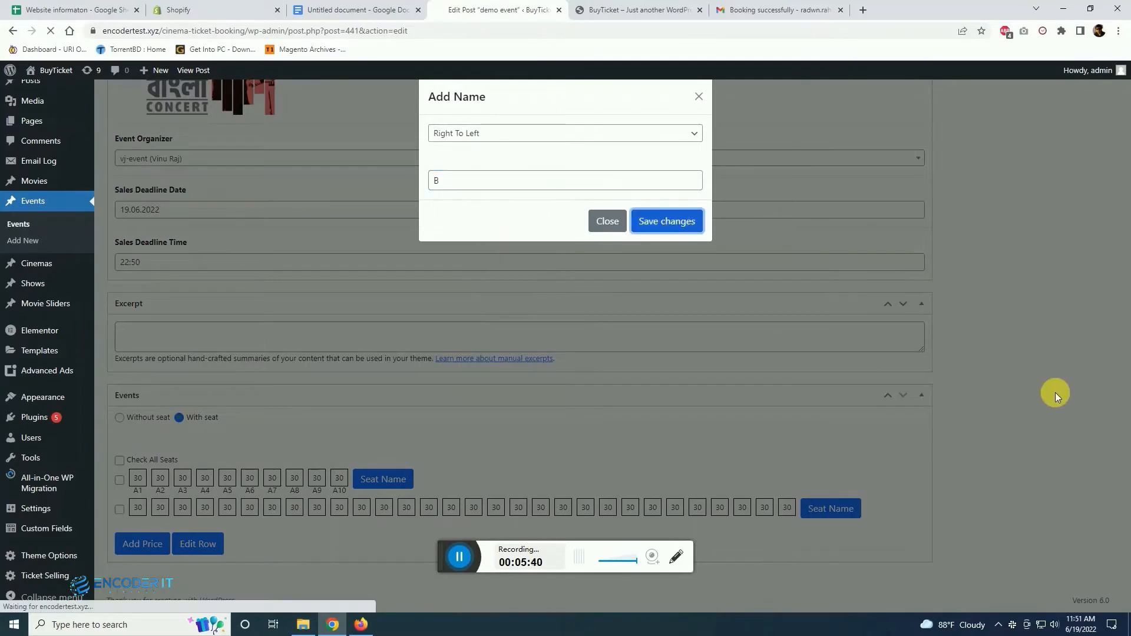
{"action": "left_click", "coordinate": [607, 221]}
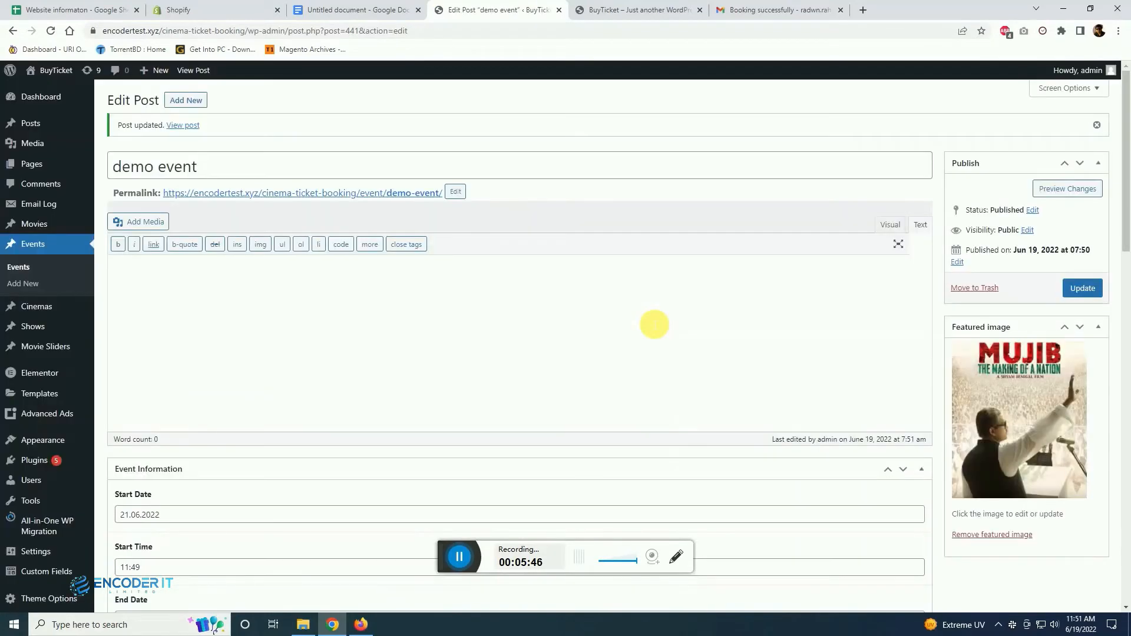
{"action": "scroll", "scroll_direction": "down", "scroll_amount": 3}
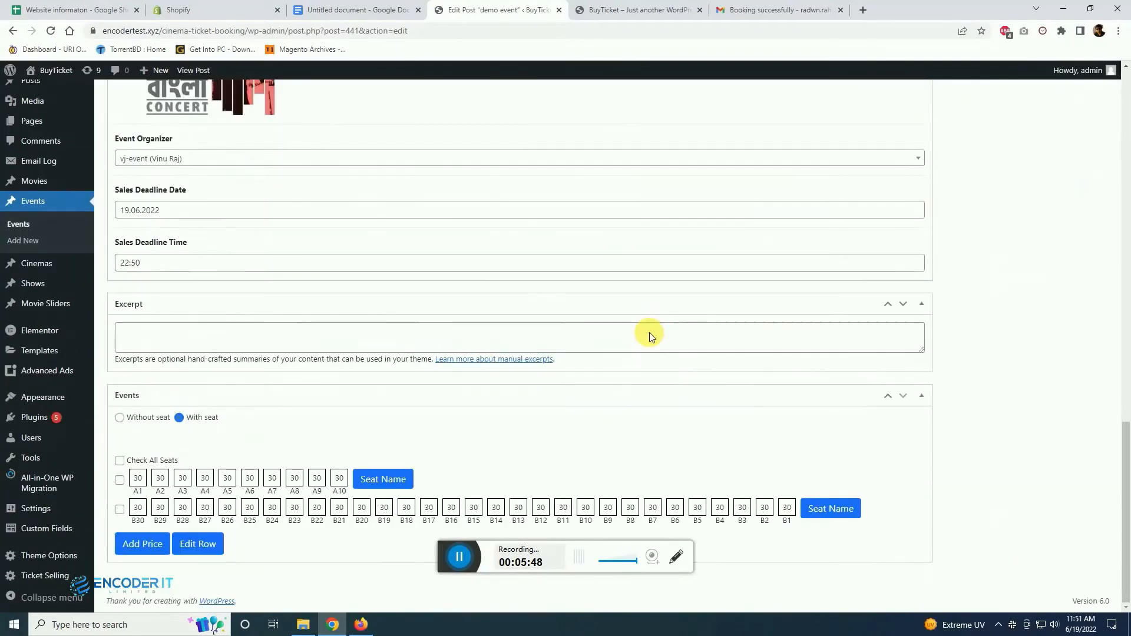
{"action": "left_click", "coordinate": [638, 9]}
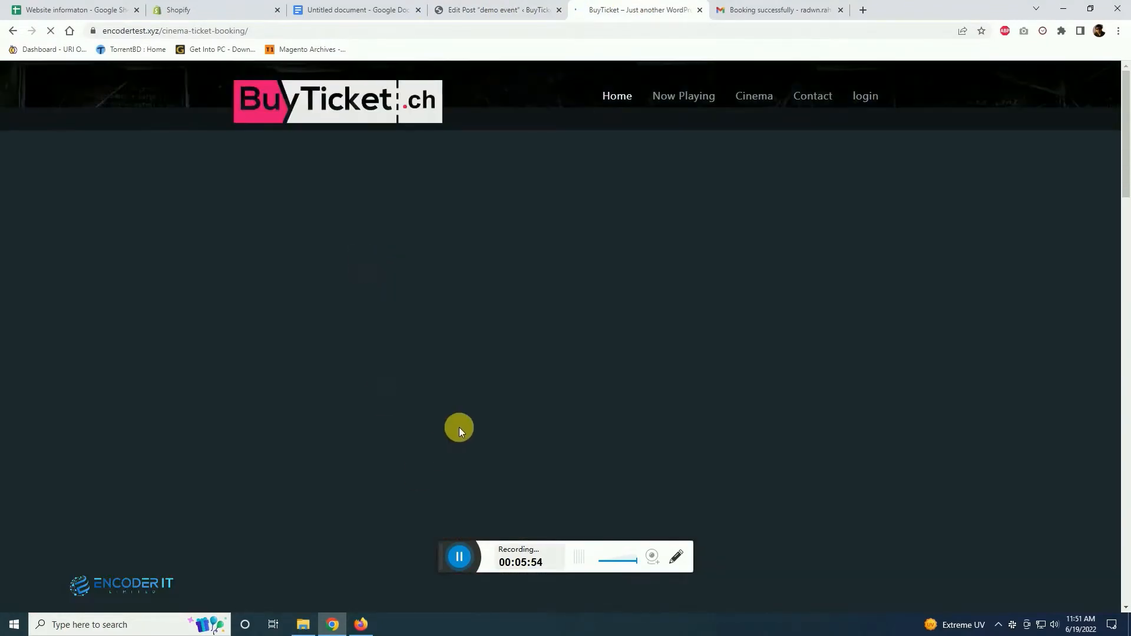
Step: View the Demo Event's two-row seat map on BuyTicket, then return to the event editor
{"action": "scroll", "scroll_direction": "down", "scroll_amount": 3}
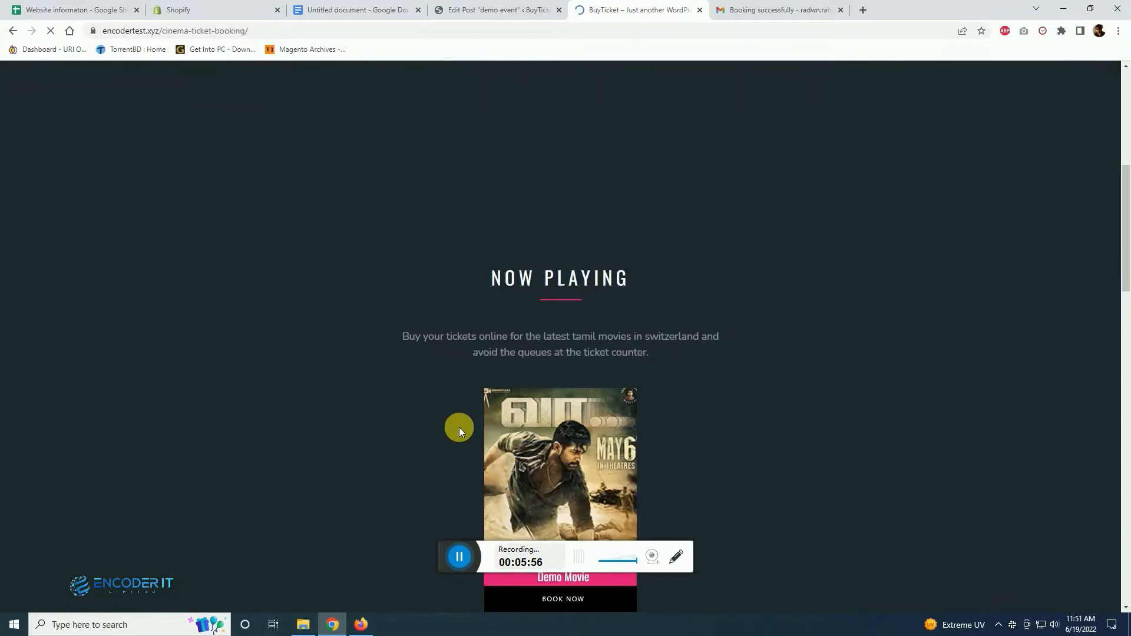
{"action": "scroll", "scroll_direction": "down", "scroll_amount": 3}
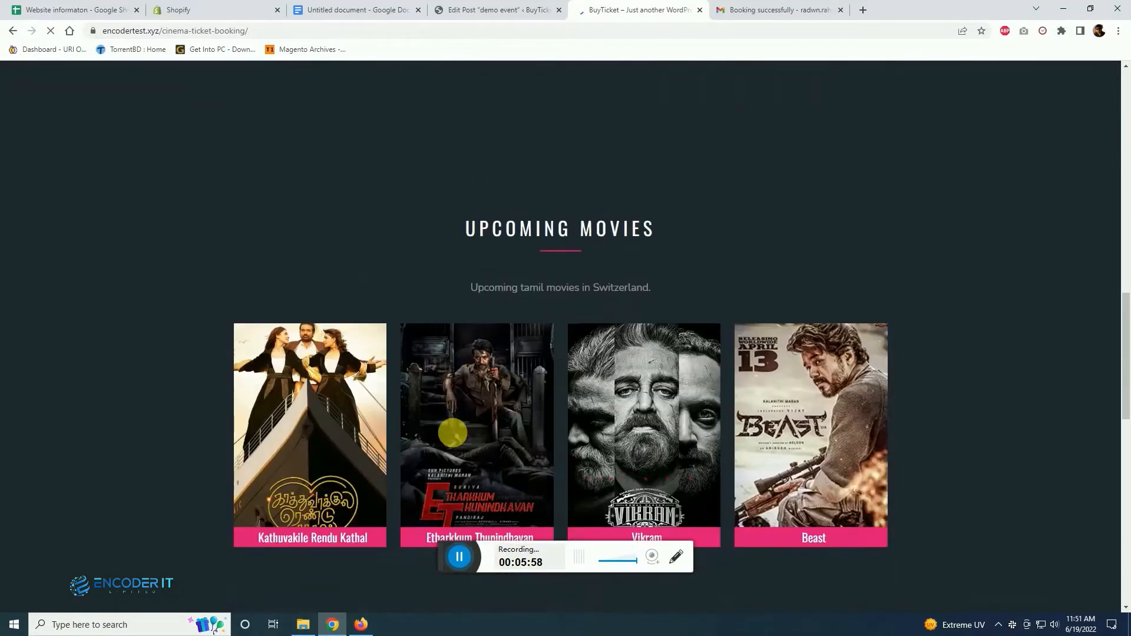
{"action": "scroll", "scroll_direction": "down", "scroll_amount": 3}
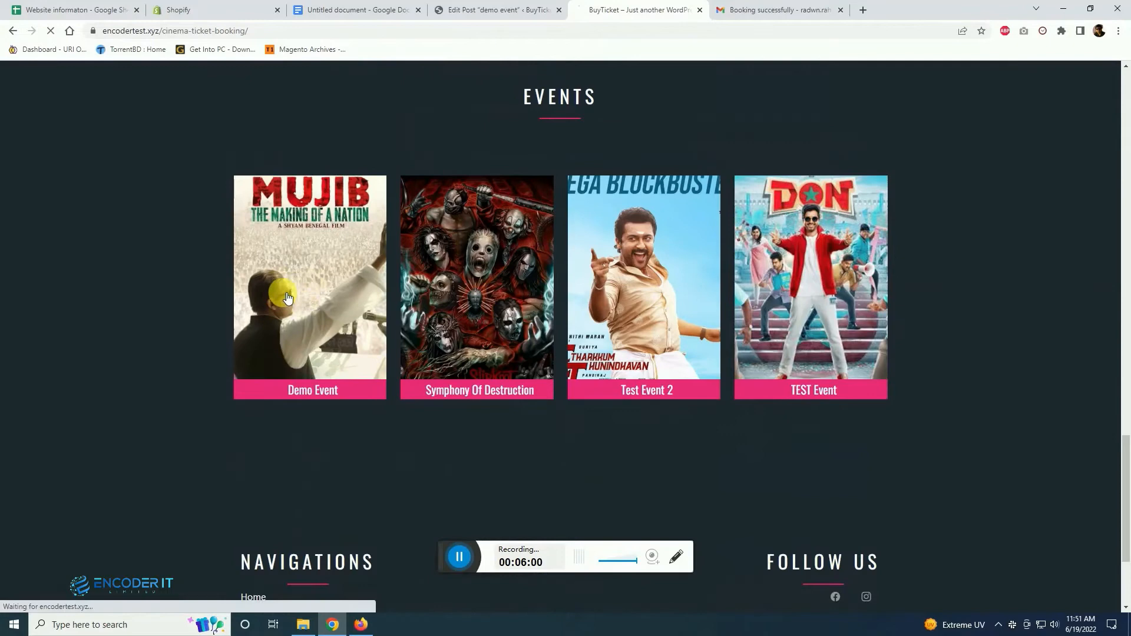
{"action": "left_click", "coordinate": [312, 282]}
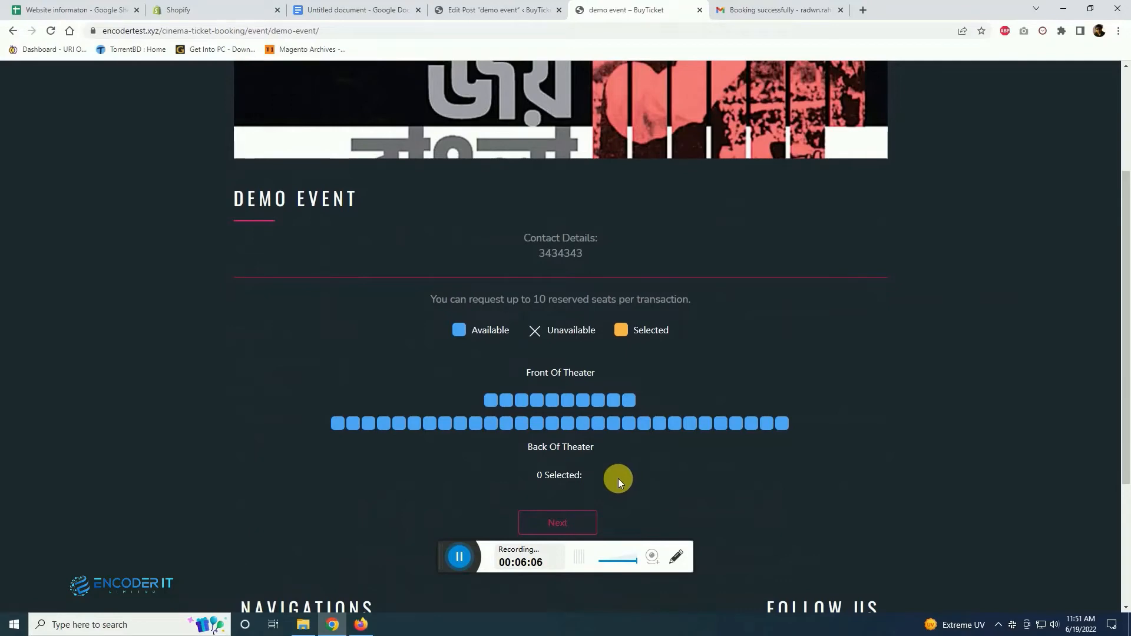
{"action": "mouse_move", "coordinate": [517, 6]}
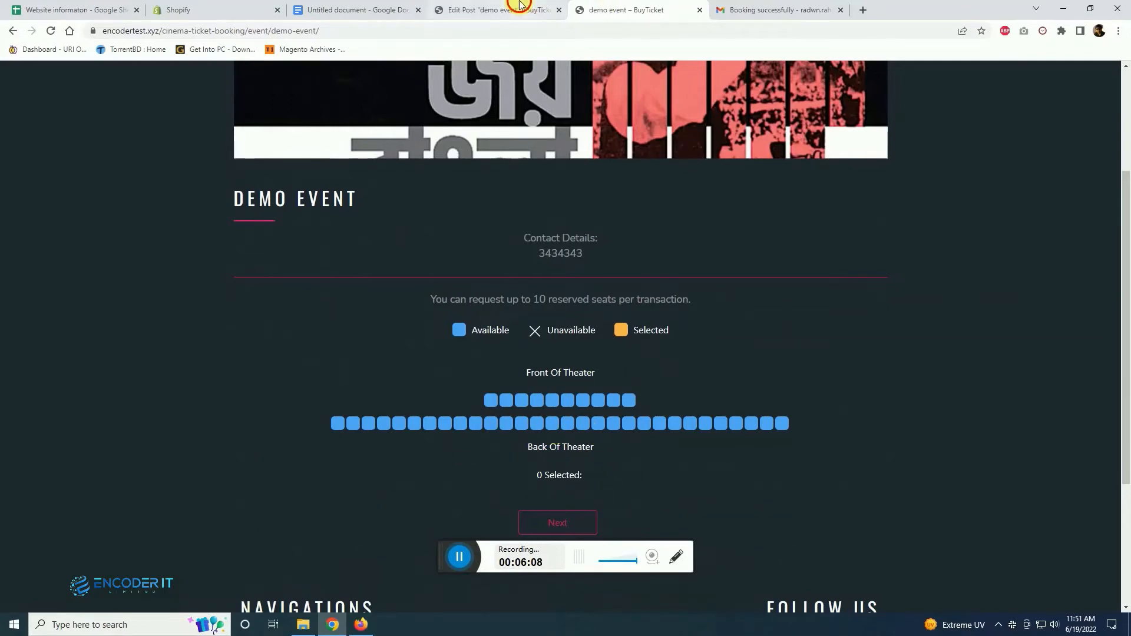
{"action": "left_click", "coordinate": [496, 10]}
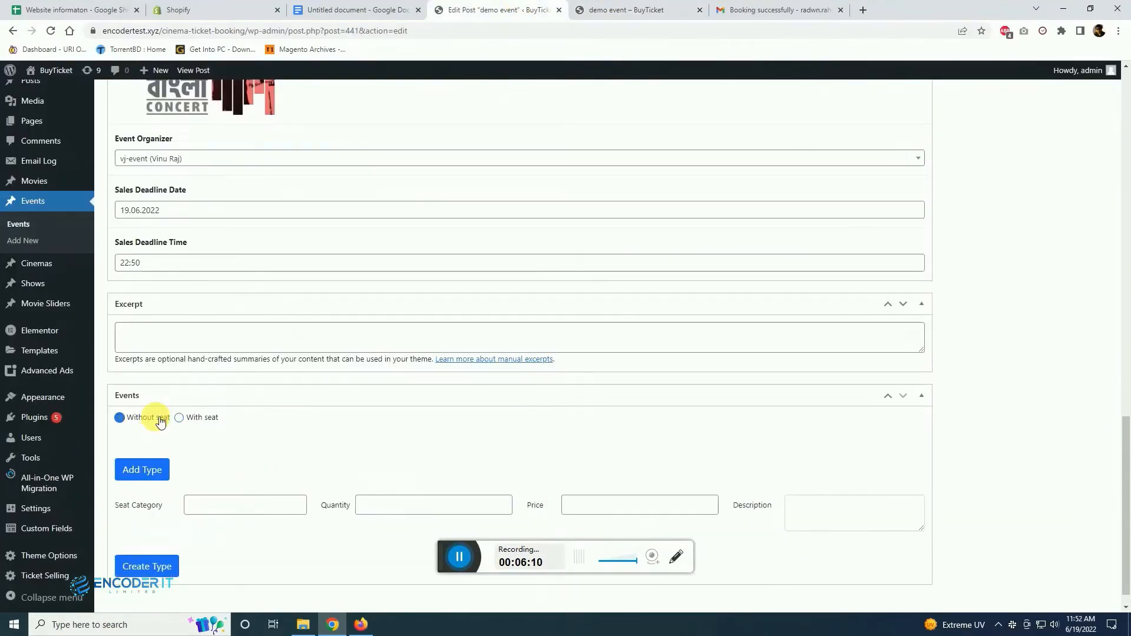
Step: Add a seatless VIP ticket type with 20 tickets at price 30 and a description
{"action": "left_click", "coordinate": [142, 469]}
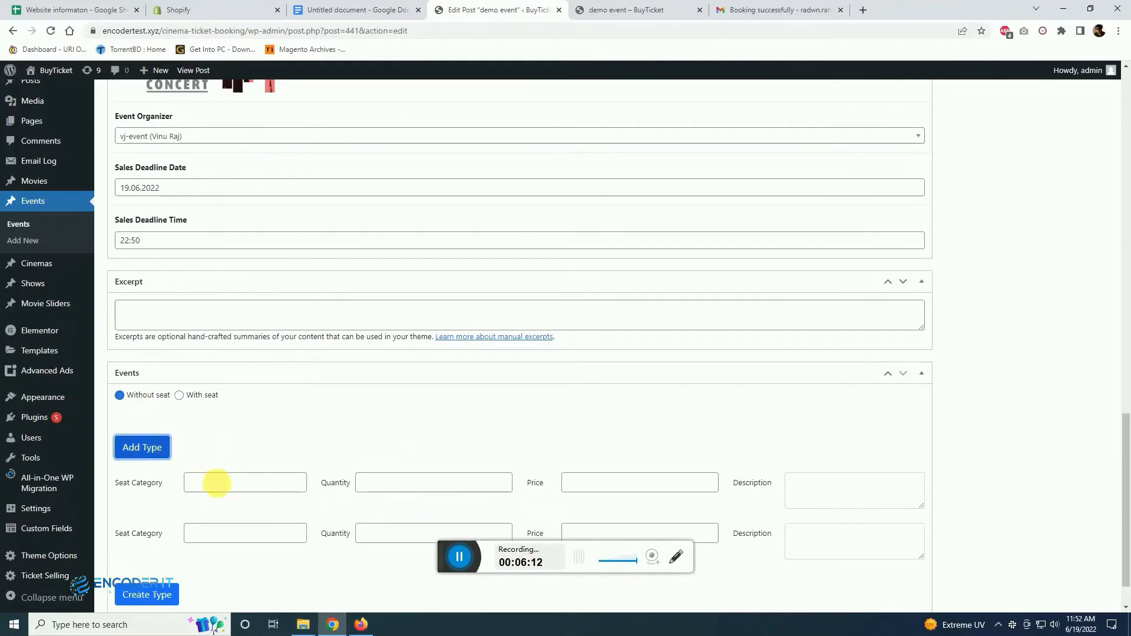
{"action": "type", "text": "vip"}
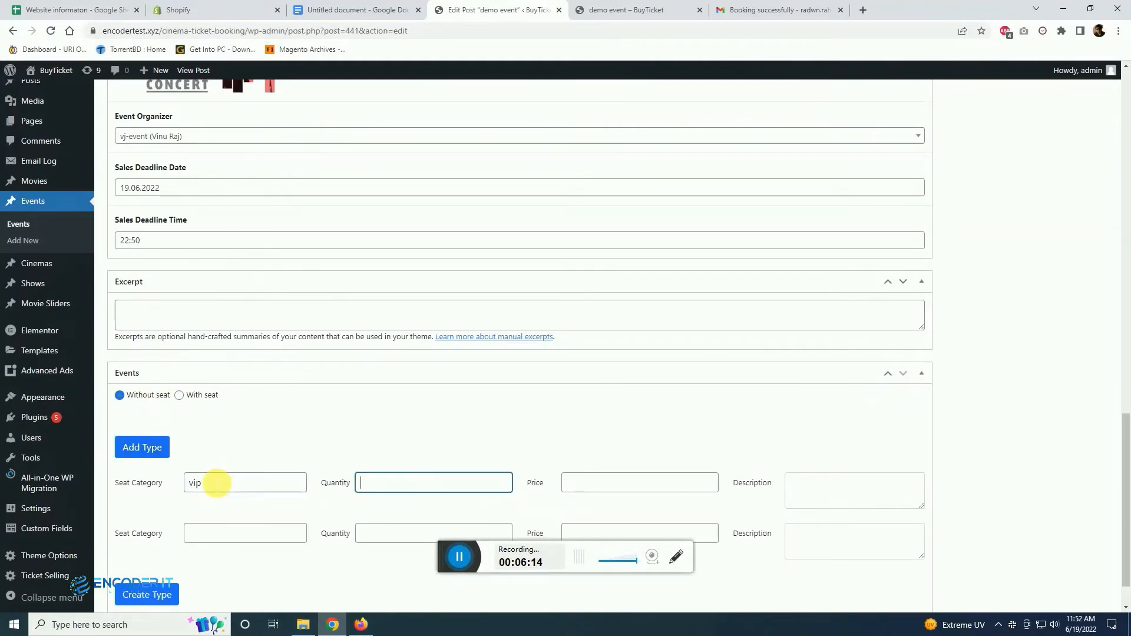
{"action": "type", "text": "202"}
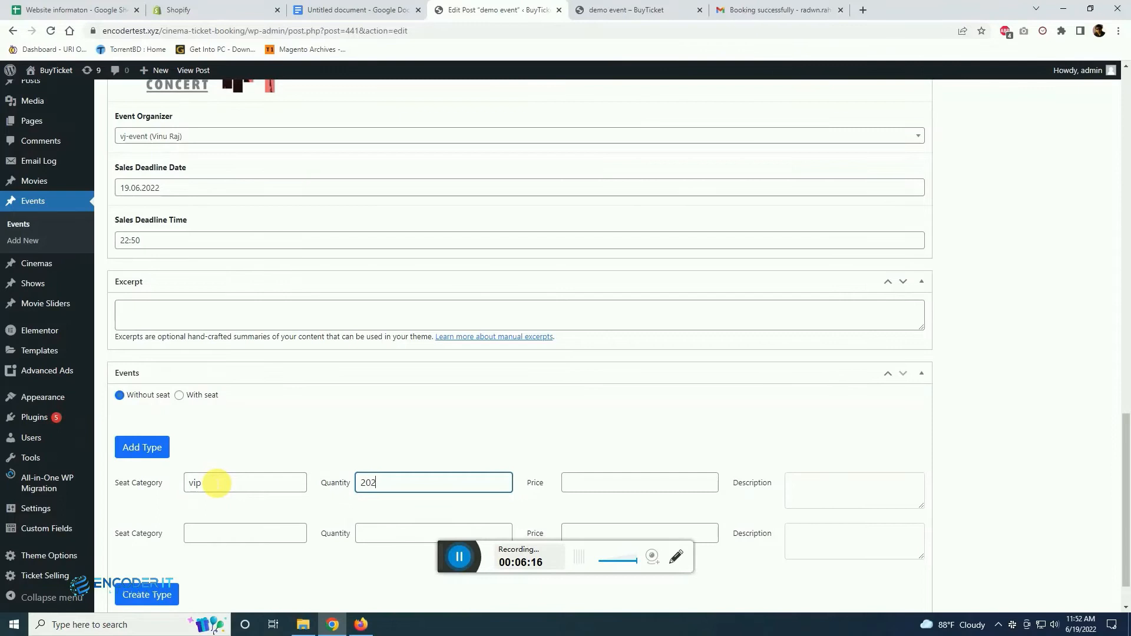
{"action": "left_click", "coordinate": [639, 482]}
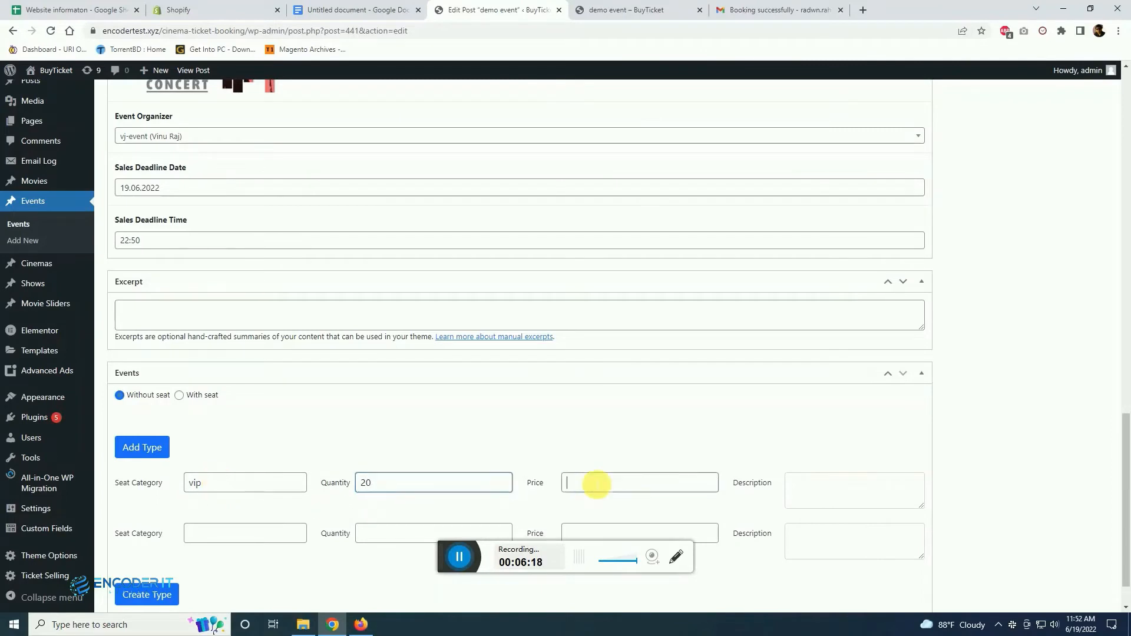
{"action": "left_click", "coordinate": [639, 482]}
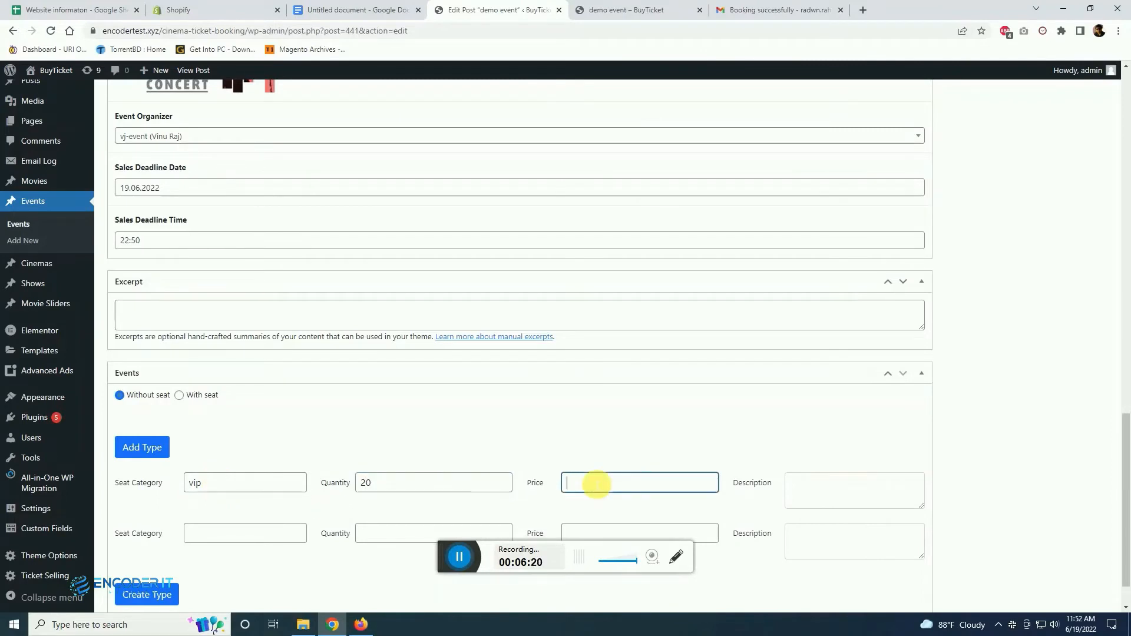
{"action": "type", "text": "30"}
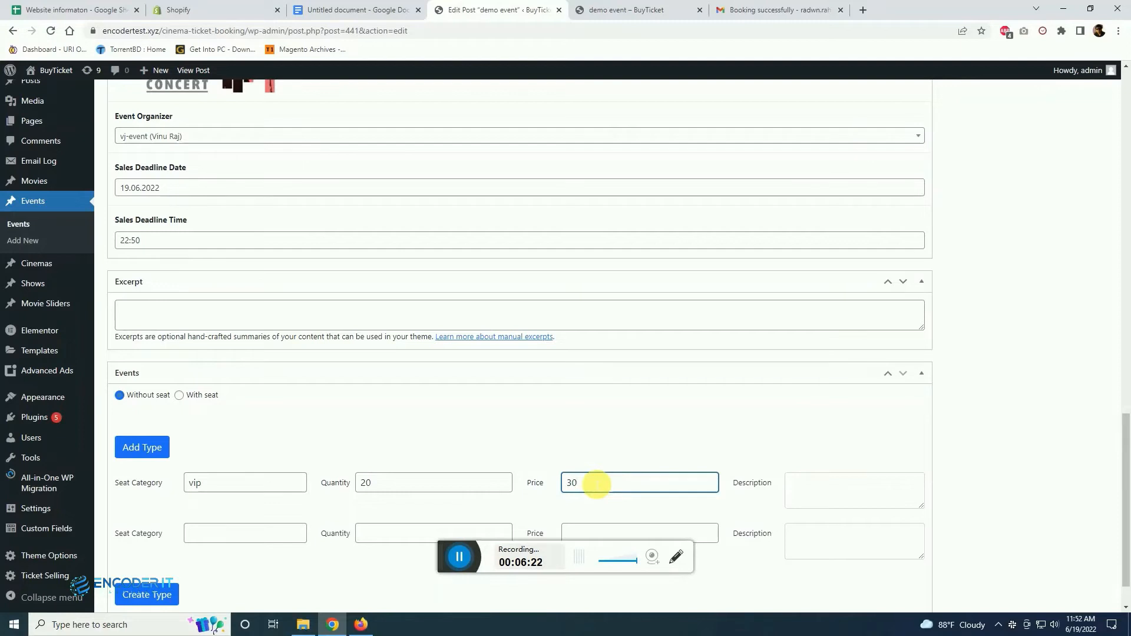
{"action": "type", "text": "gegeg"}
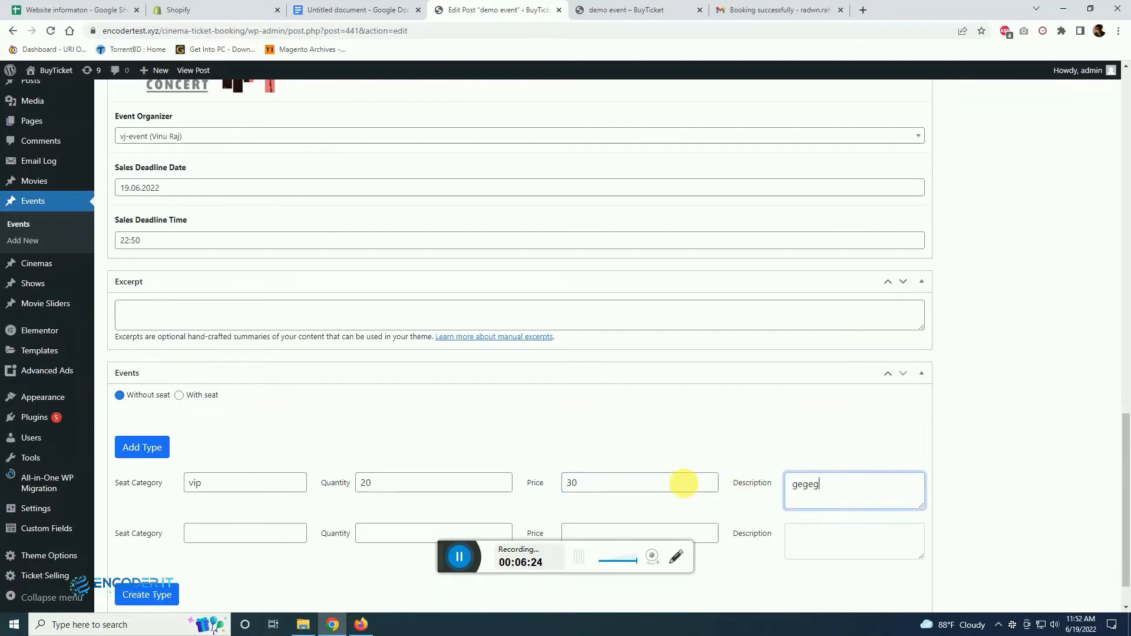
Step: Add the VVIP ticket type (20 tickets at 40) and re-edit the VIP category's price
{"action": "type", "text": "vvip"}
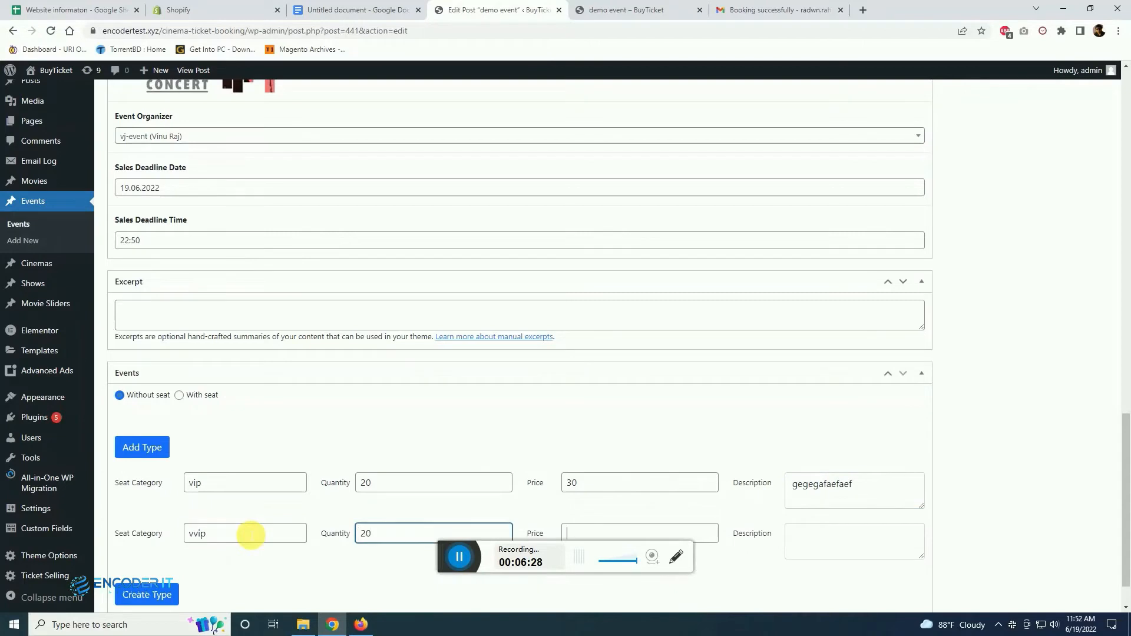
{"action": "left_click", "coordinate": [637, 534]}
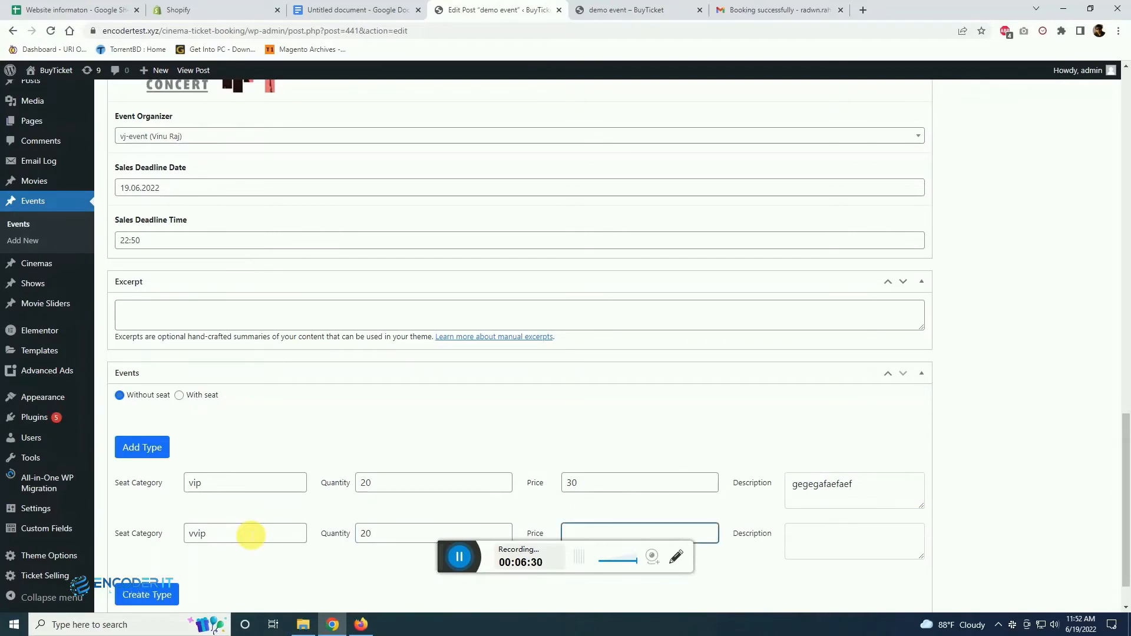
{"action": "type", "text": "egegegaefe"}
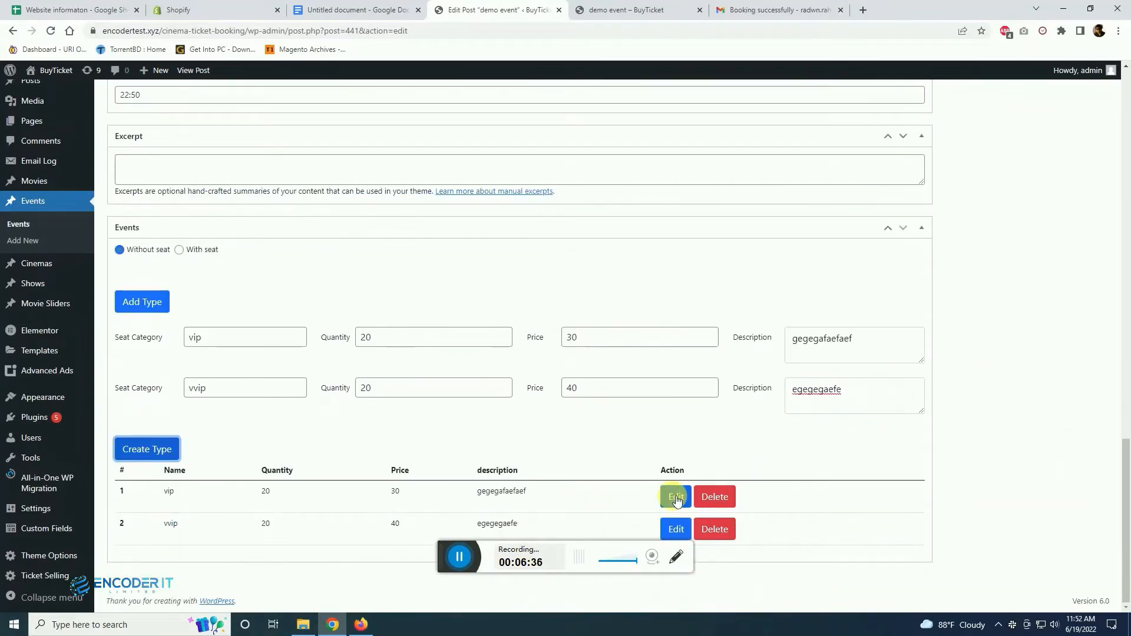
{"action": "left_click", "coordinate": [675, 496]}
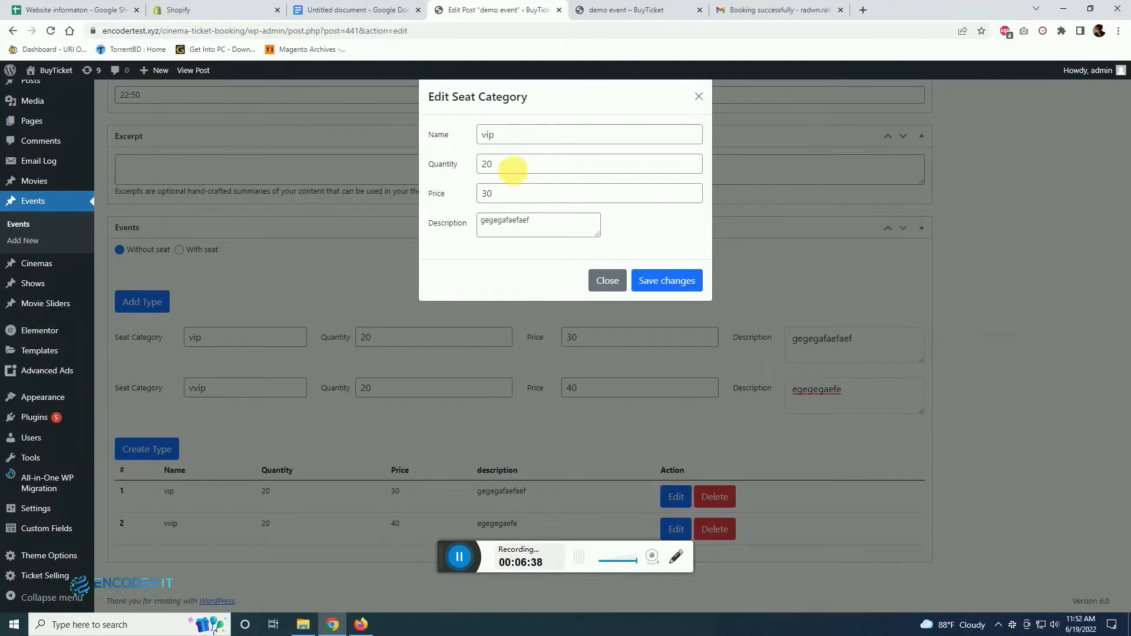
{"action": "left_click", "coordinate": [588, 192]}
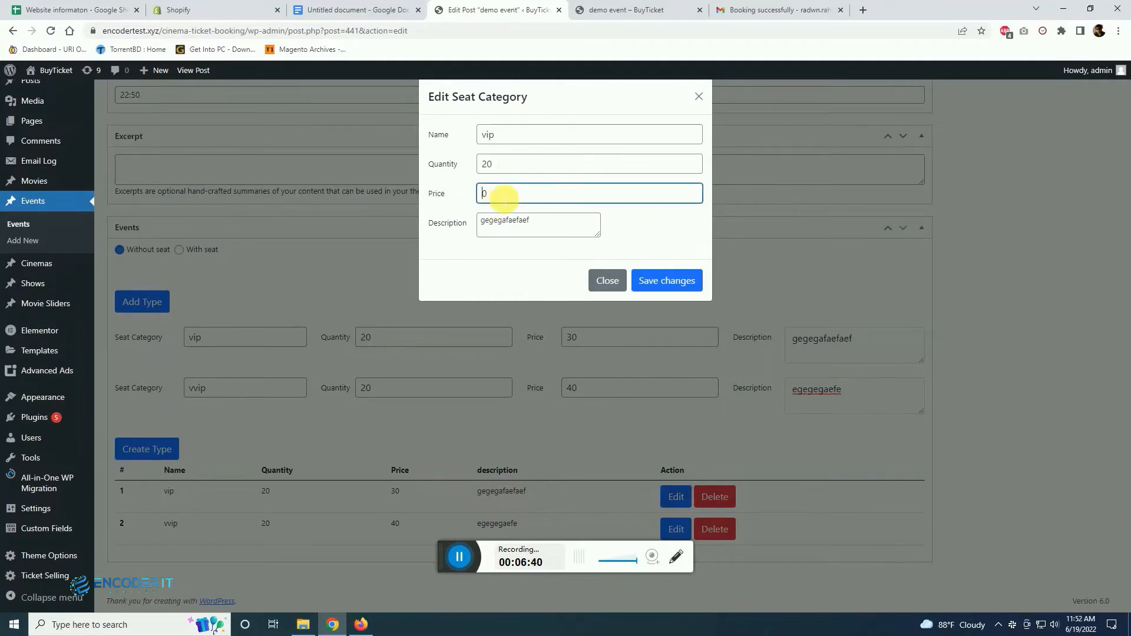
{"action": "left_click", "coordinate": [665, 280]}
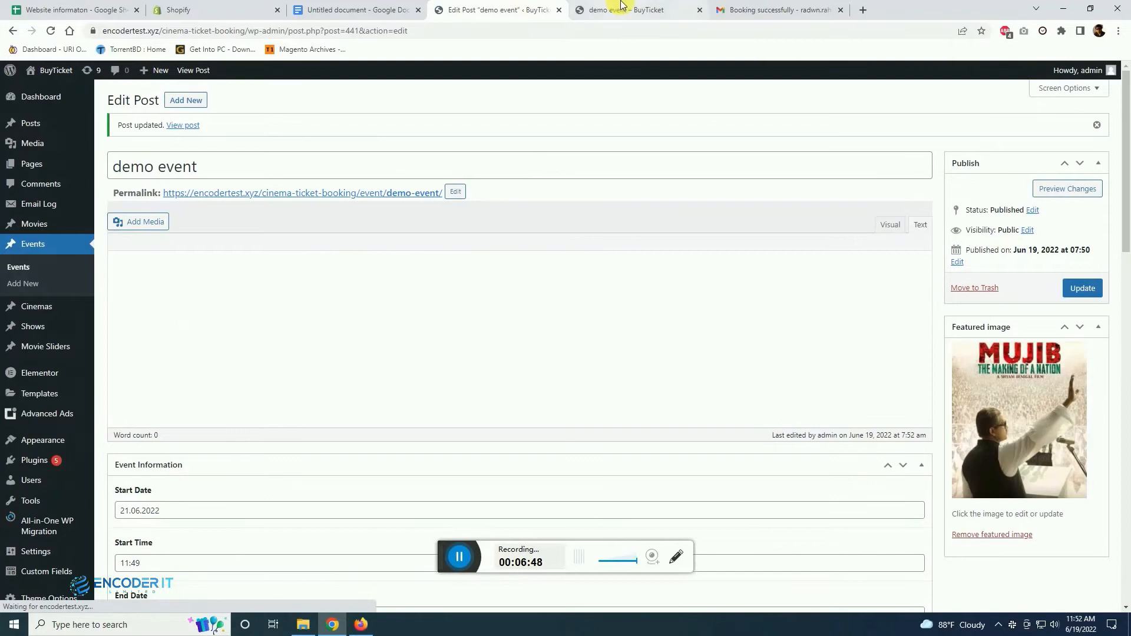
Step: Book 2 VIP and 1 VVIP seatless tickets for Demo Event and continue past the summary
{"action": "left_click", "coordinate": [620, 10]}
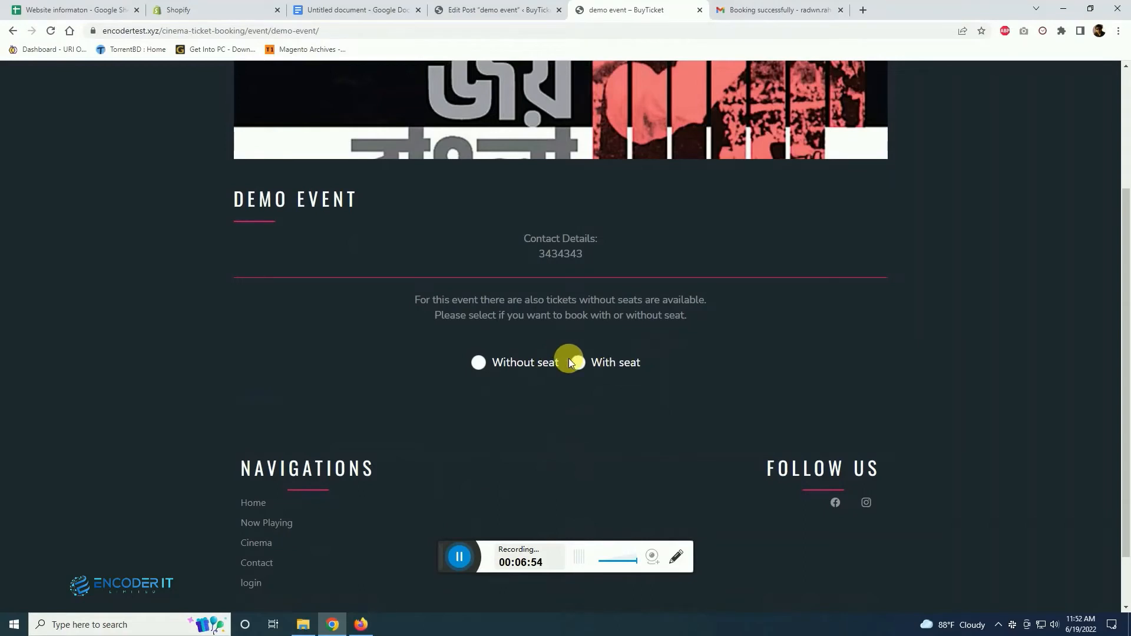
{"action": "left_click", "coordinate": [583, 362]}
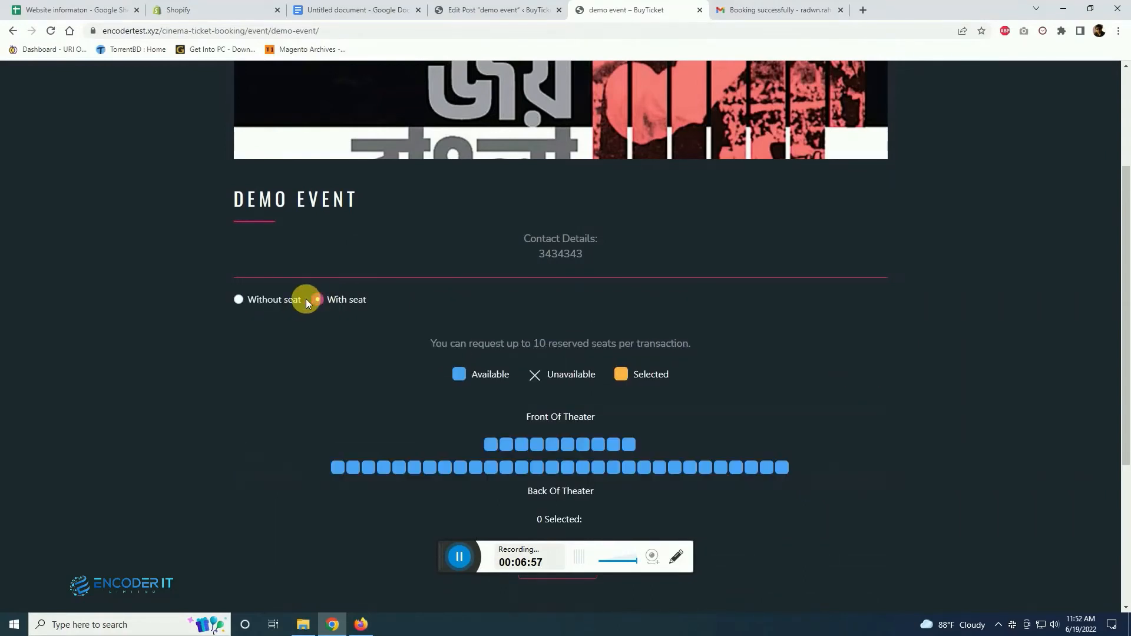
{"action": "left_click", "coordinate": [238, 299]}
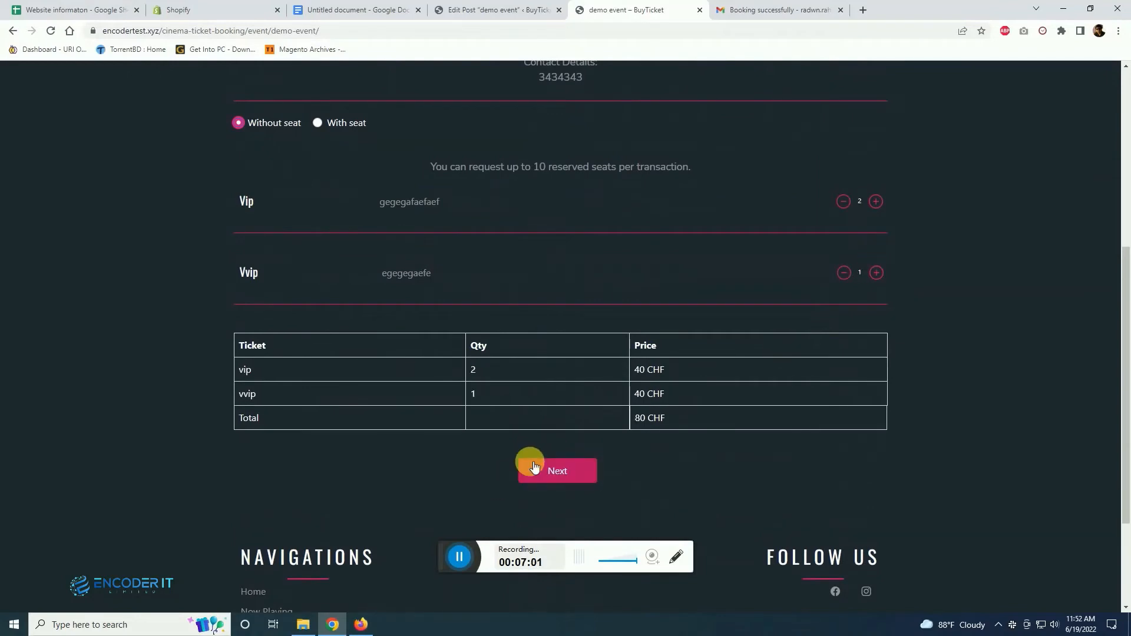
{"action": "left_click", "coordinate": [556, 470]}
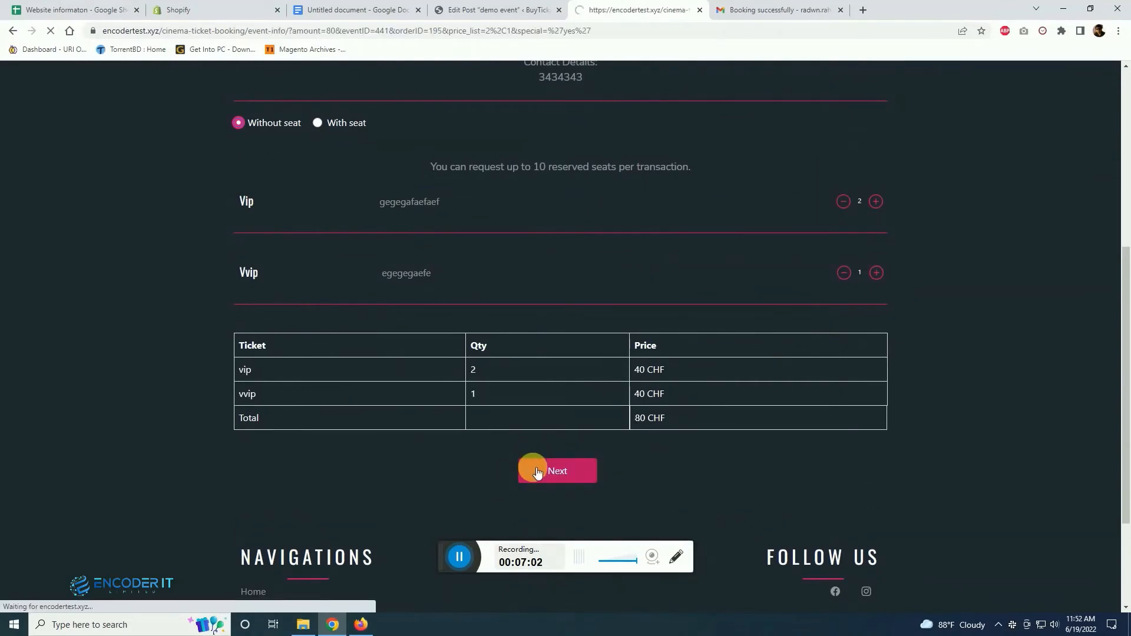
{"action": "left_click", "coordinate": [556, 471]}
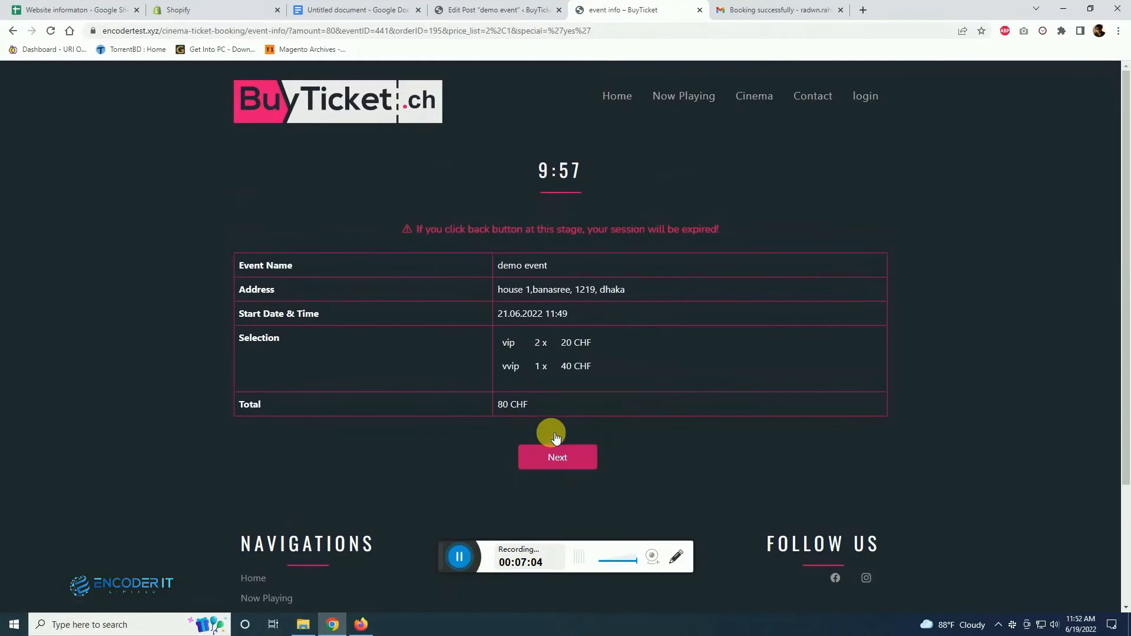
{"action": "left_click", "coordinate": [557, 457]}
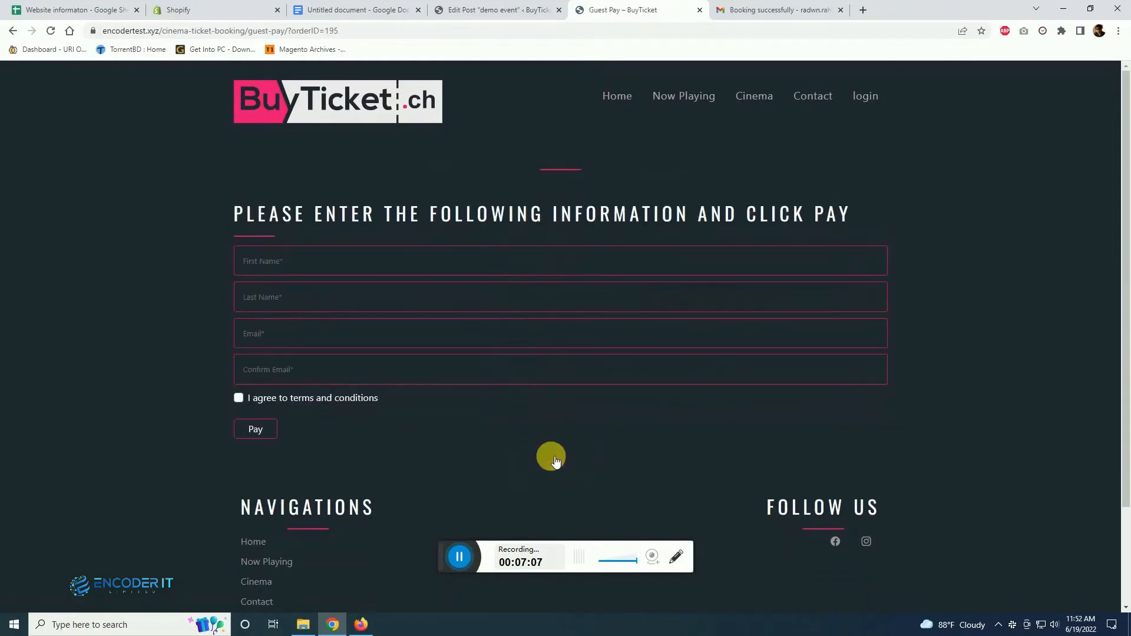
{"action": "left_click", "coordinate": [561, 332]}
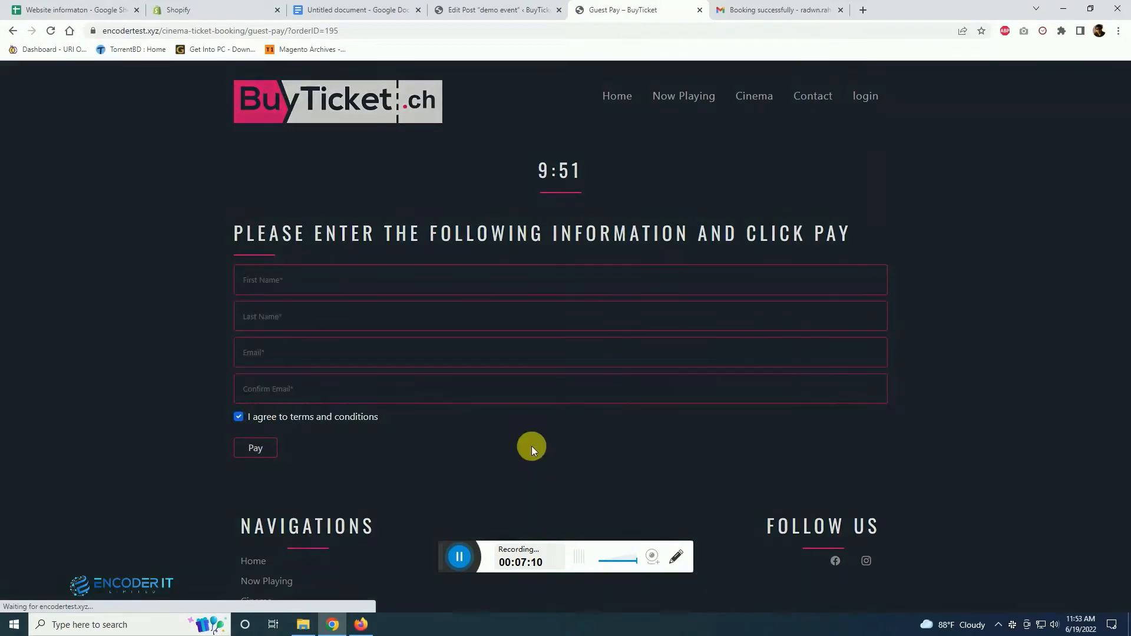
{"action": "left_click", "coordinate": [255, 448]}
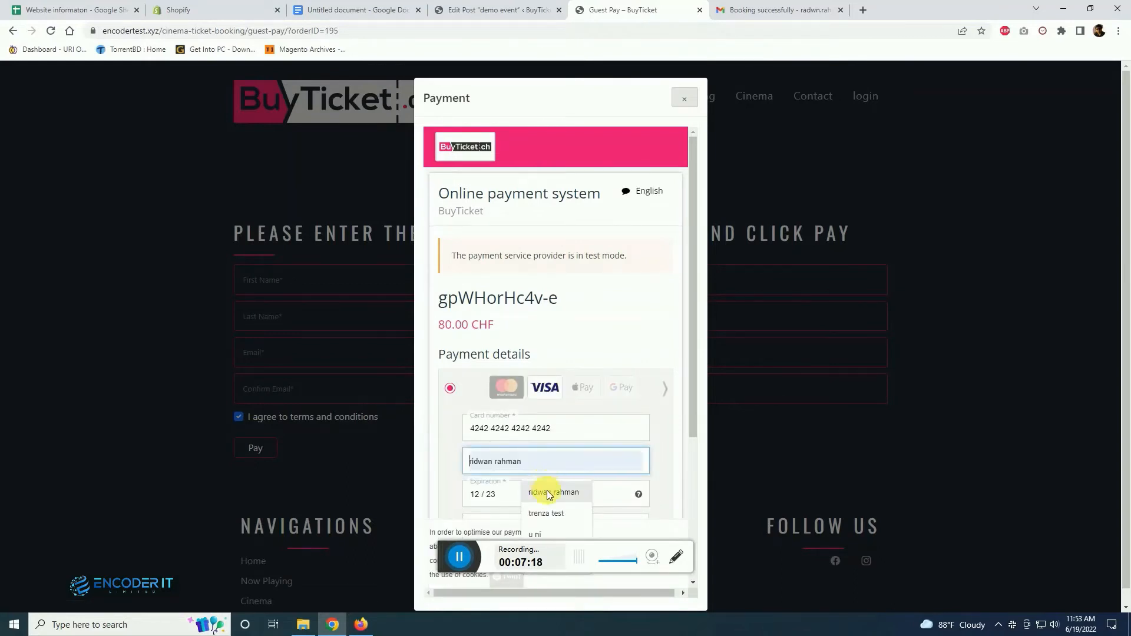
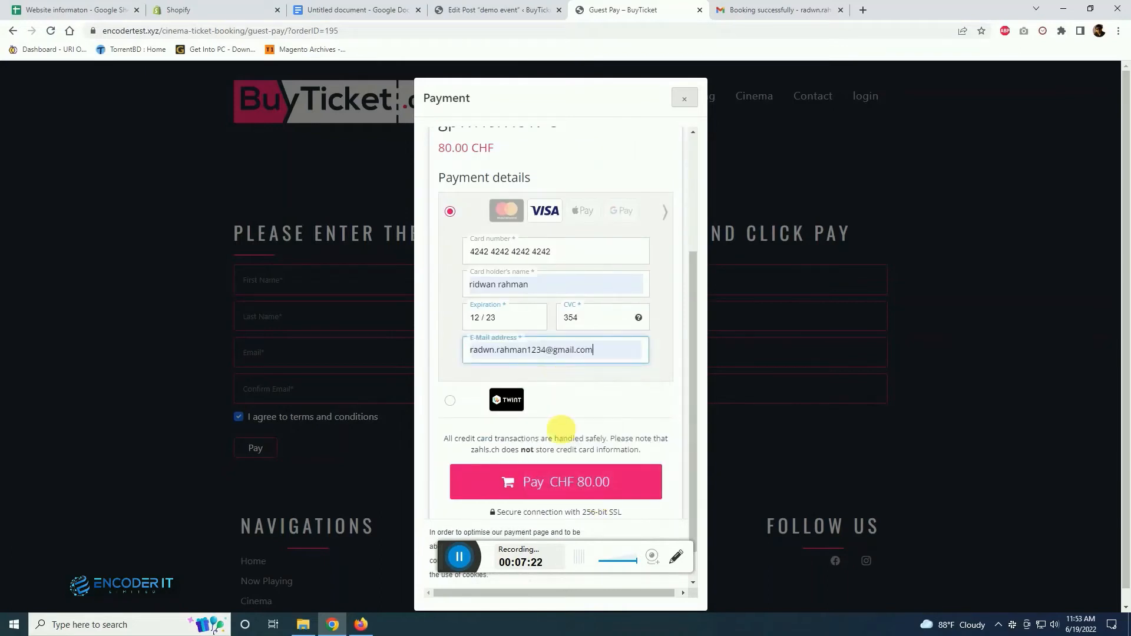
Step: Submit the CHF 80.00 payment and check the Gmail inbox for confirmation
{"action": "left_click", "coordinate": [555, 482]}
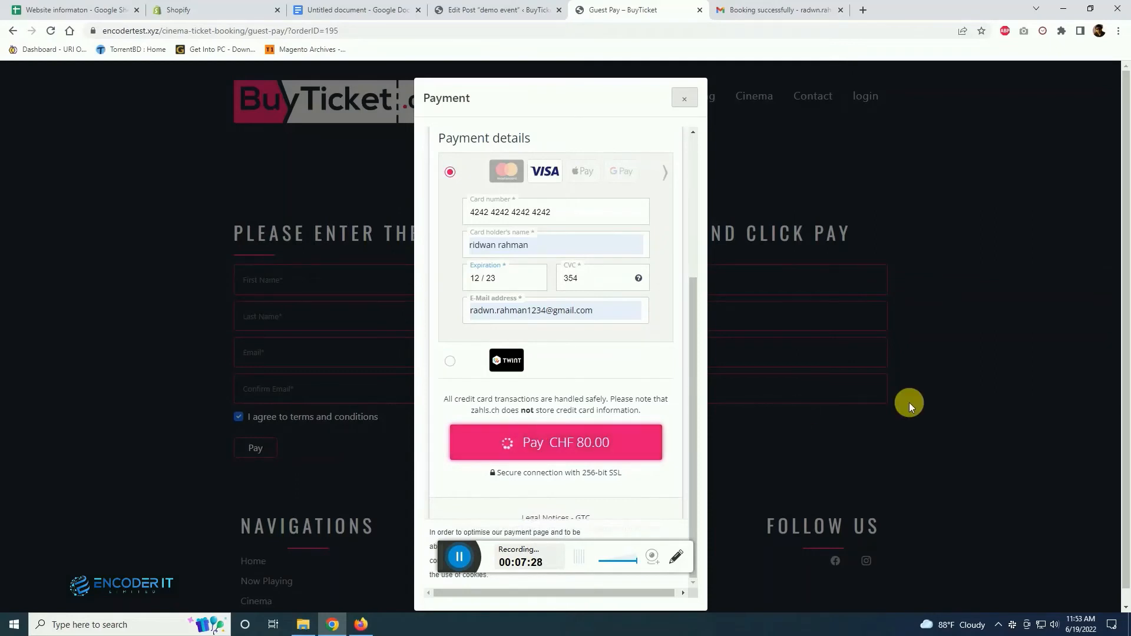
{"action": "left_click", "coordinate": [557, 443]}
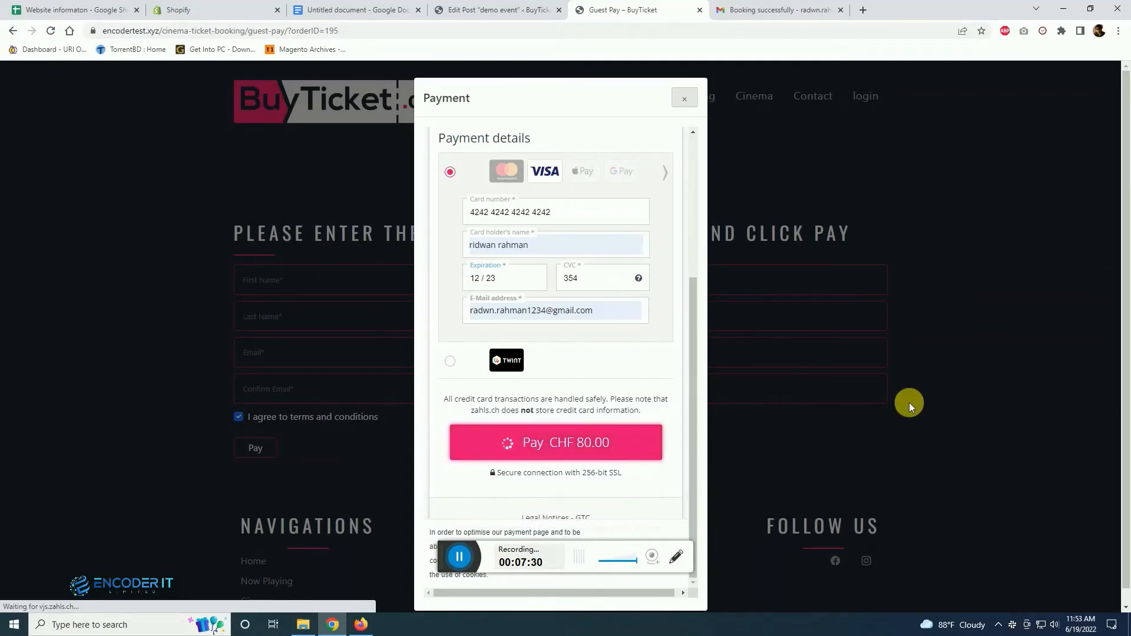
{"action": "left_click", "coordinate": [560, 443]}
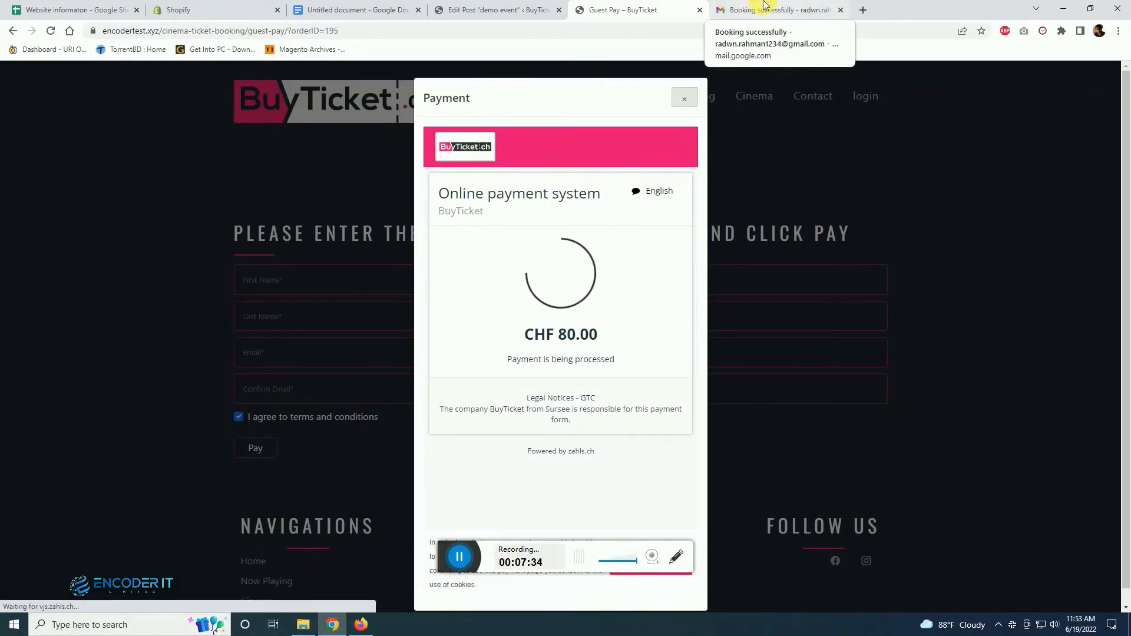
{"action": "left_click", "coordinate": [775, 9]}
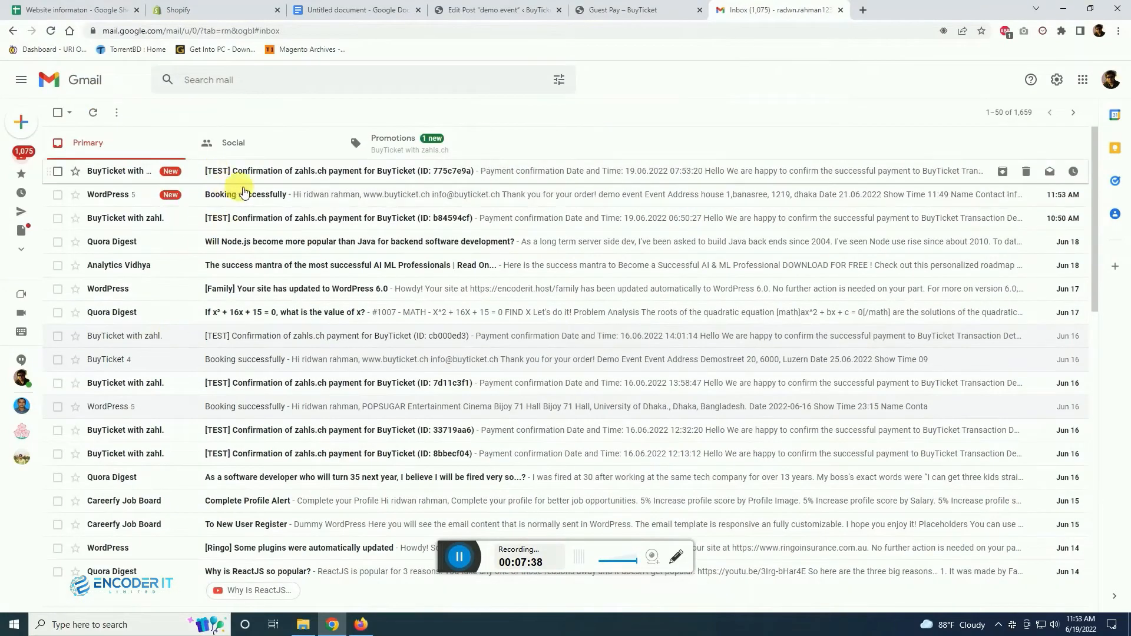
Step: View the booking email's VIP and VVIP QR tickets, then close the completed payment dialog
{"action": "left_click", "coordinate": [243, 193]}
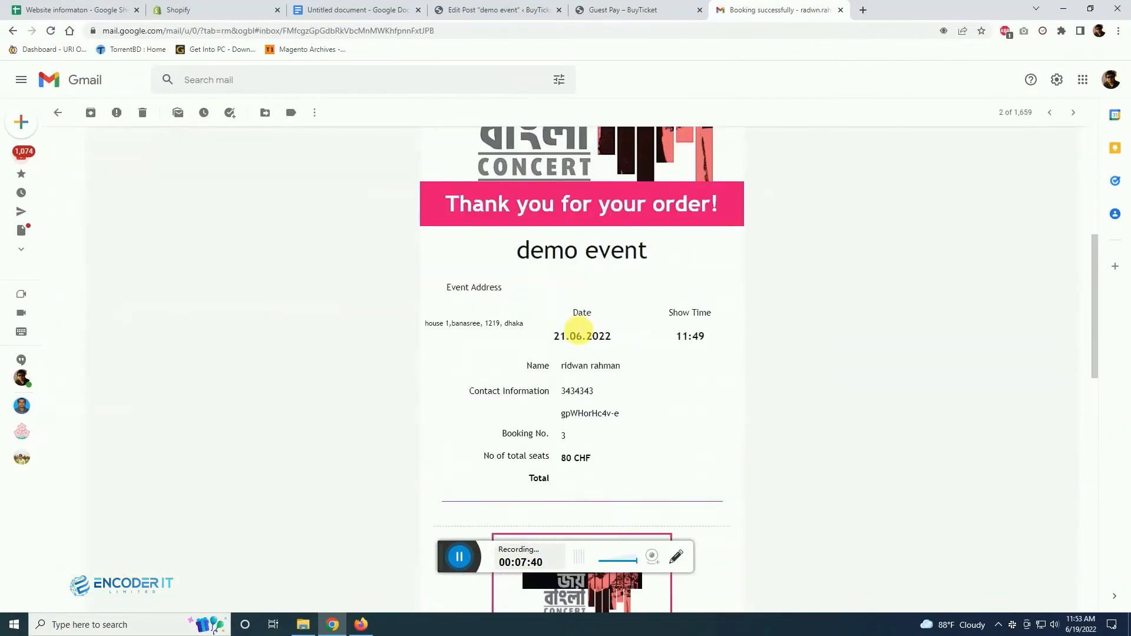
{"action": "scroll", "scroll_direction": "down", "scroll_amount": 3}
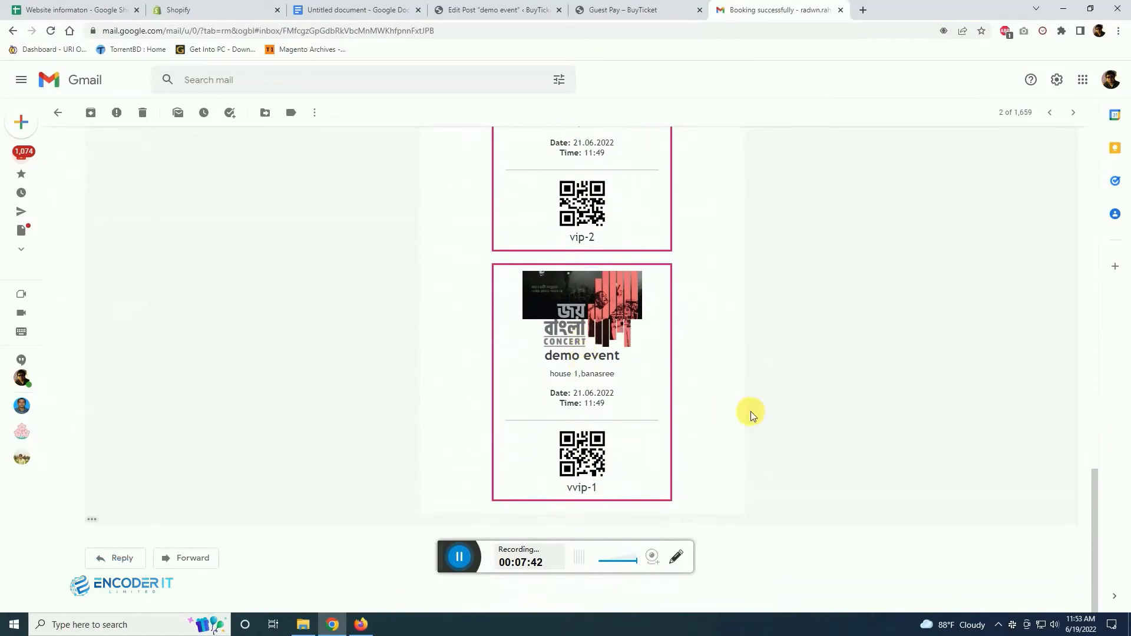
{"action": "left_click", "coordinate": [637, 10]}
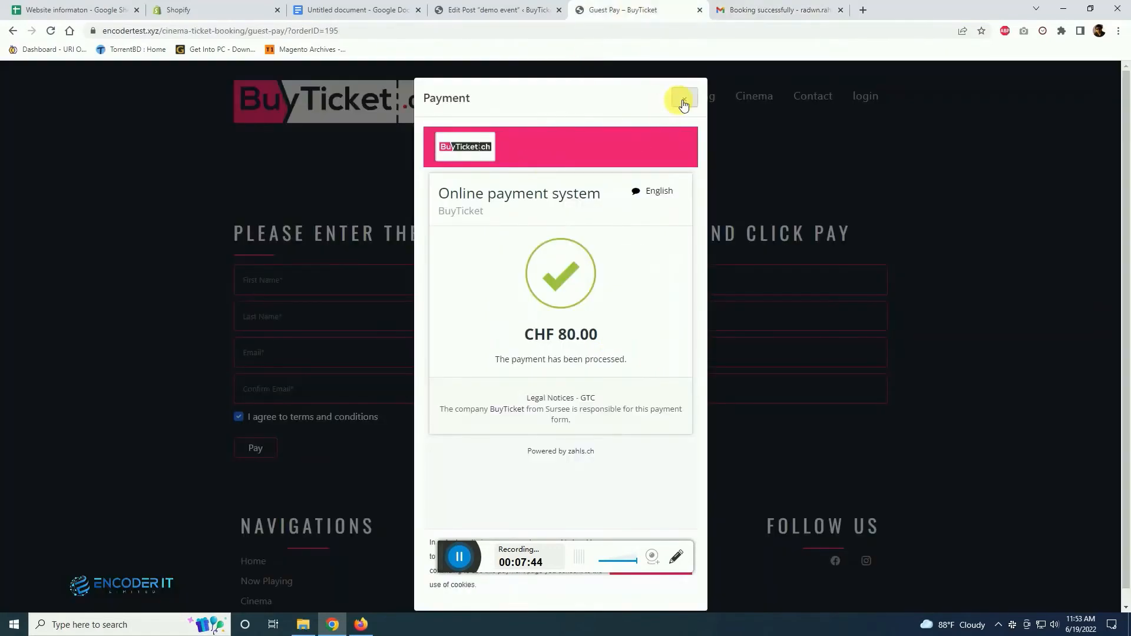
{"action": "left_click", "coordinate": [684, 98]}
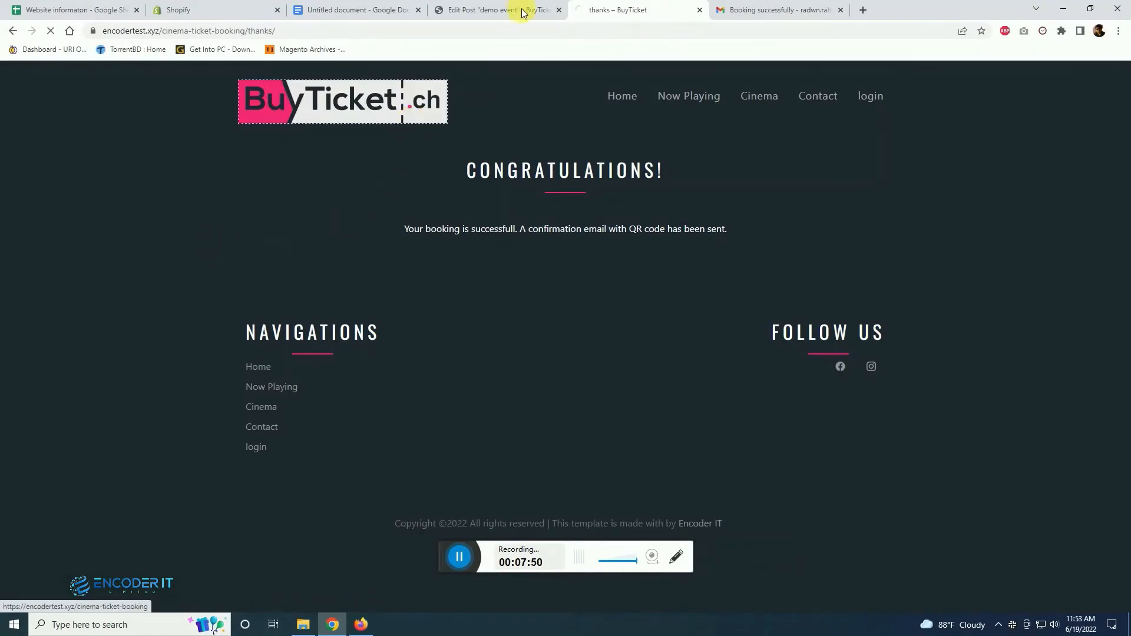
Step: View Cinema Hall Owner's sales for 01.06–31.07.2022, then return to the owners and organizers list
{"action": "left_click", "coordinate": [496, 9]}
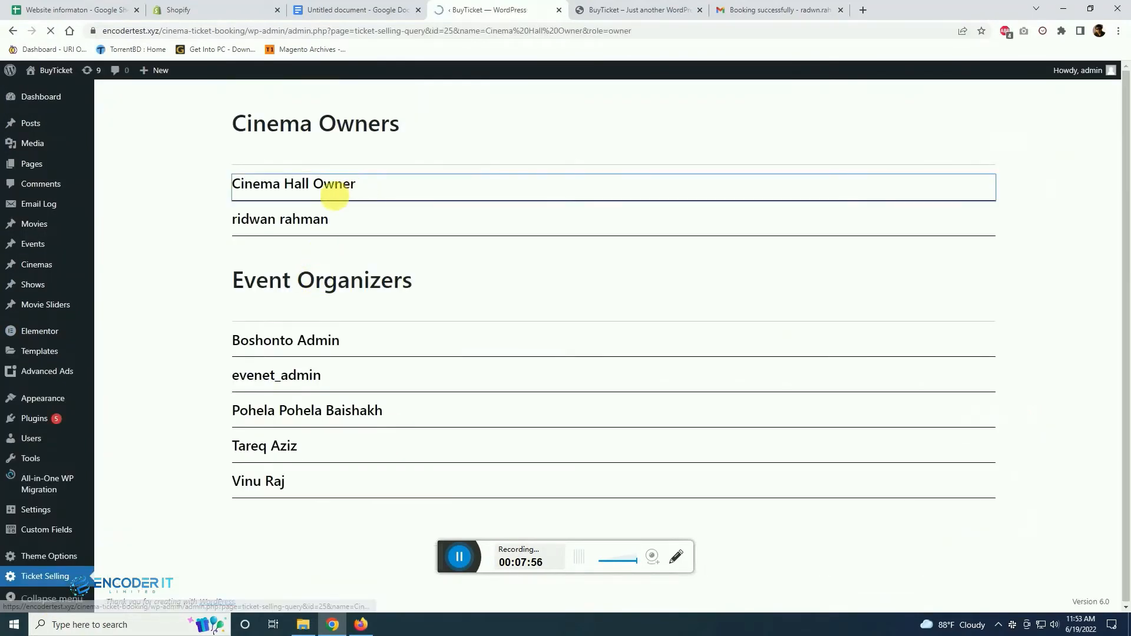
{"action": "left_click", "coordinate": [291, 183]}
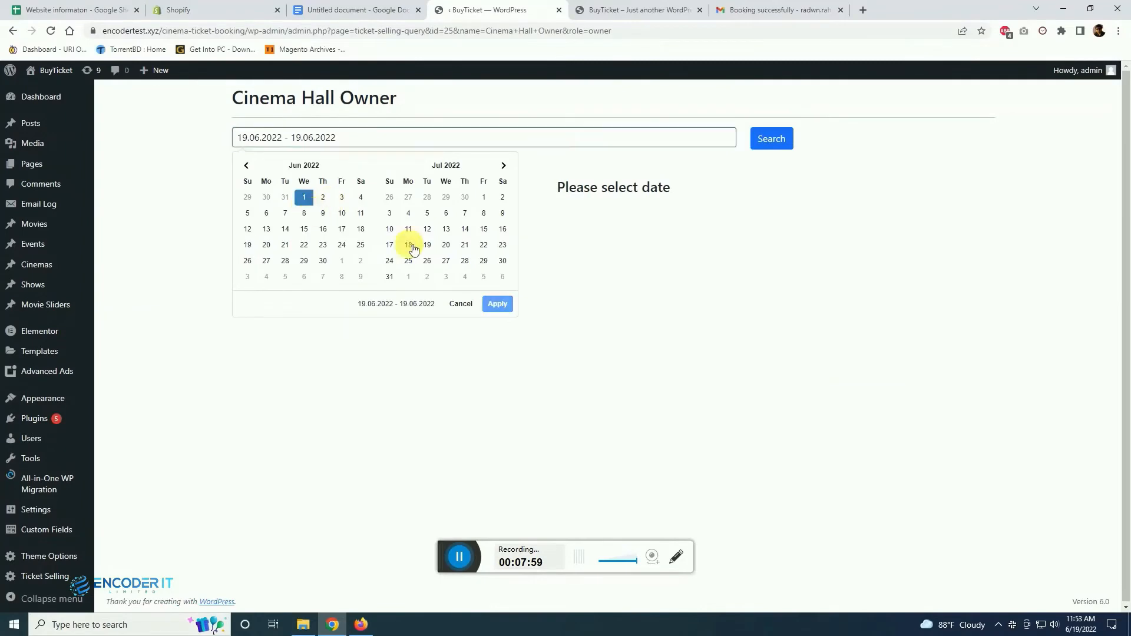
{"action": "left_click", "coordinate": [389, 276]}
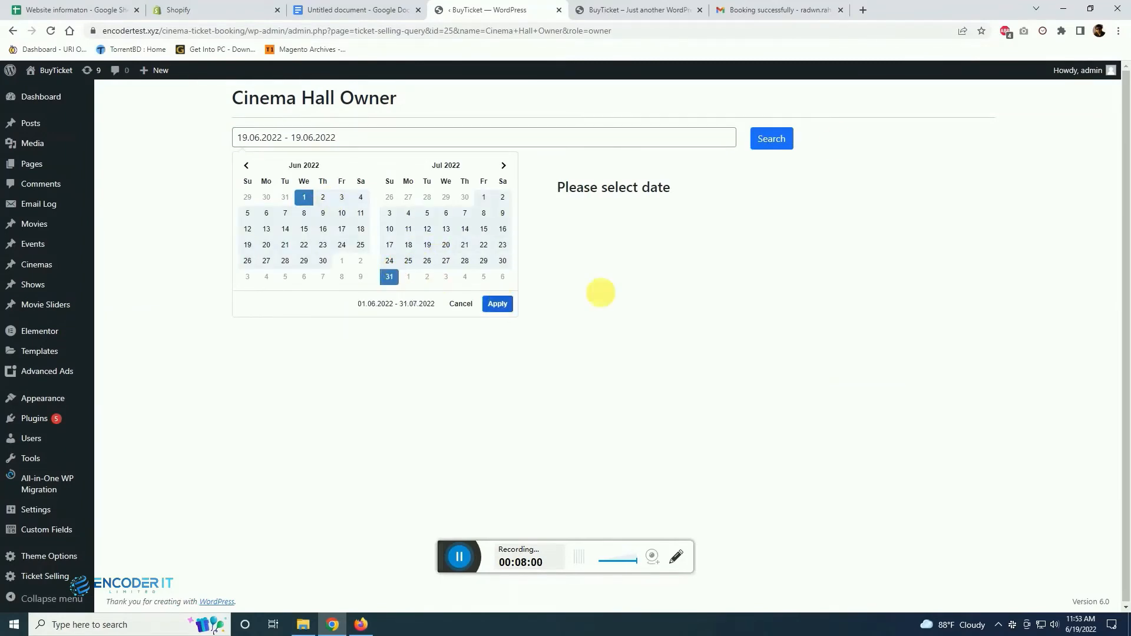
{"action": "scroll", "scroll_direction": "down", "scroll_amount": 3}
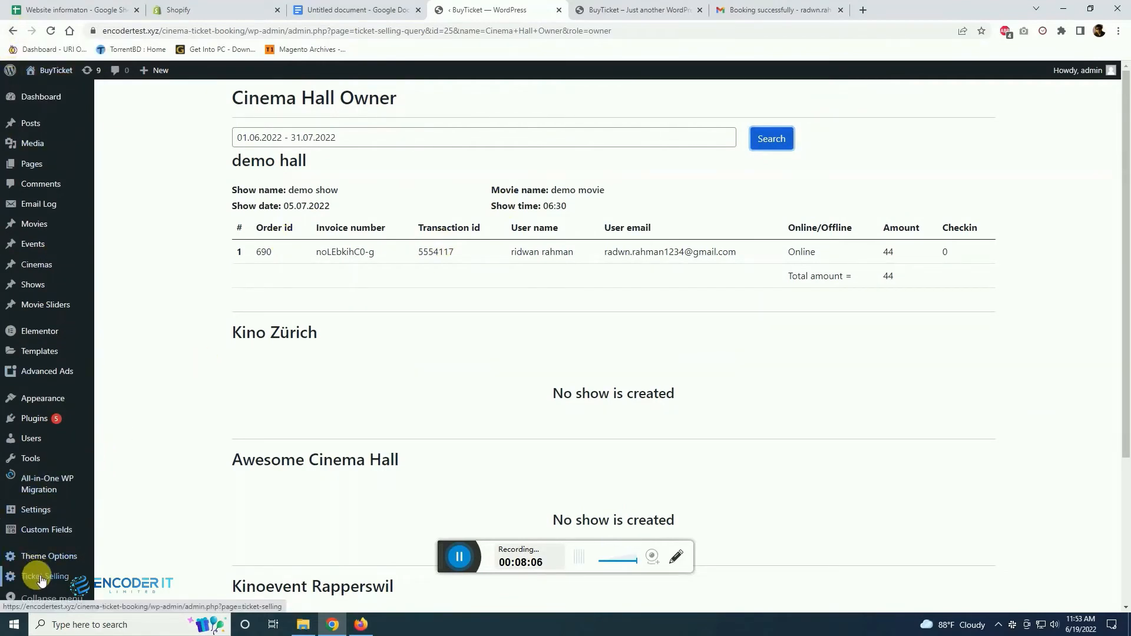
{"action": "left_click", "coordinate": [45, 575]}
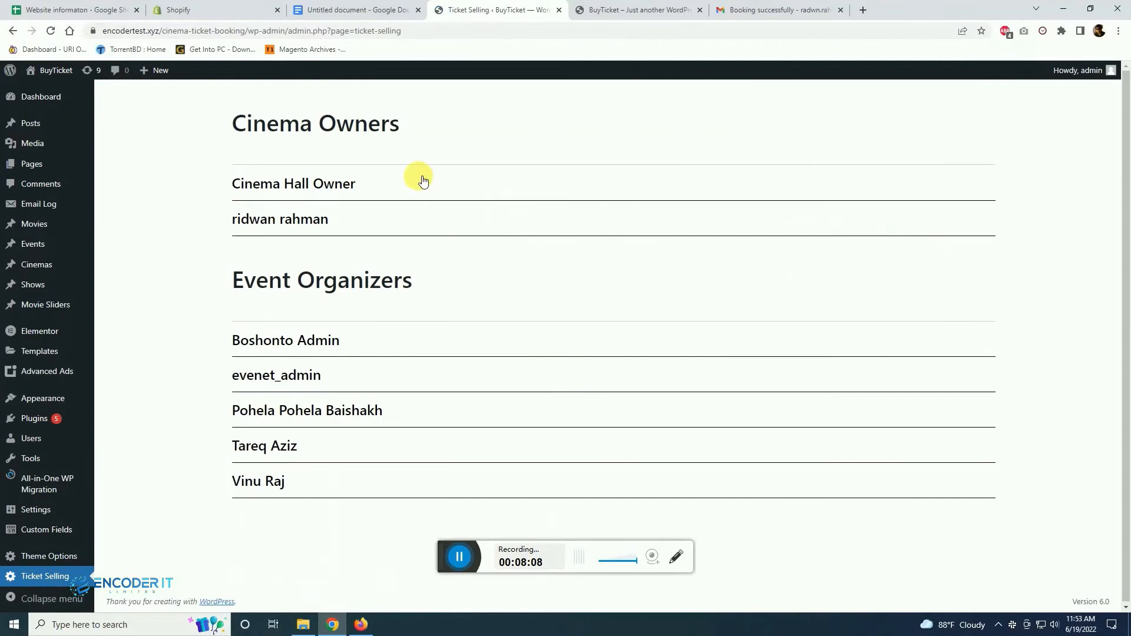
{"action": "left_click", "coordinate": [257, 481]}
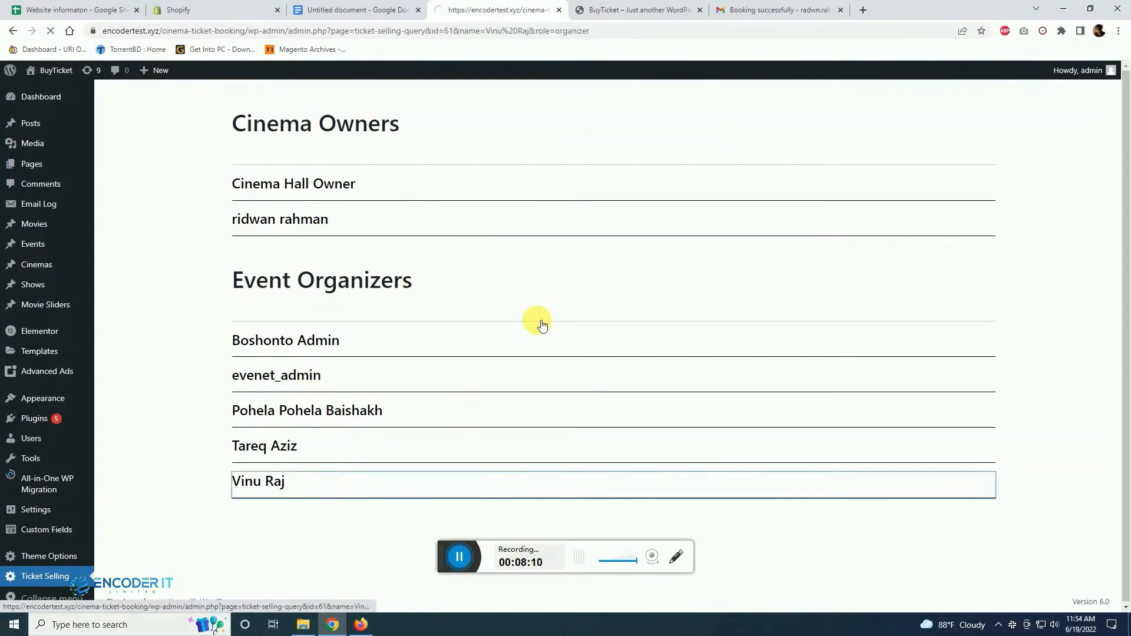
{"action": "left_click", "coordinate": [258, 481]}
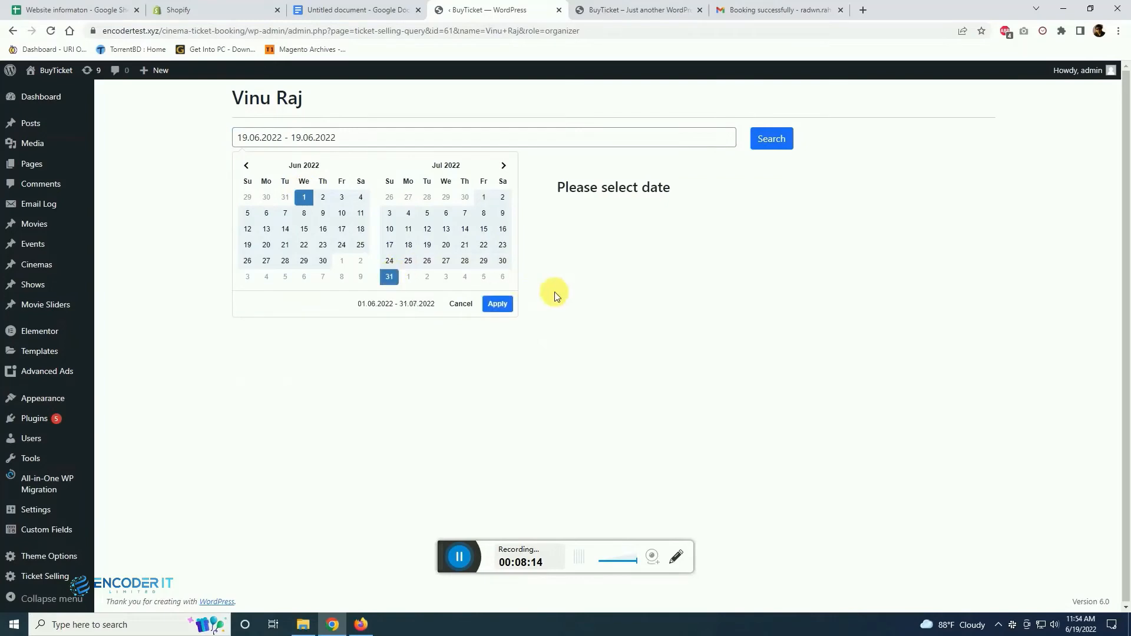
{"action": "left_click", "coordinate": [497, 303]}
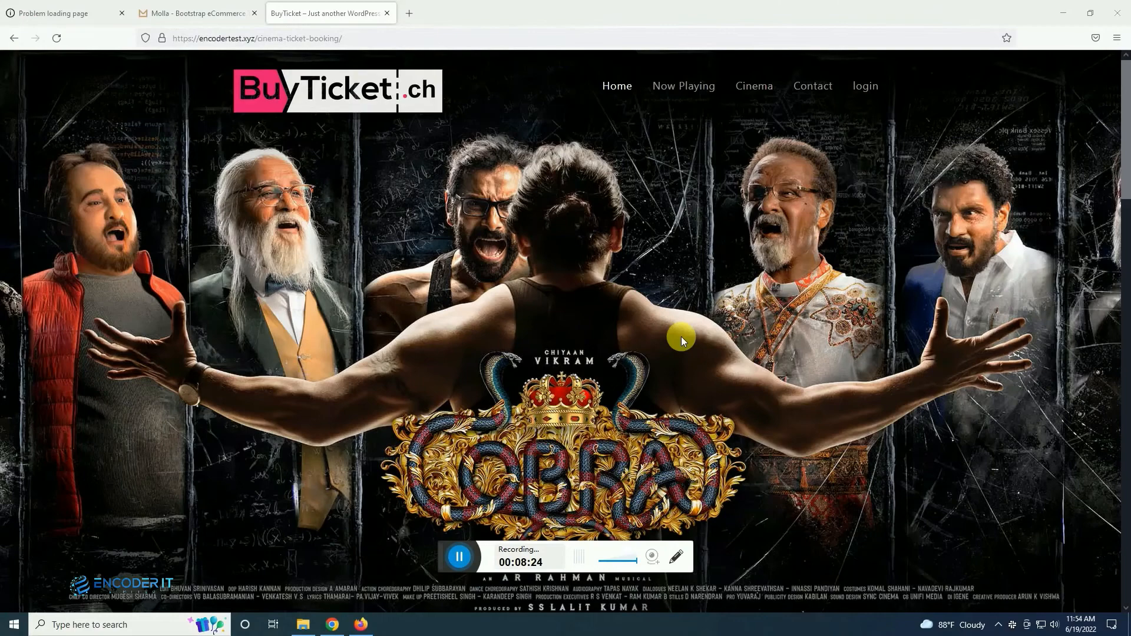
Step: Log in to BuyTicket with the cinema hall owner's account to reach the owner dashboard
{"action": "left_click", "coordinate": [864, 87]}
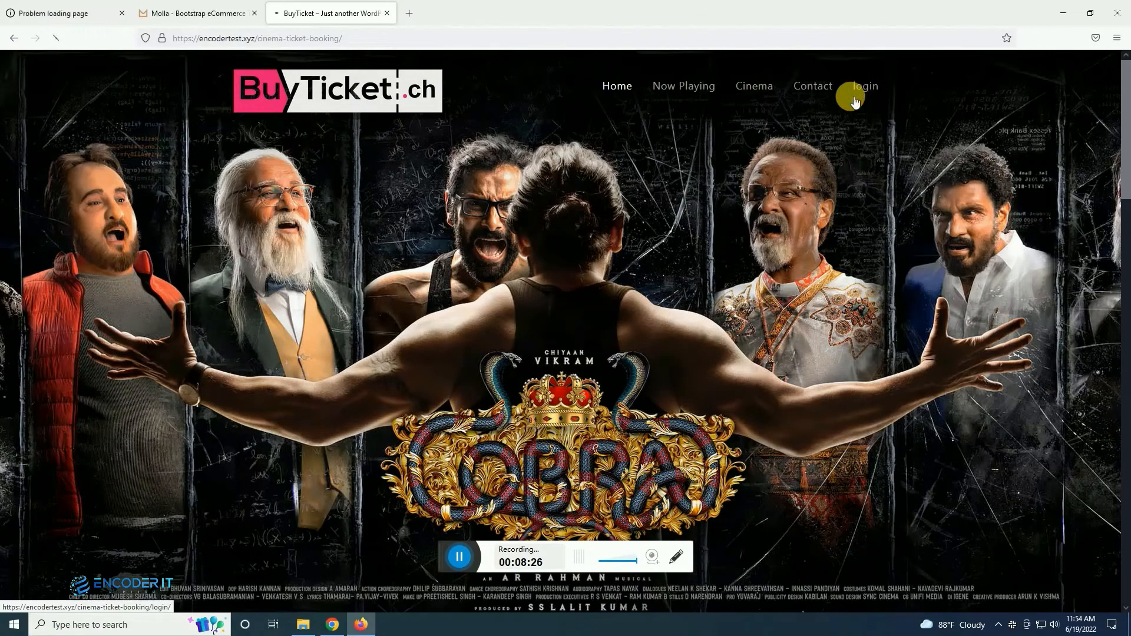
{"action": "left_click", "coordinate": [864, 86]}
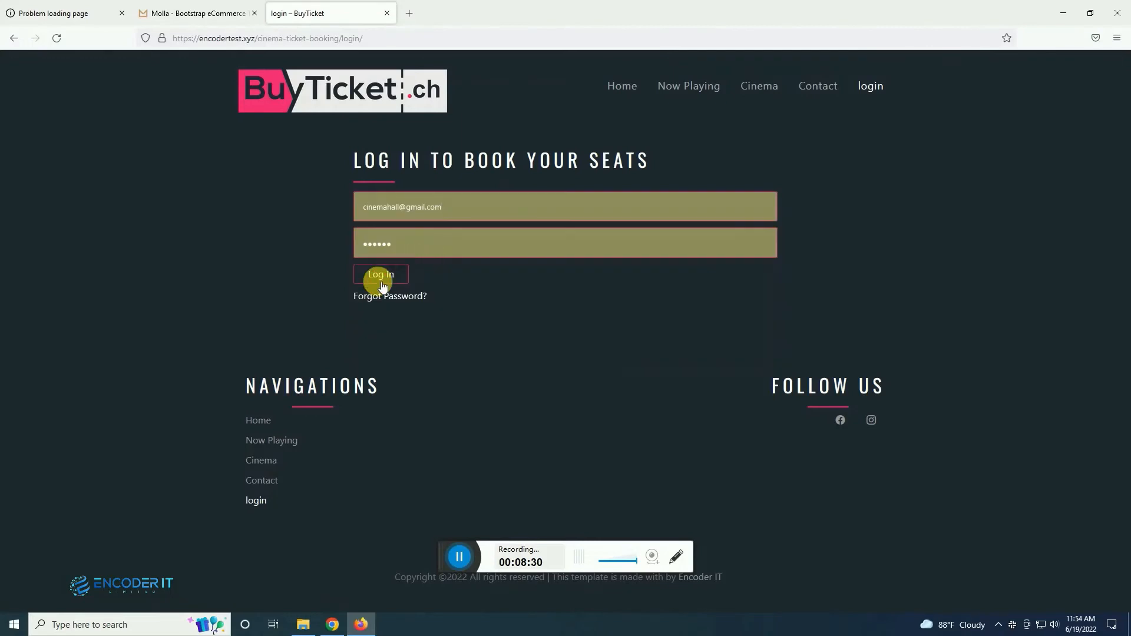
{"action": "left_click", "coordinate": [380, 274]}
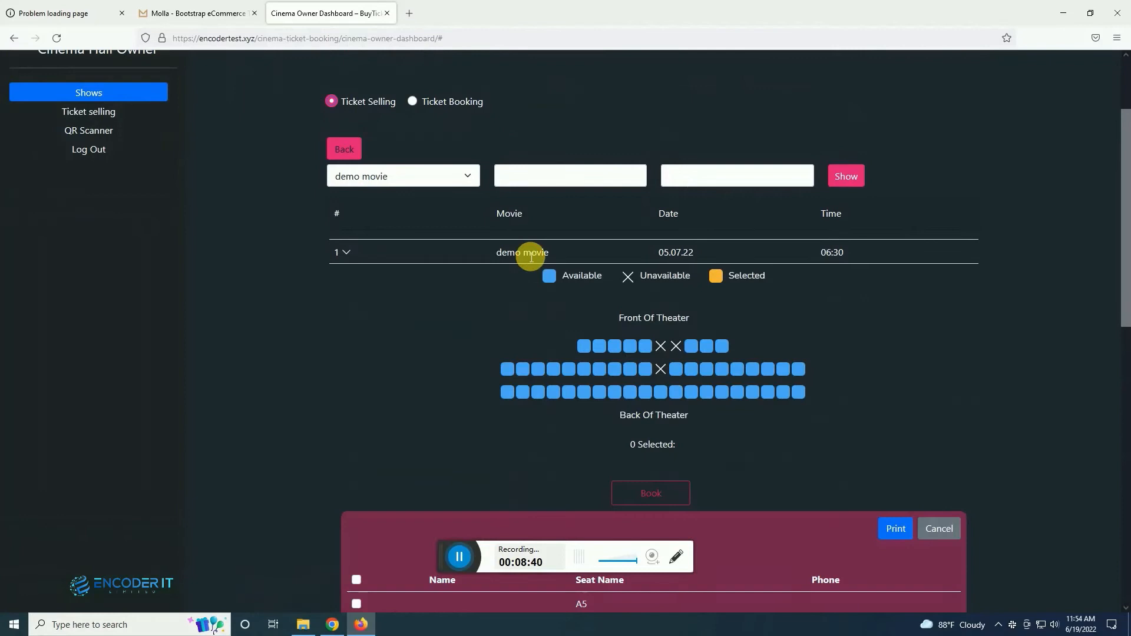
Step: Print the demo movie QR ticket PDF for seat C15, then scroll to the 05.07.22 show's seats
{"action": "scroll", "scroll_direction": "down", "scroll_amount": 3}
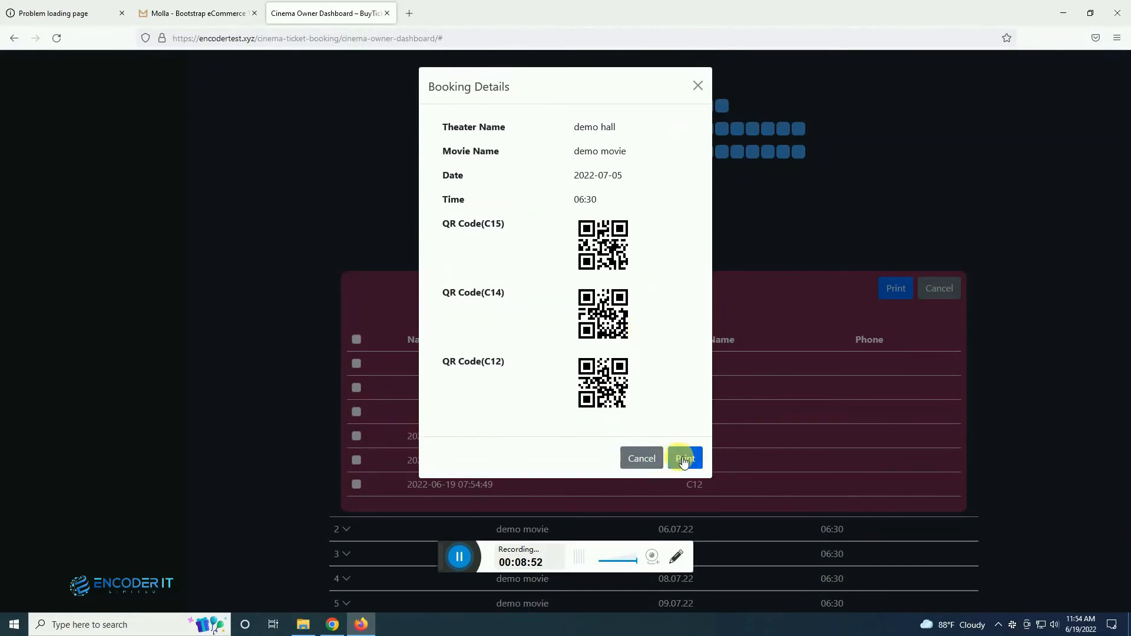
{"action": "left_click", "coordinate": [684, 459]}
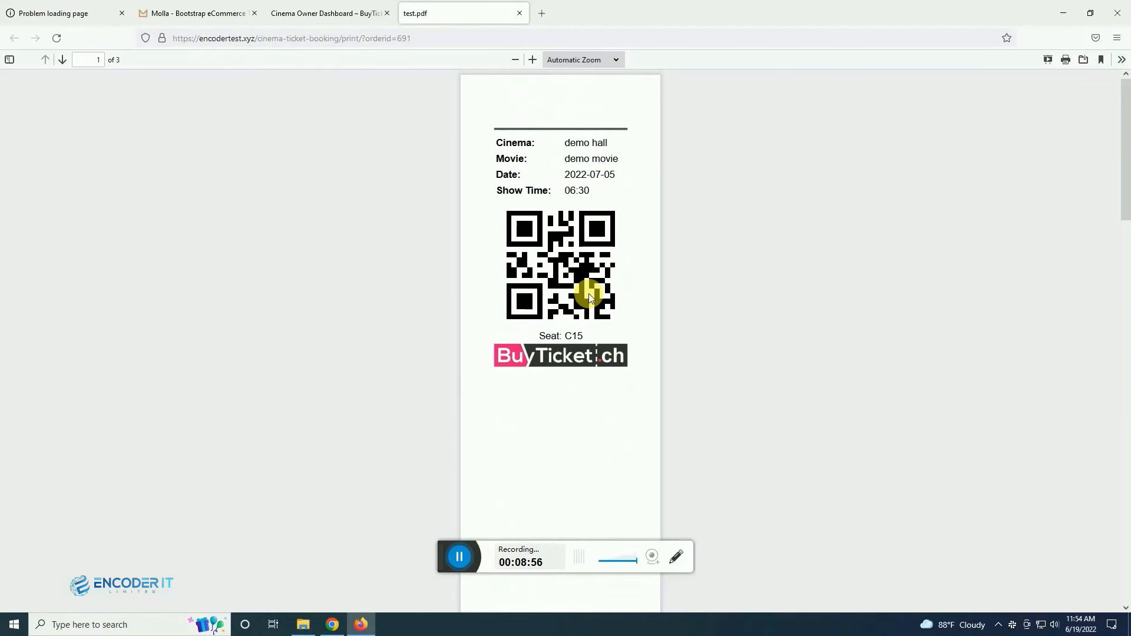
{"action": "scroll", "scroll_direction": "down", "scroll_amount": 3}
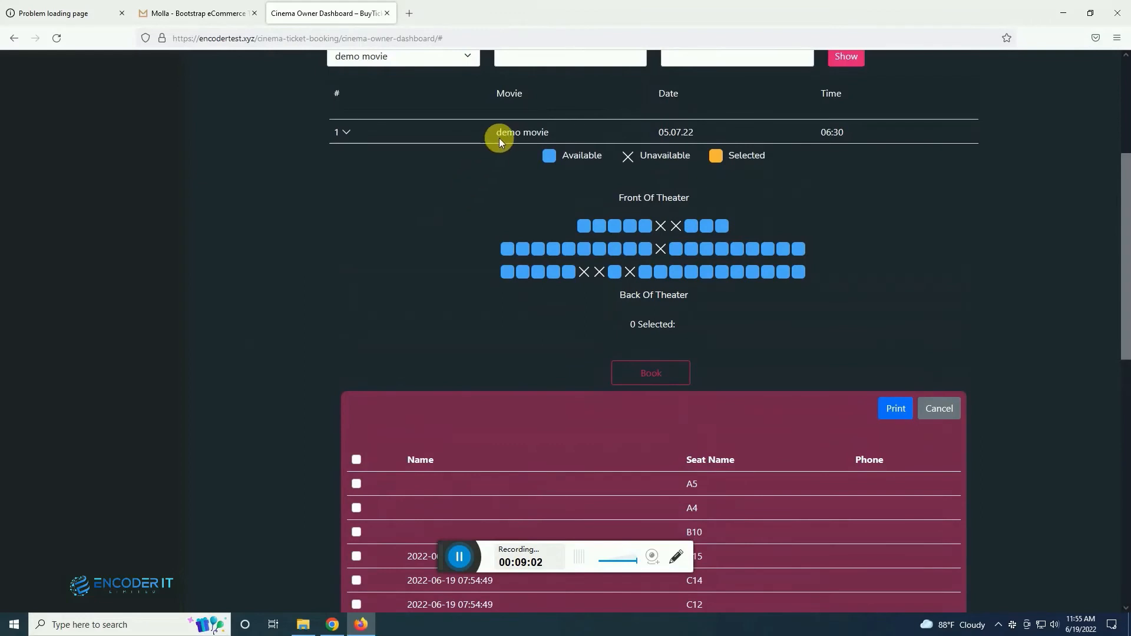
{"action": "scroll", "scroll_direction": "down", "scroll_amount": 3}
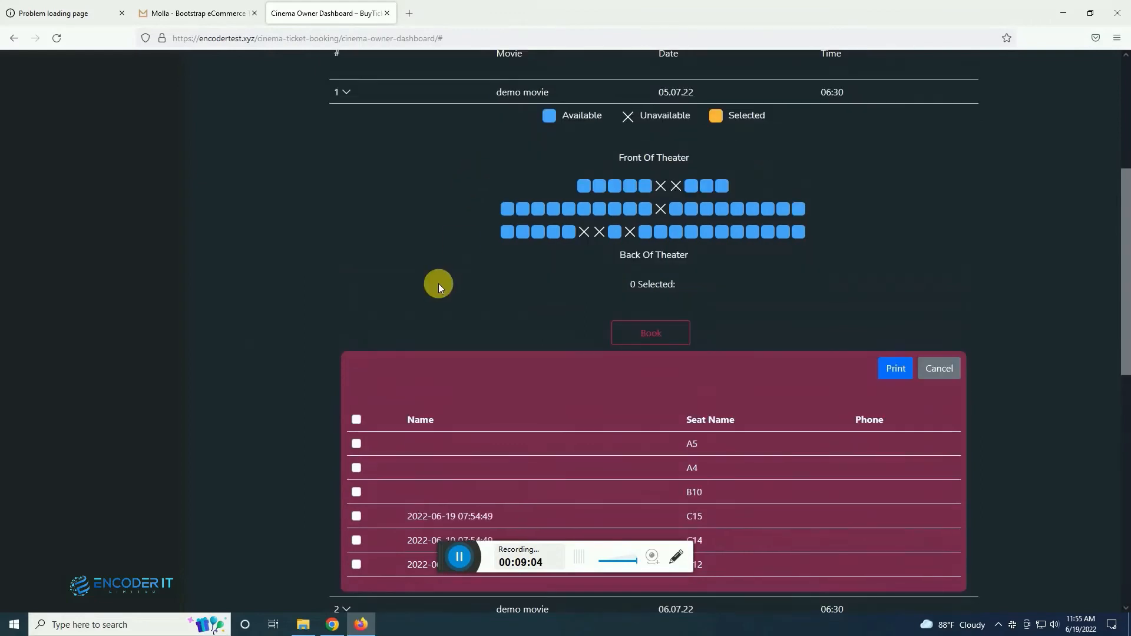
{"action": "scroll", "scroll_direction": "down", "scroll_amount": 3}
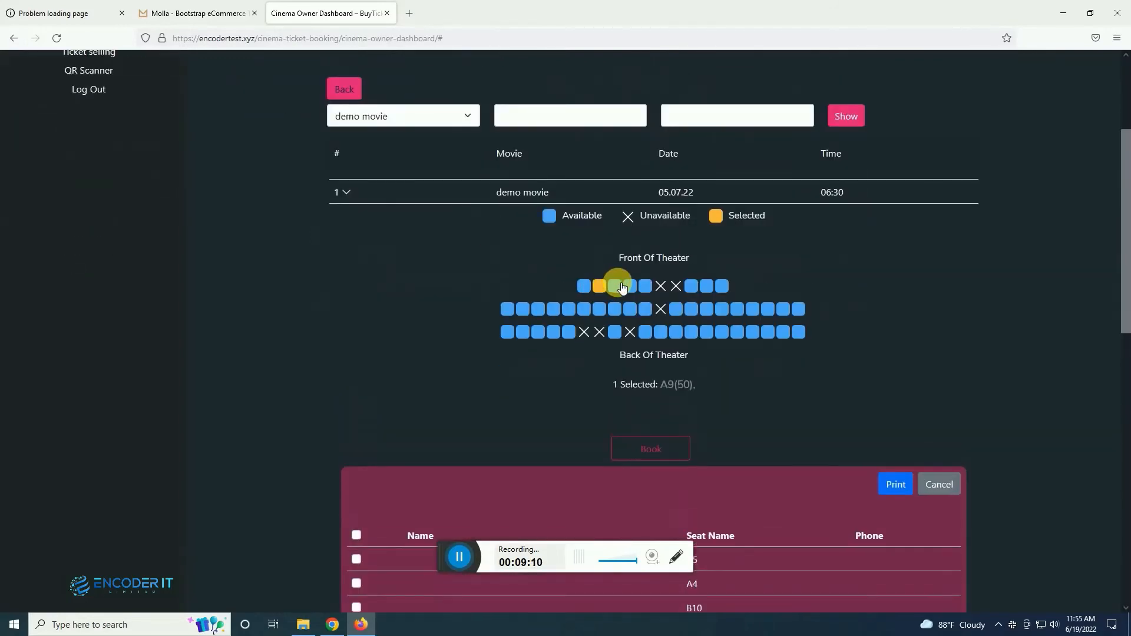
Step: Book seats A8 and A9 for 'customer' with note 'afaegehr', then delete all listed bookings
{"action": "left_click", "coordinate": [648, 448]}
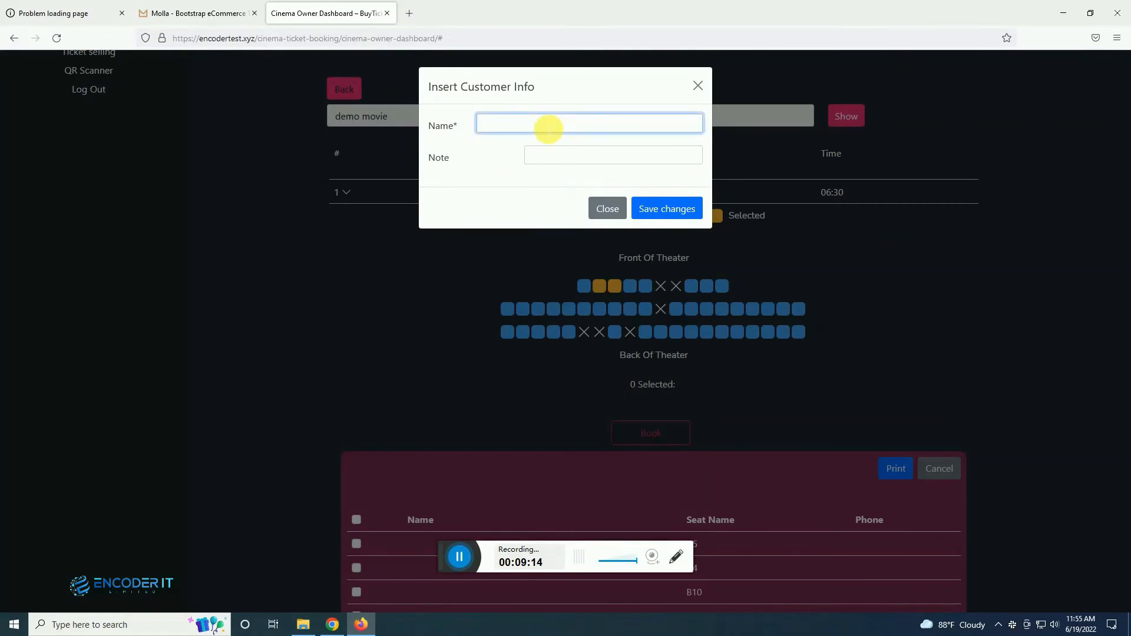
{"action": "type", "text": "demo"}
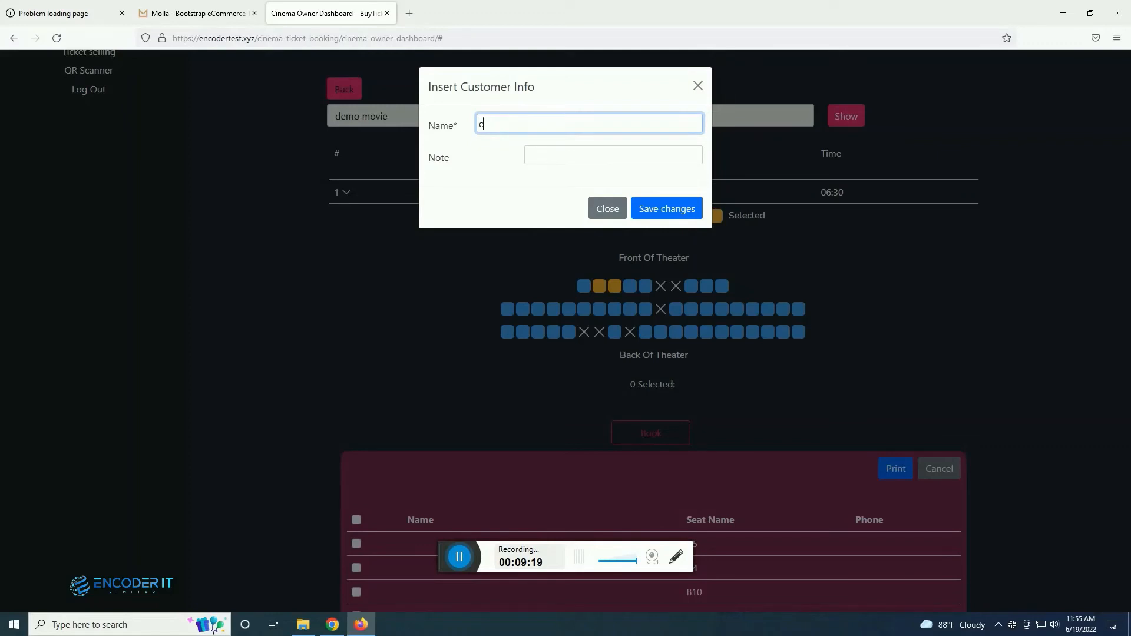
{"action": "type", "text": "ustomer"}
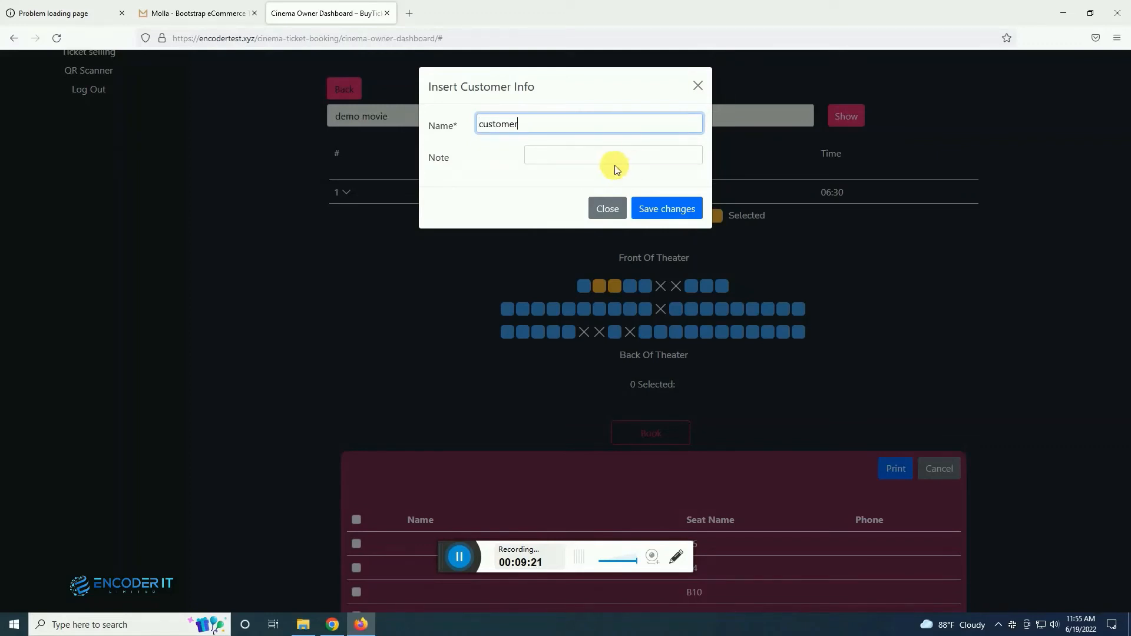
{"action": "type", "text": "afaegehr"}
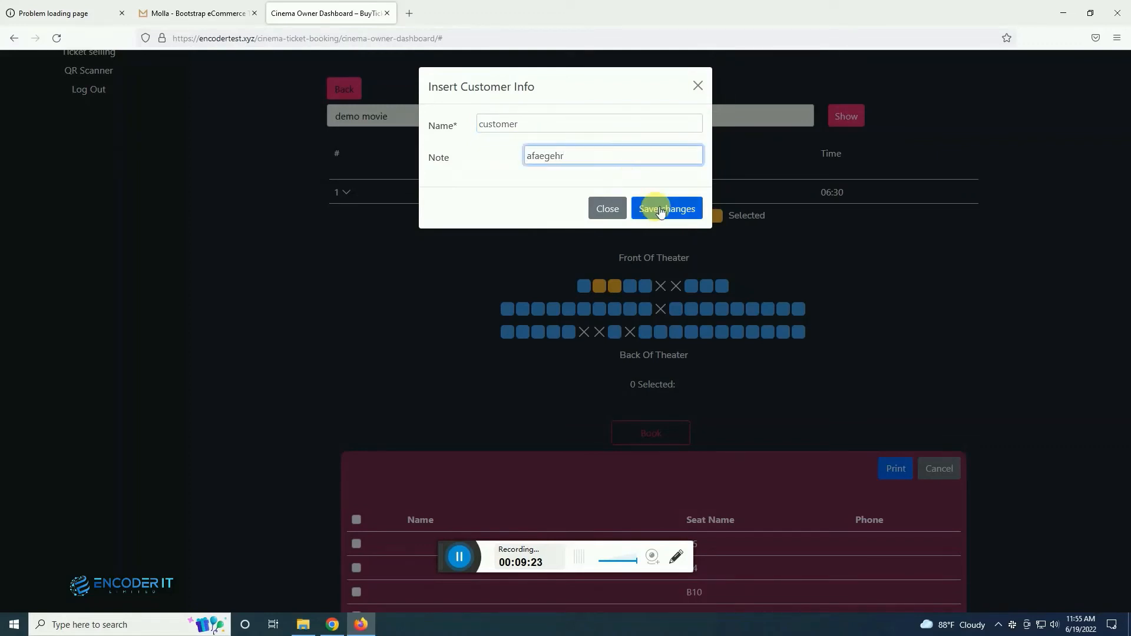
{"action": "left_click", "coordinate": [665, 209]}
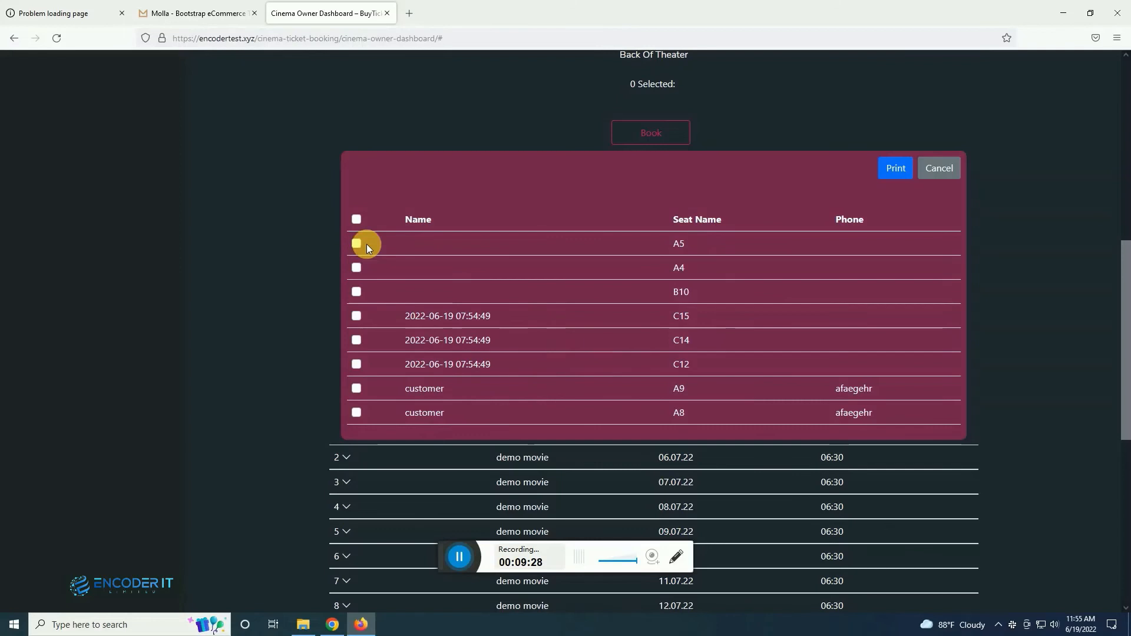
{"action": "mouse_move", "coordinate": [356, 219]}
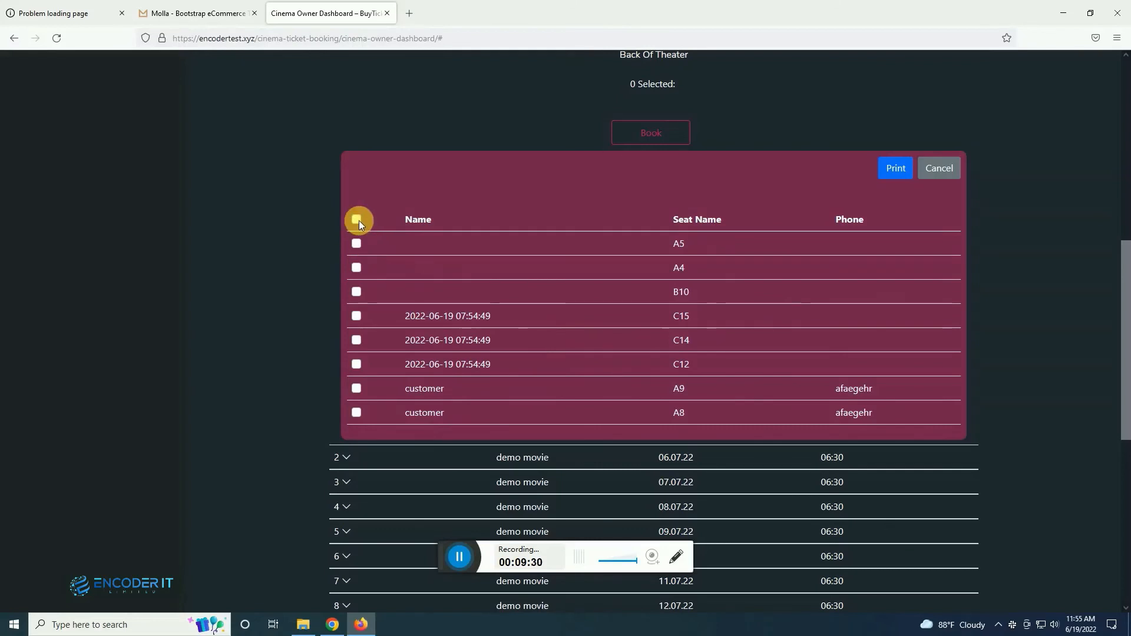
{"action": "left_click", "coordinate": [357, 219]}
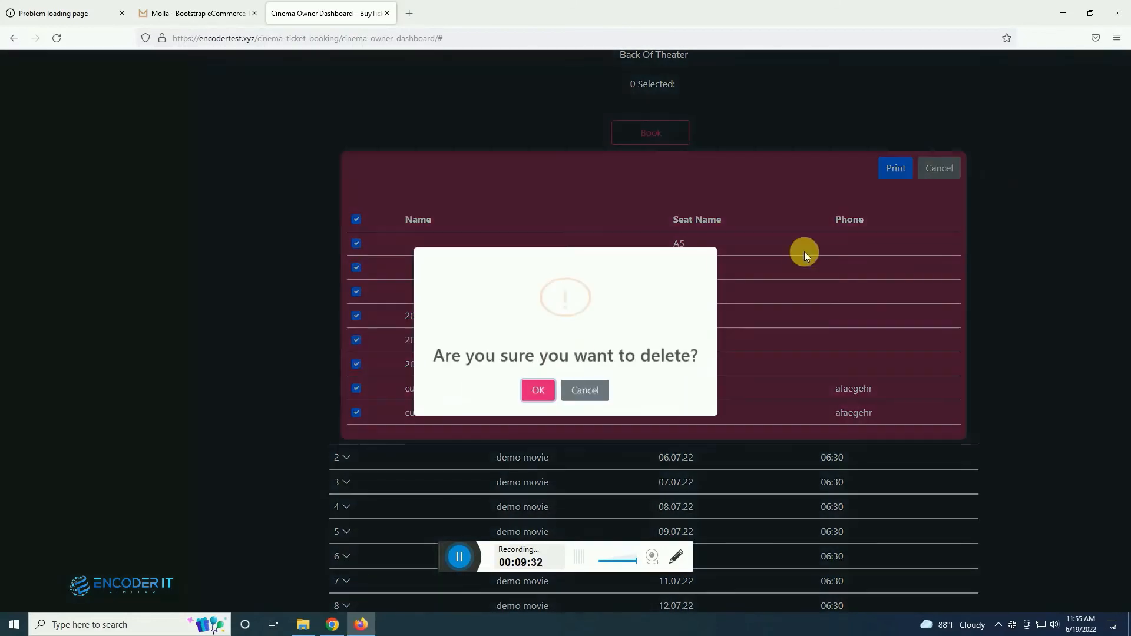
{"action": "left_click", "coordinate": [537, 390]}
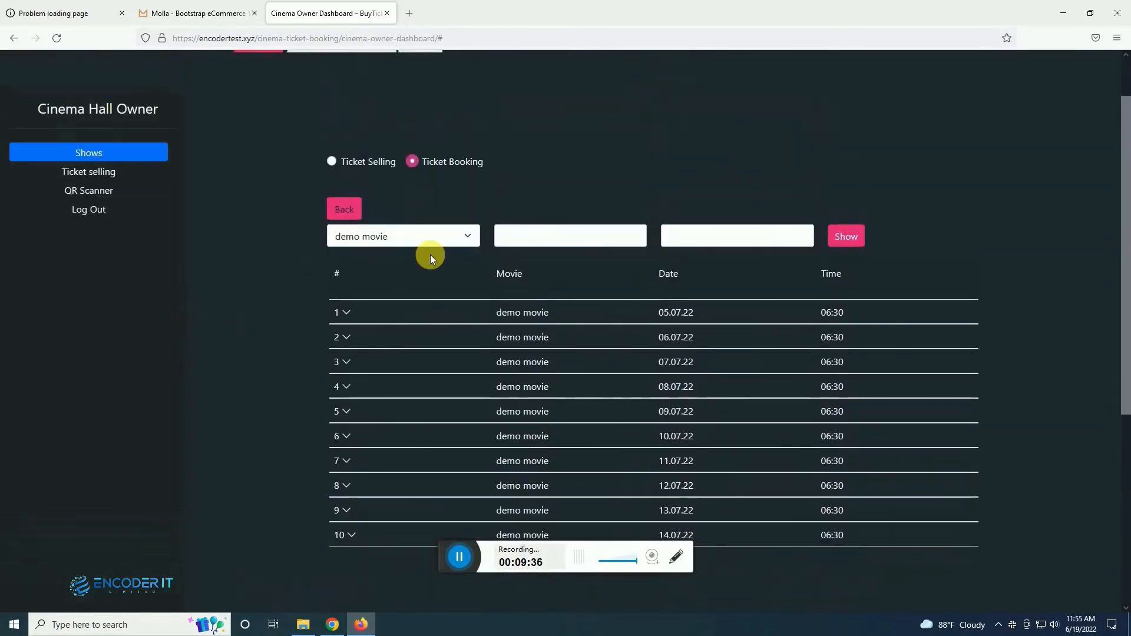
Step: Filter demo movie's shows by date, trying 19–22 June before settling on 01.07.2022–13.07.2022
{"action": "left_click", "coordinate": [402, 236]}
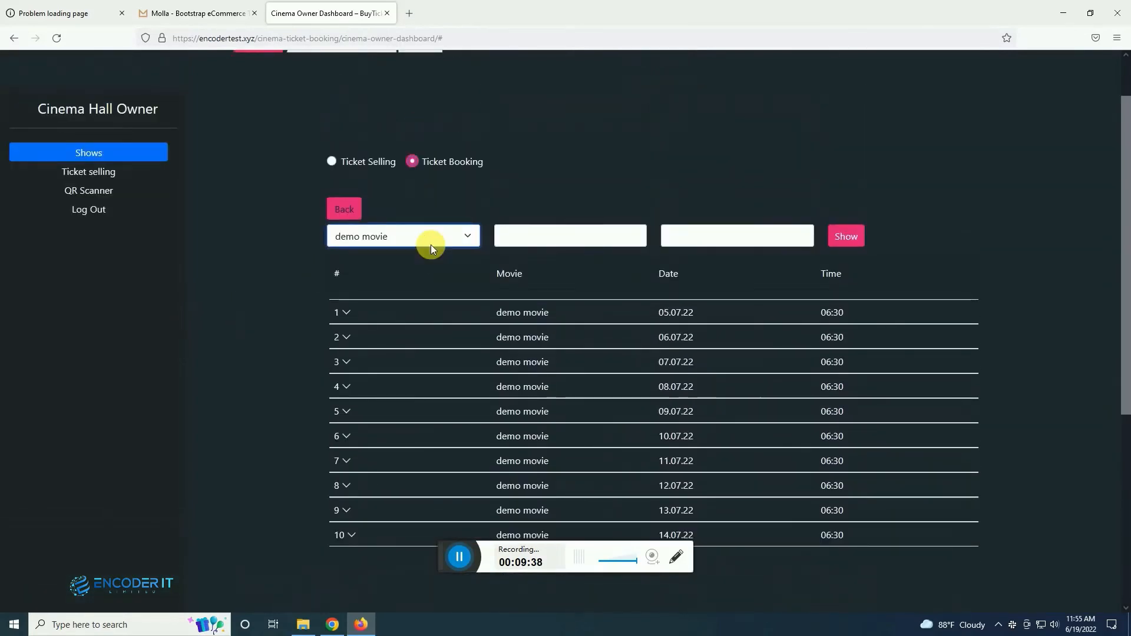
{"action": "left_click", "coordinate": [569, 236]}
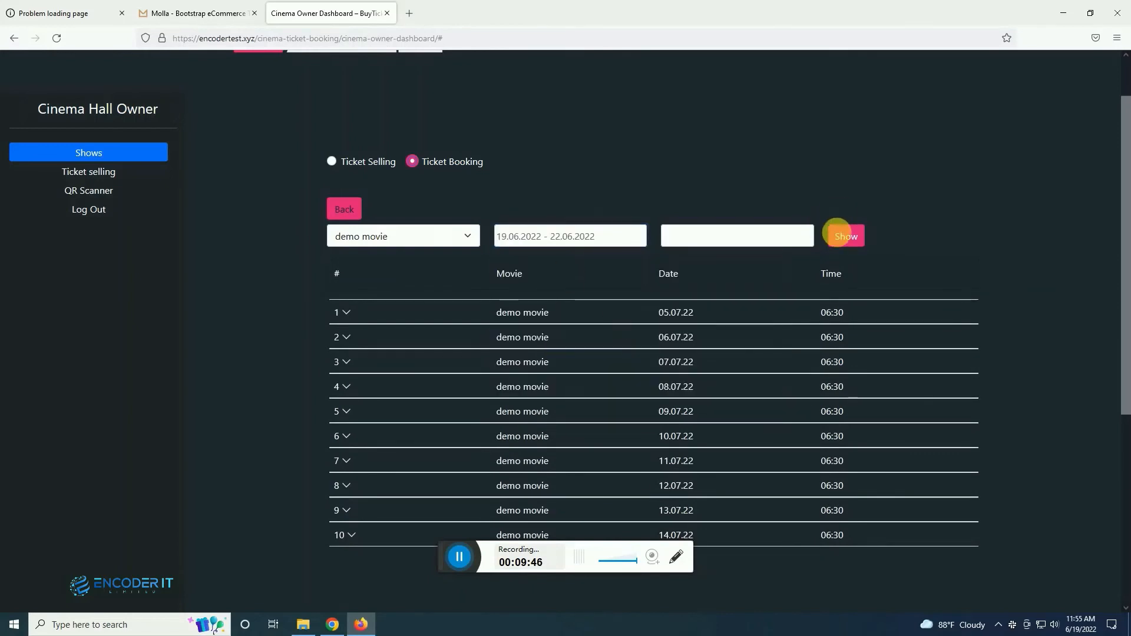
{"action": "left_click", "coordinate": [845, 236]}
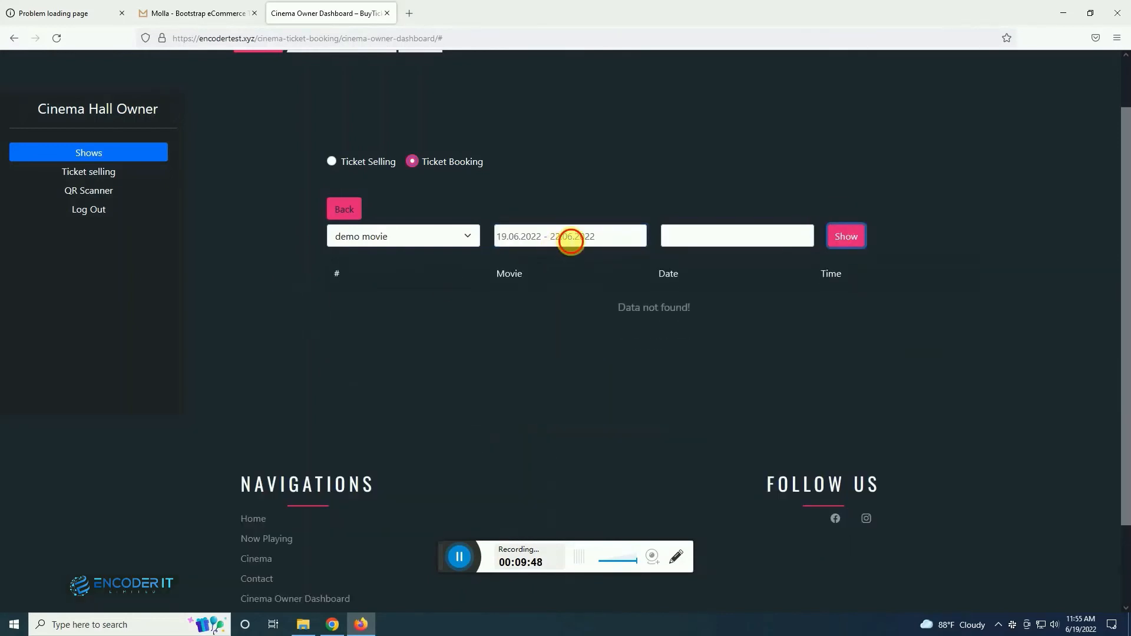
{"action": "left_click", "coordinate": [570, 236]}
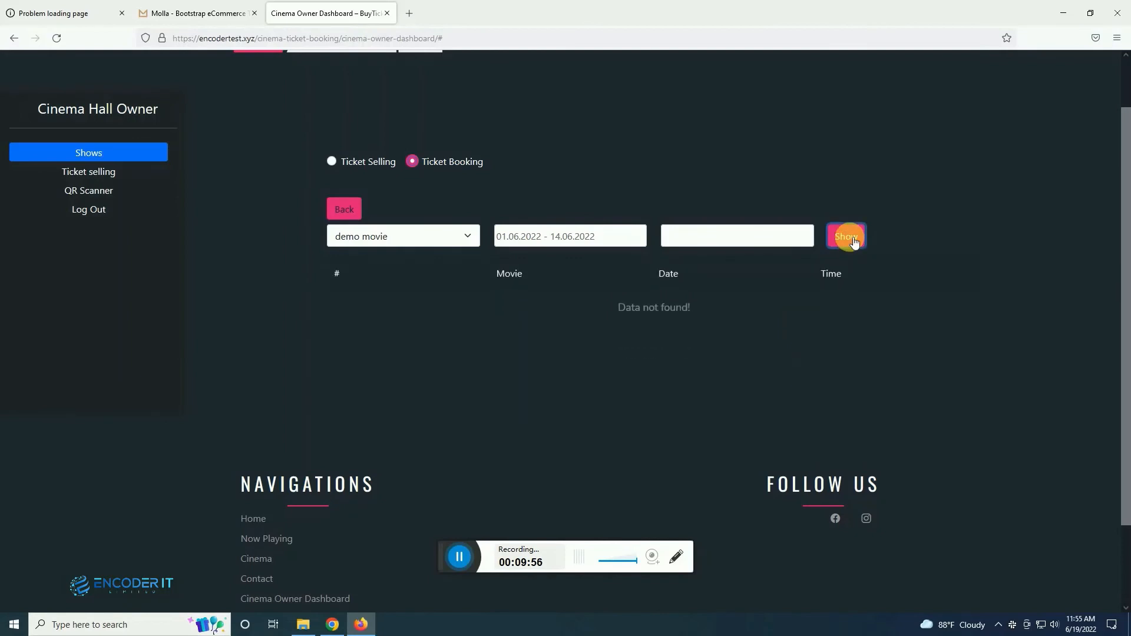
{"action": "mouse_move", "coordinate": [344, 210]}
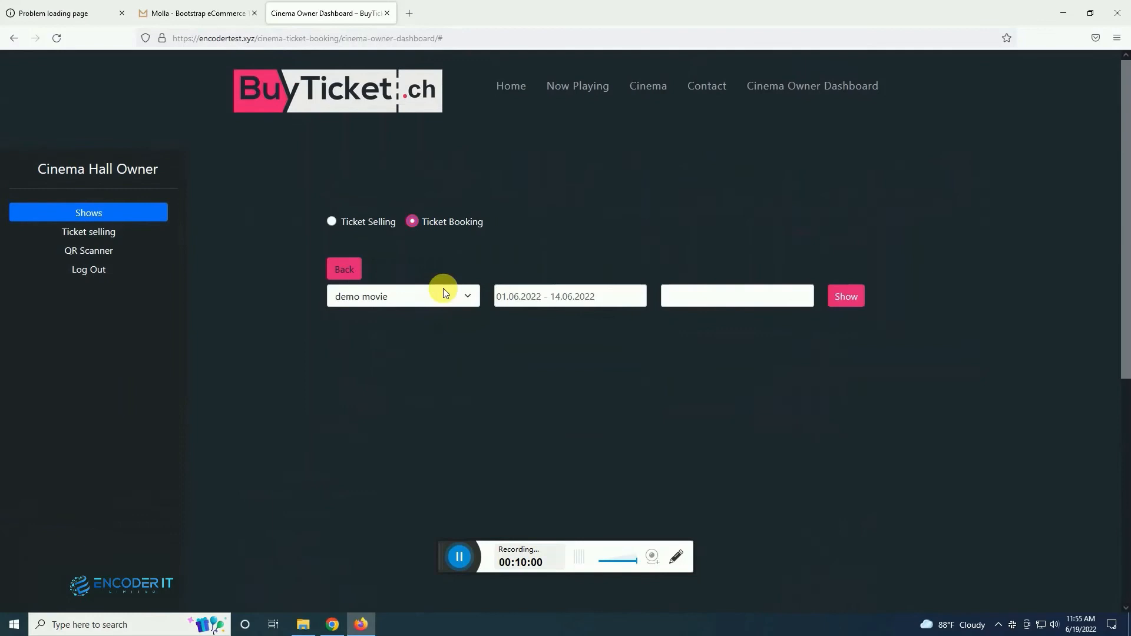
{"action": "left_click", "coordinate": [846, 296]}
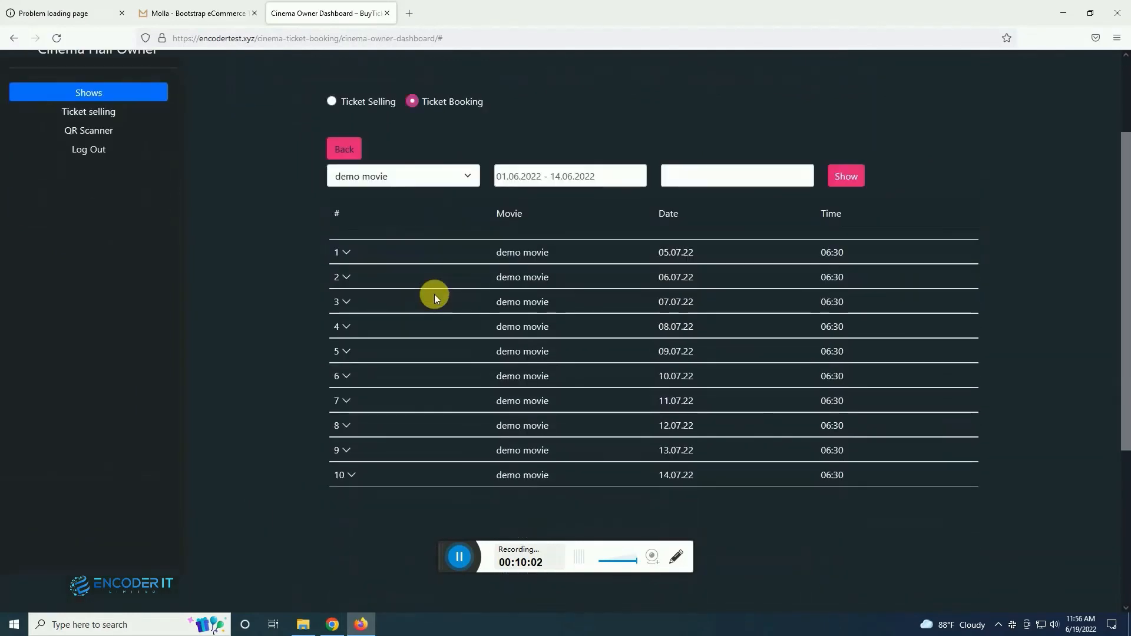
{"action": "left_click", "coordinate": [569, 175]}
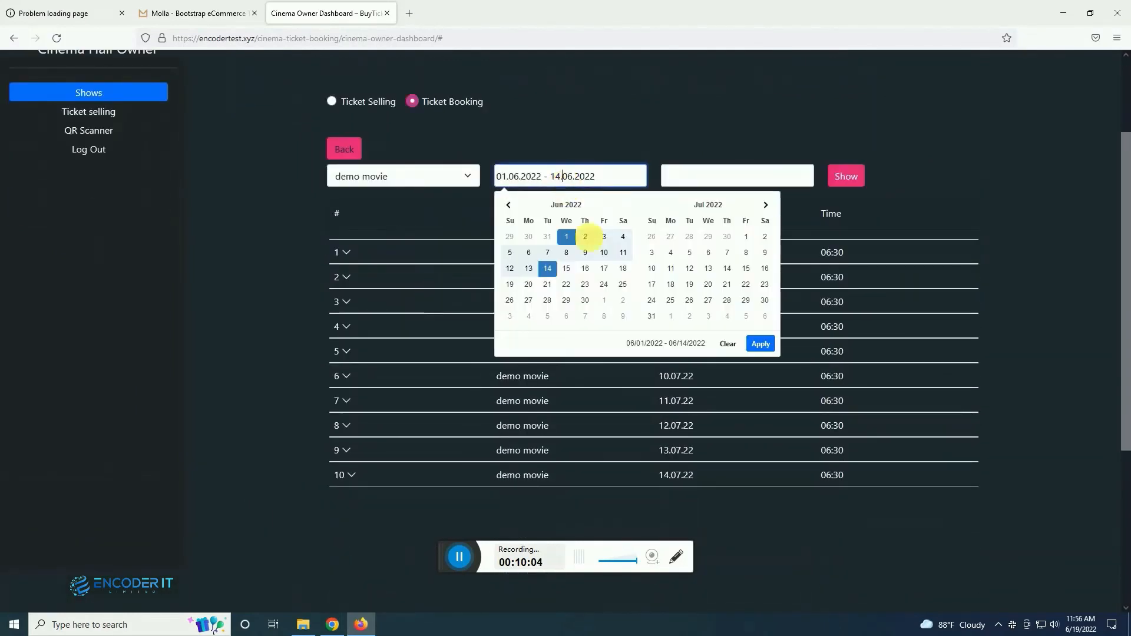
{"action": "left_click", "coordinate": [707, 269]}
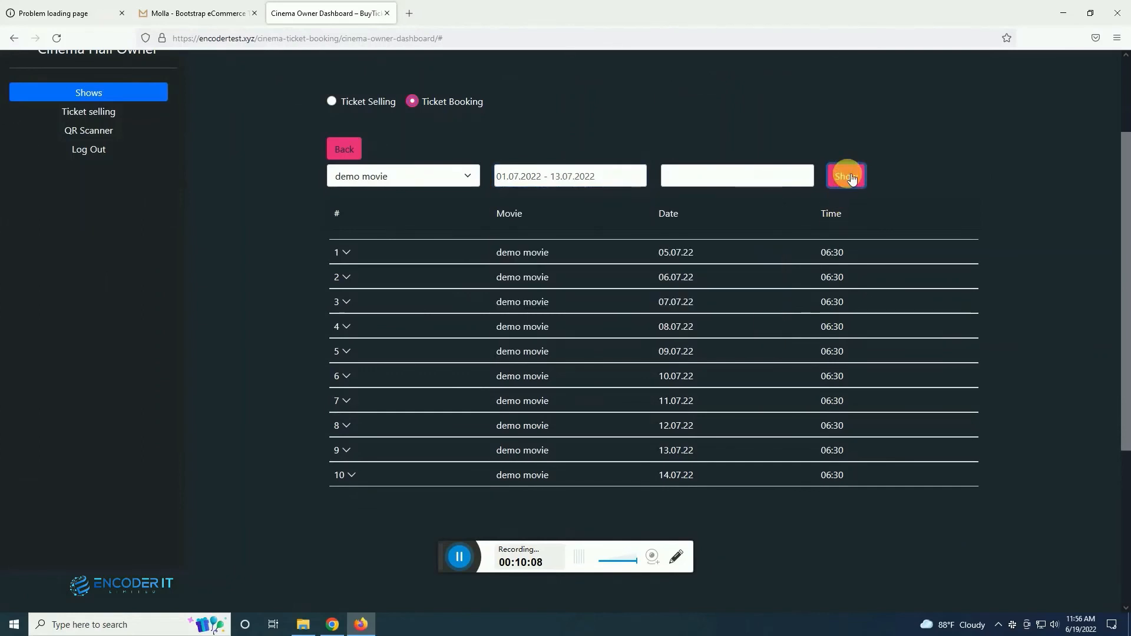
{"action": "left_click", "coordinate": [845, 176]}
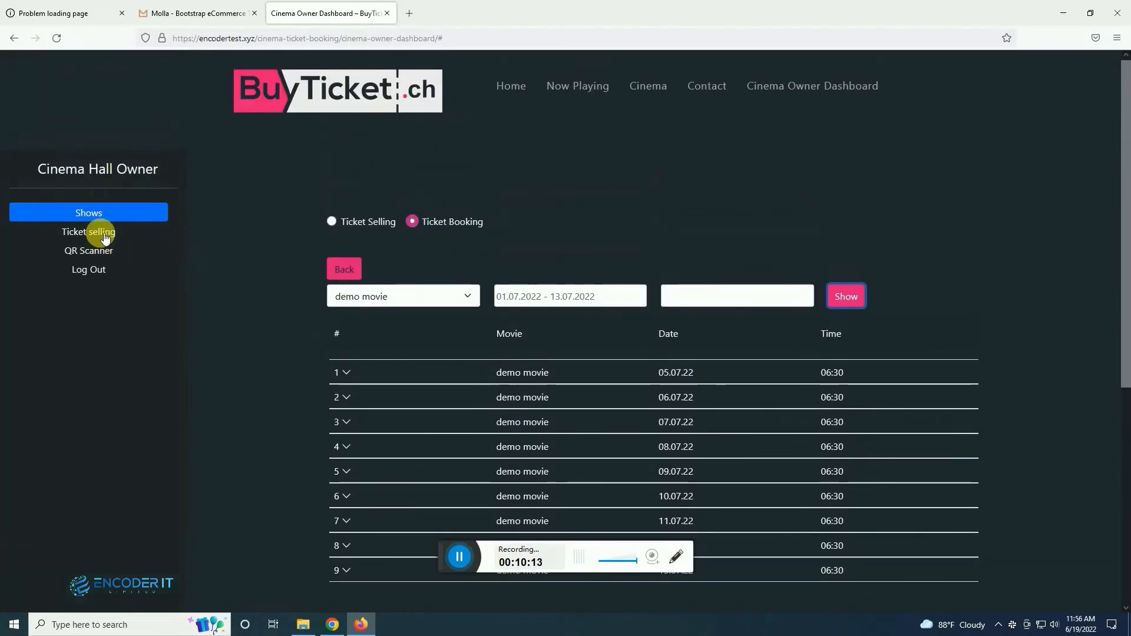
Step: Run the ticket selling report for 1 June–31 July 2022, then view the QR Scanner page
{"action": "left_click", "coordinate": [88, 231]}
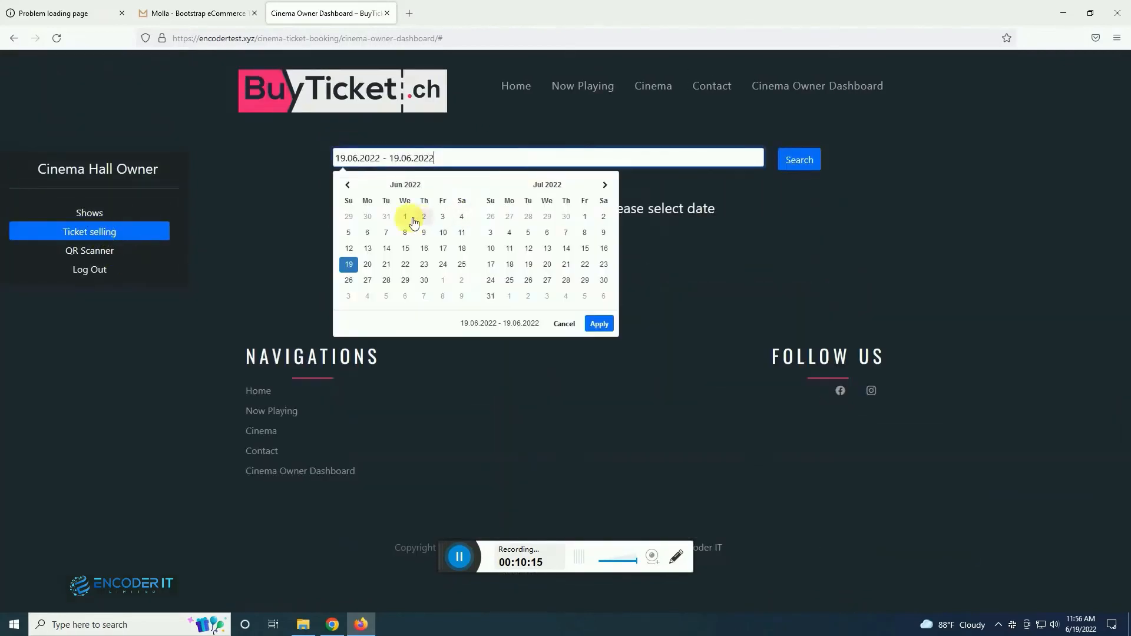
{"action": "left_click", "coordinate": [491, 296]}
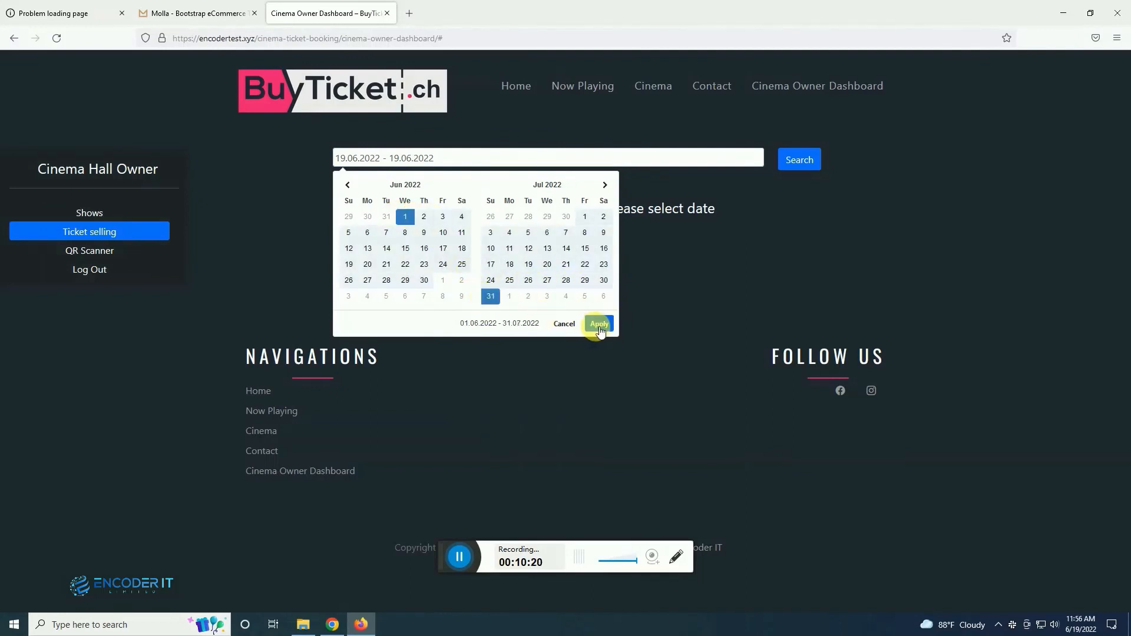
{"action": "left_click", "coordinate": [597, 324]}
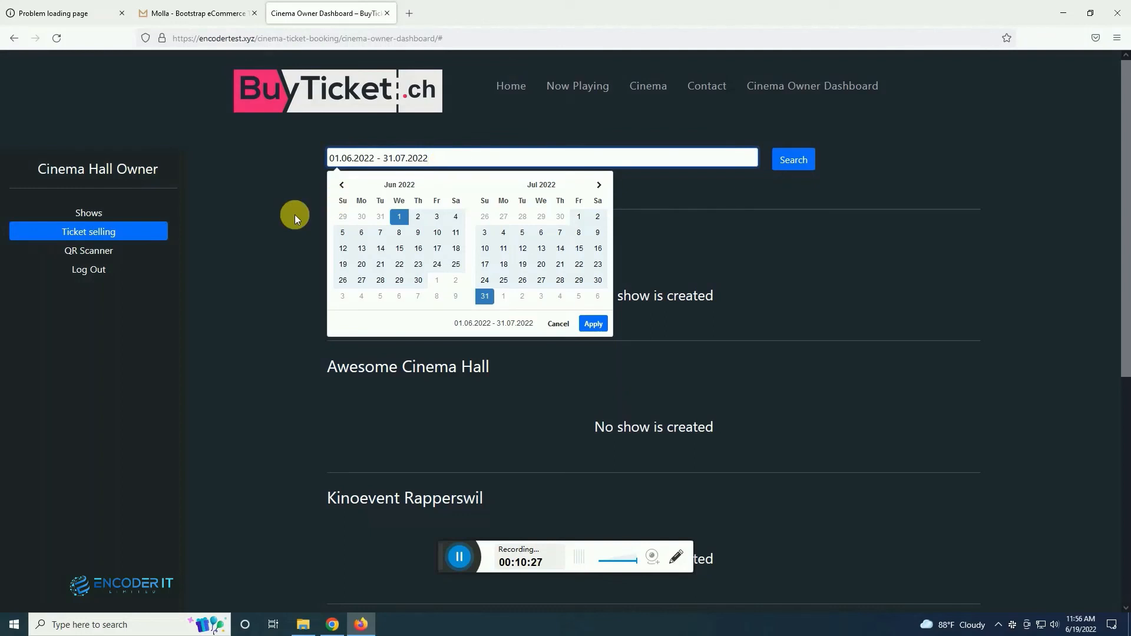
{"action": "left_click", "coordinate": [88, 250]}
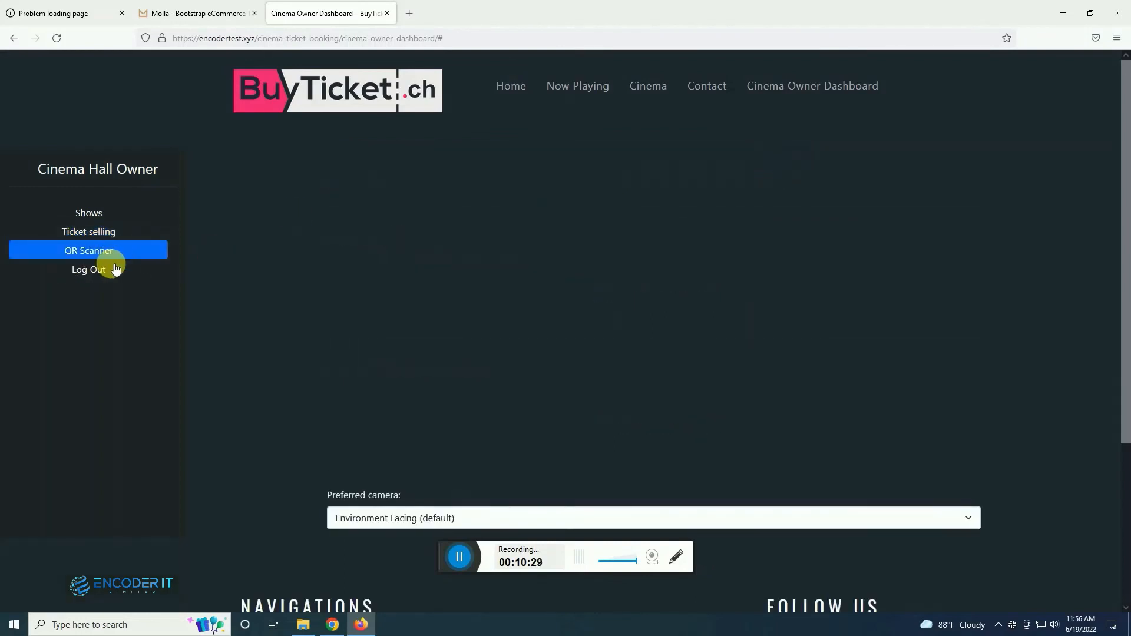
{"action": "mouse_move", "coordinate": [92, 313]}
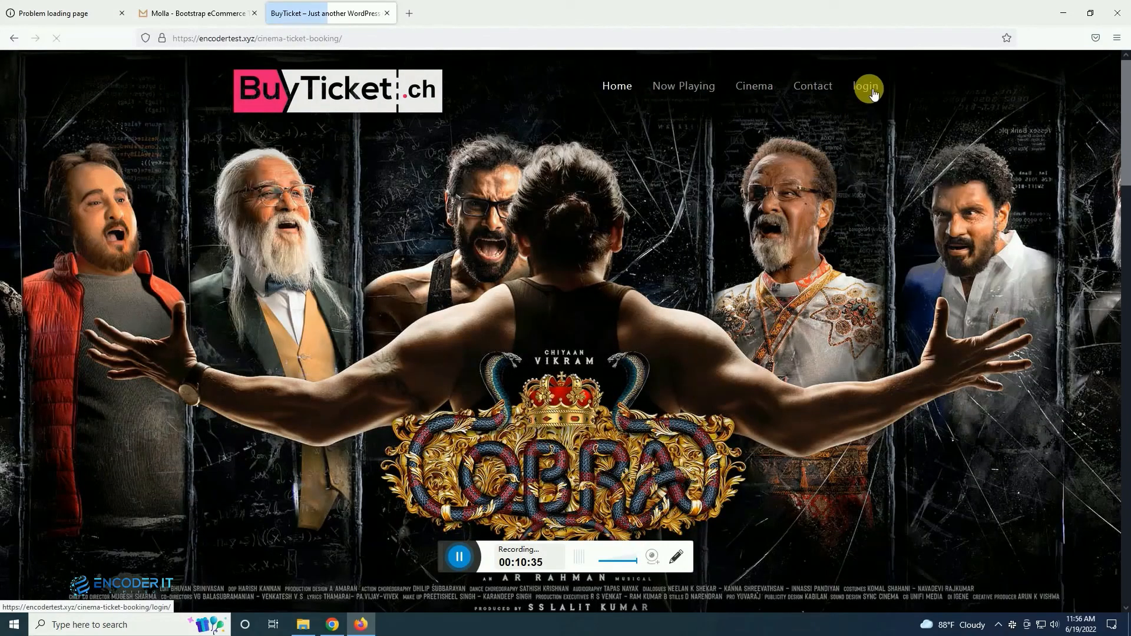
Step: Log in with the saved organizer credentials, view demo event's seat map, and log out
{"action": "left_click", "coordinate": [867, 85]}
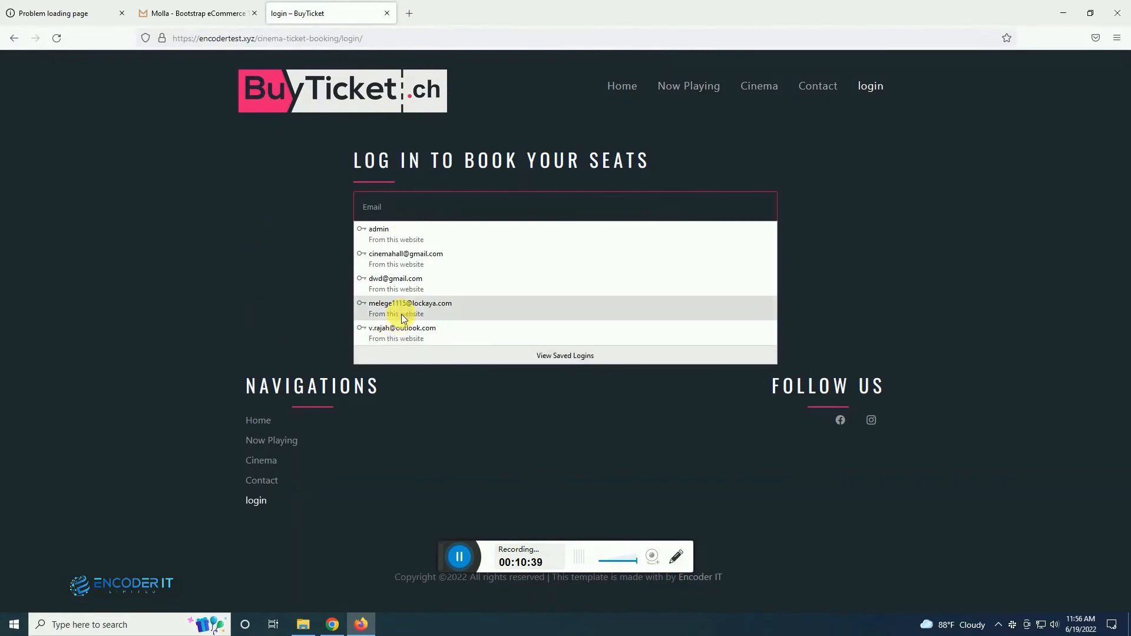
{"action": "left_click", "coordinate": [410, 308]}
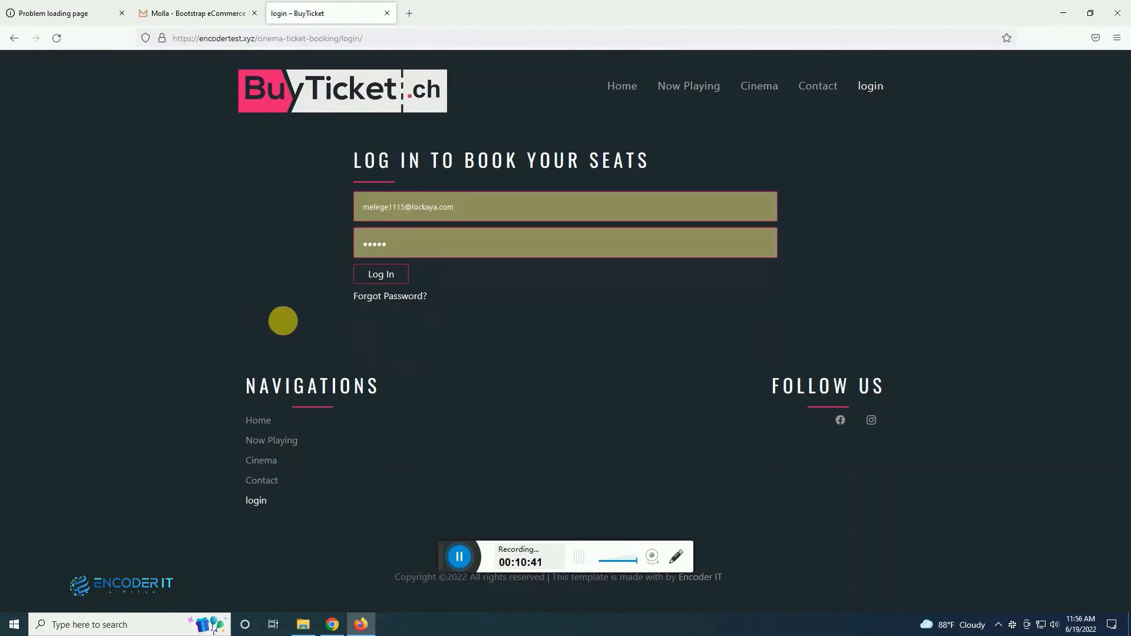
{"action": "left_click", "coordinate": [380, 274]}
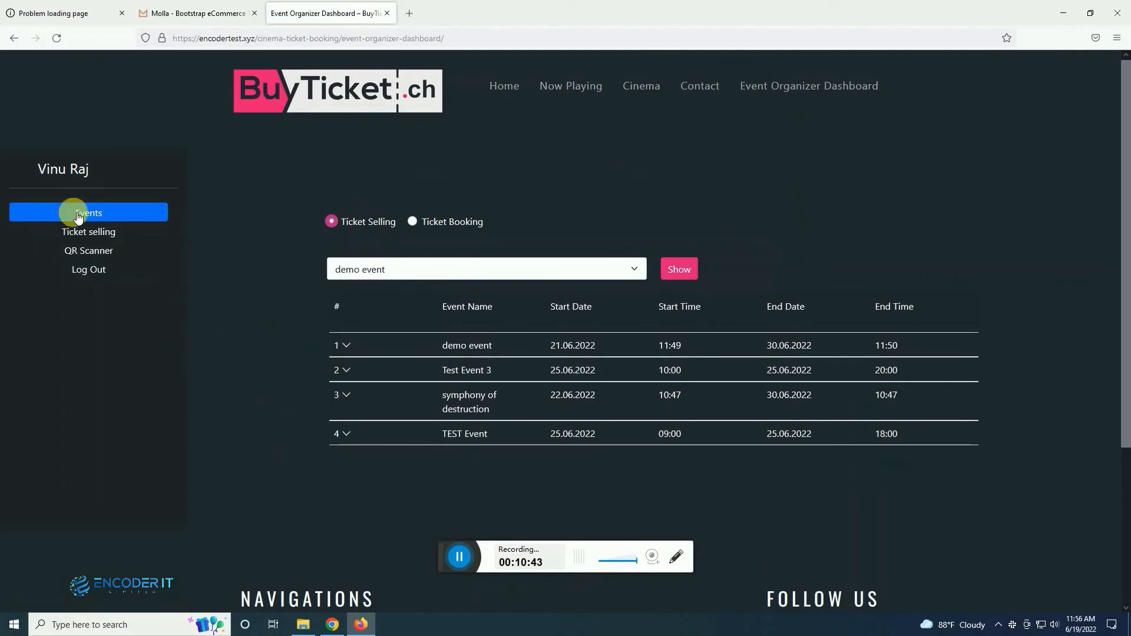
{"action": "mouse_move", "coordinate": [550, 280]}
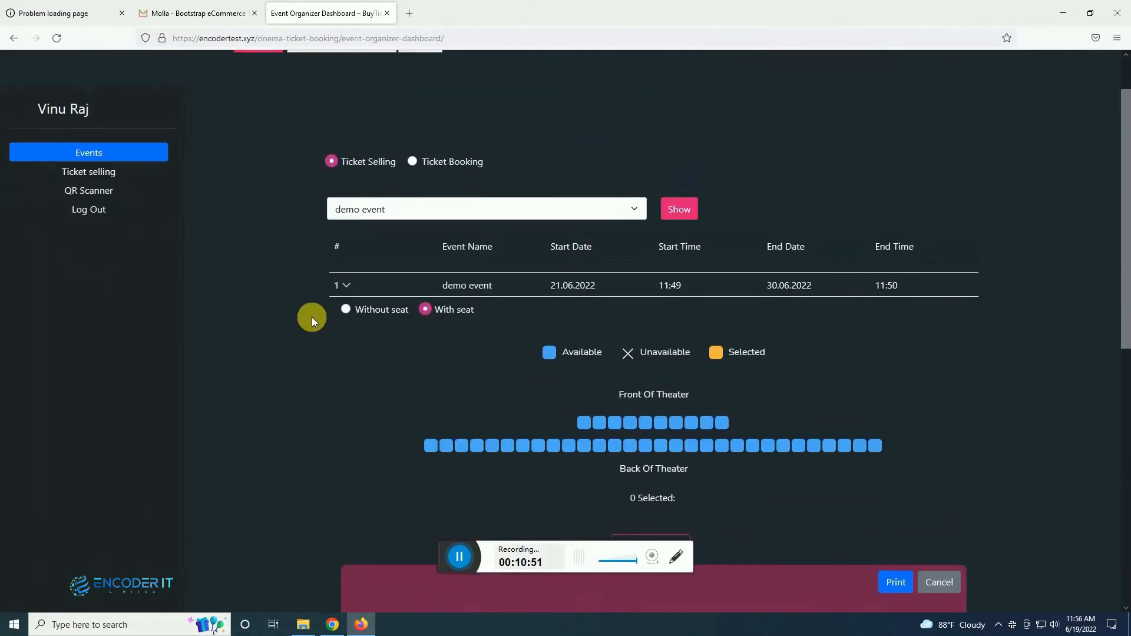
{"action": "mouse_move", "coordinate": [88, 213]}
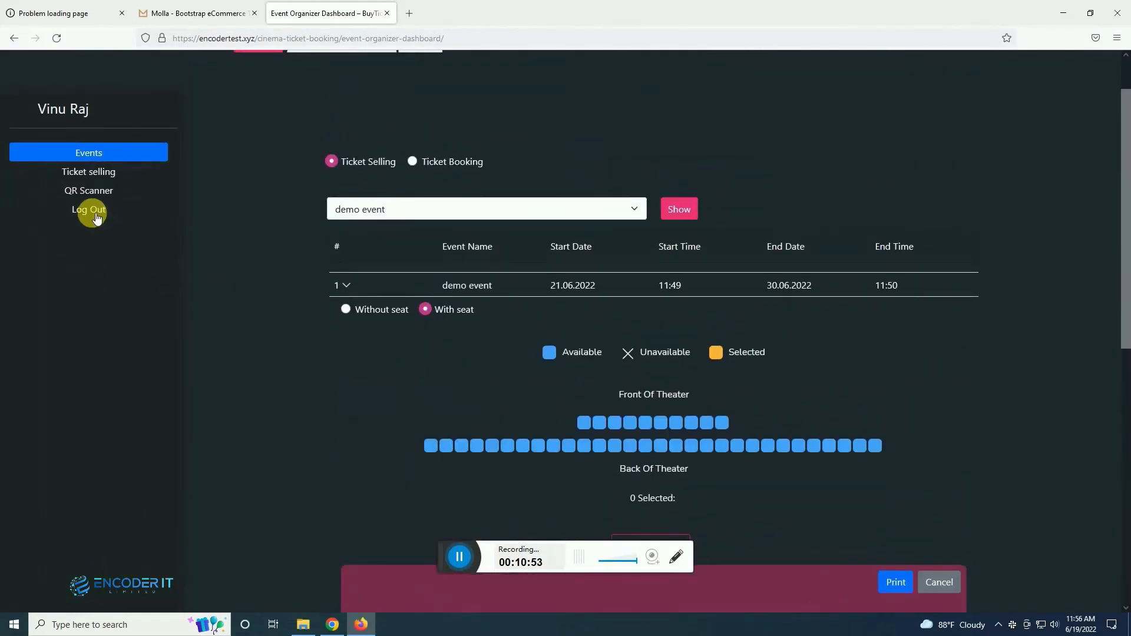
{"action": "left_click", "coordinate": [88, 209]}
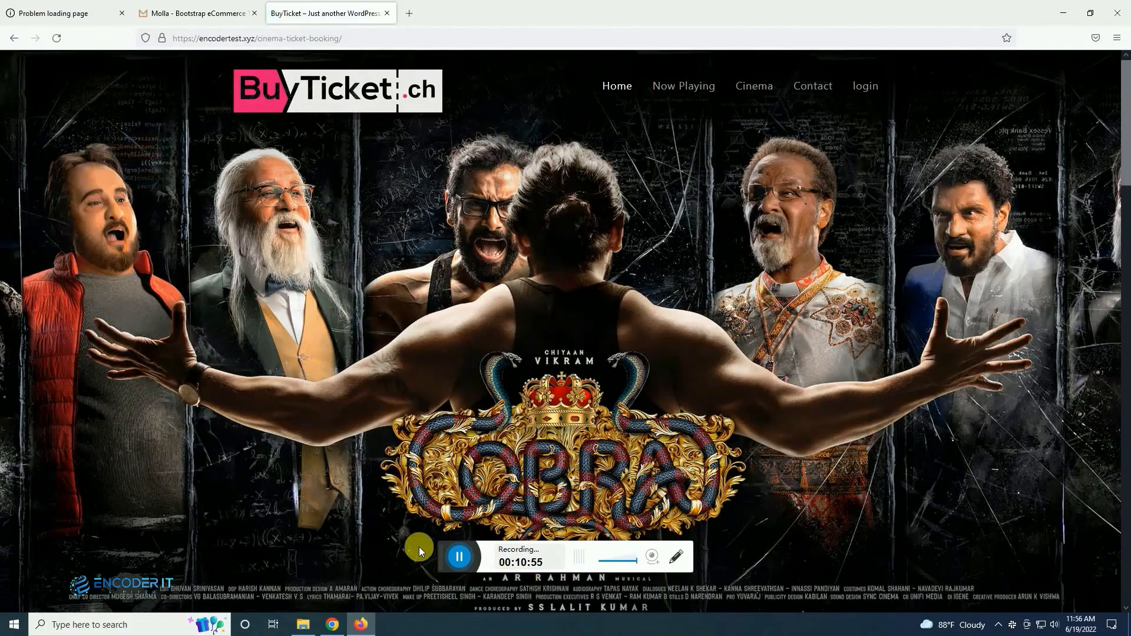